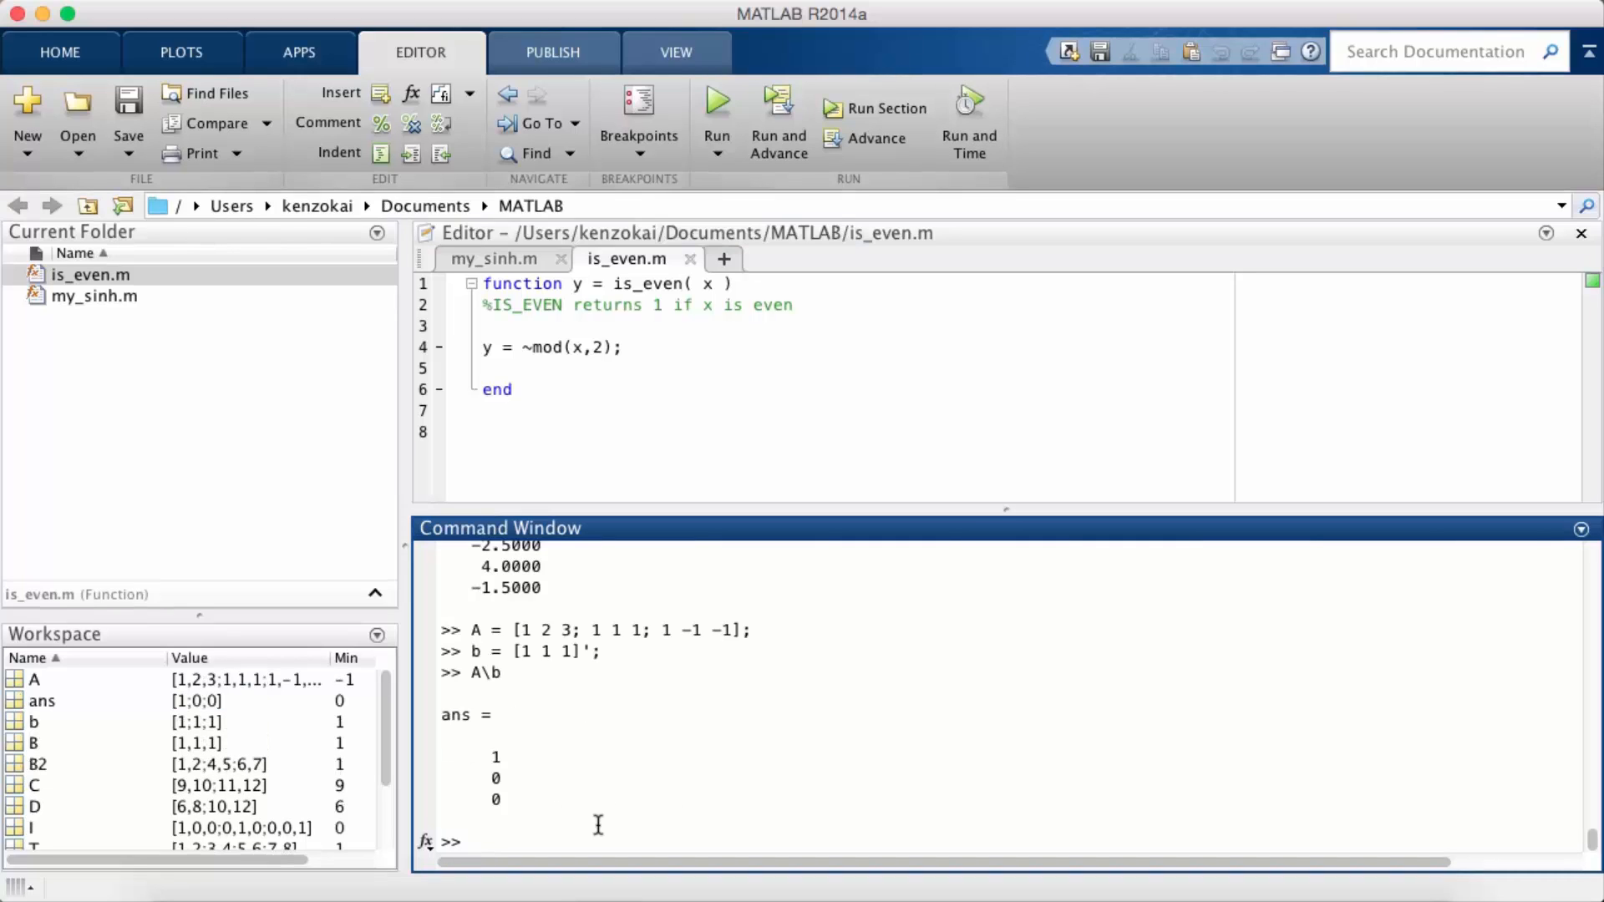
- Note 'Ax = b' in MATLAB, then view the Wikipedia 'System of linear equations' example in Chrome
{"action": "left_click", "coordinate": [471, 840]}
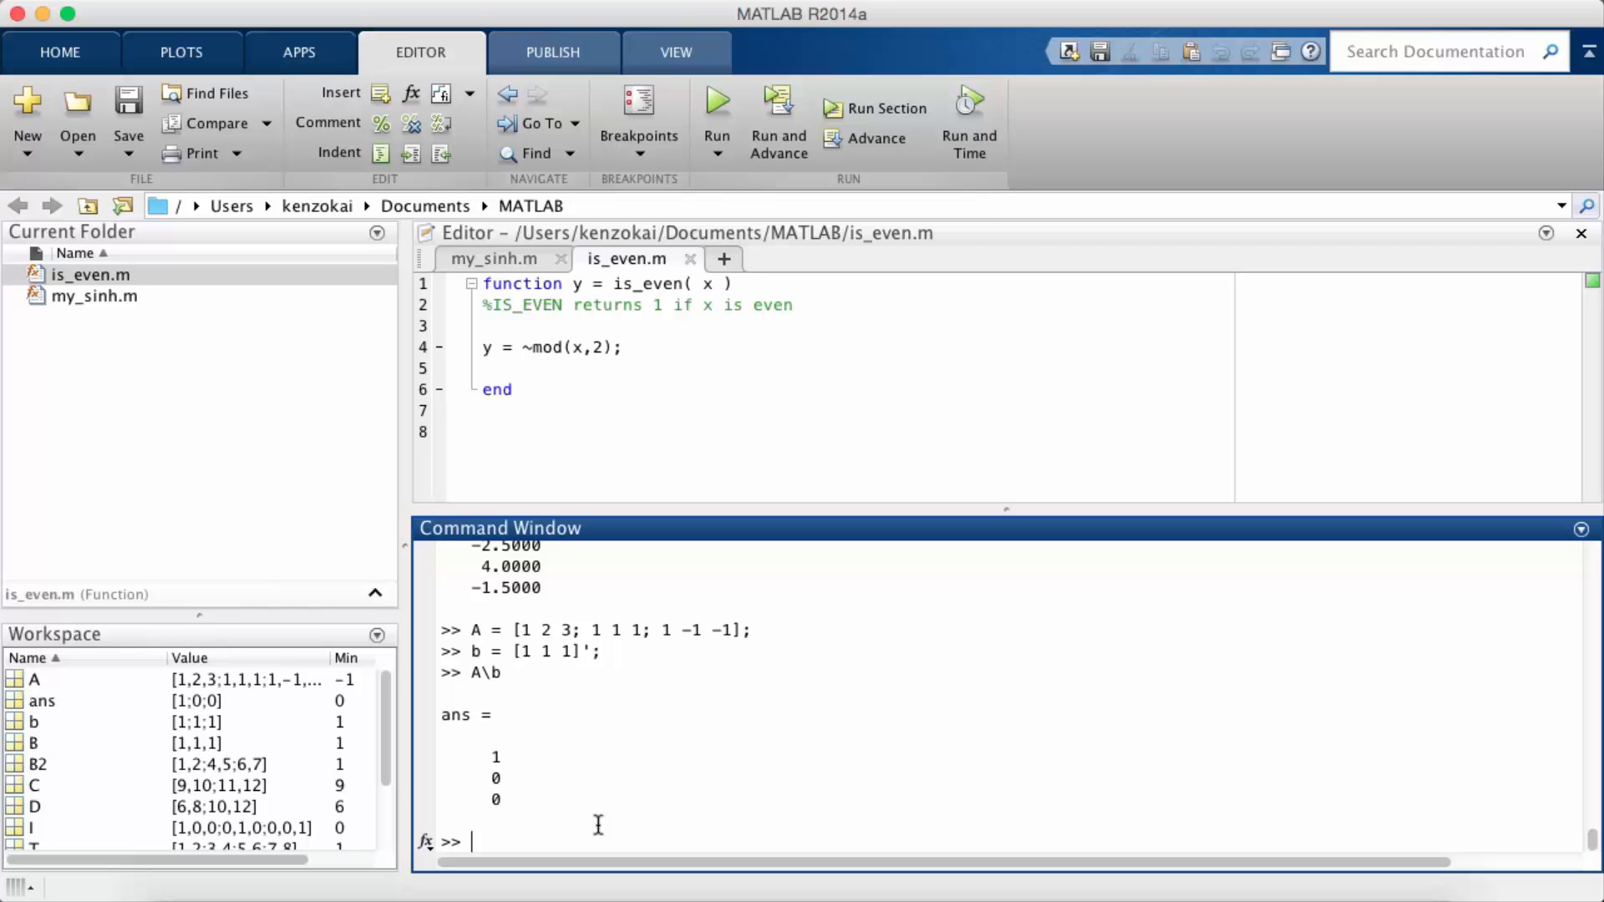
{"action": "mouse_move", "coordinate": [693, 739]}
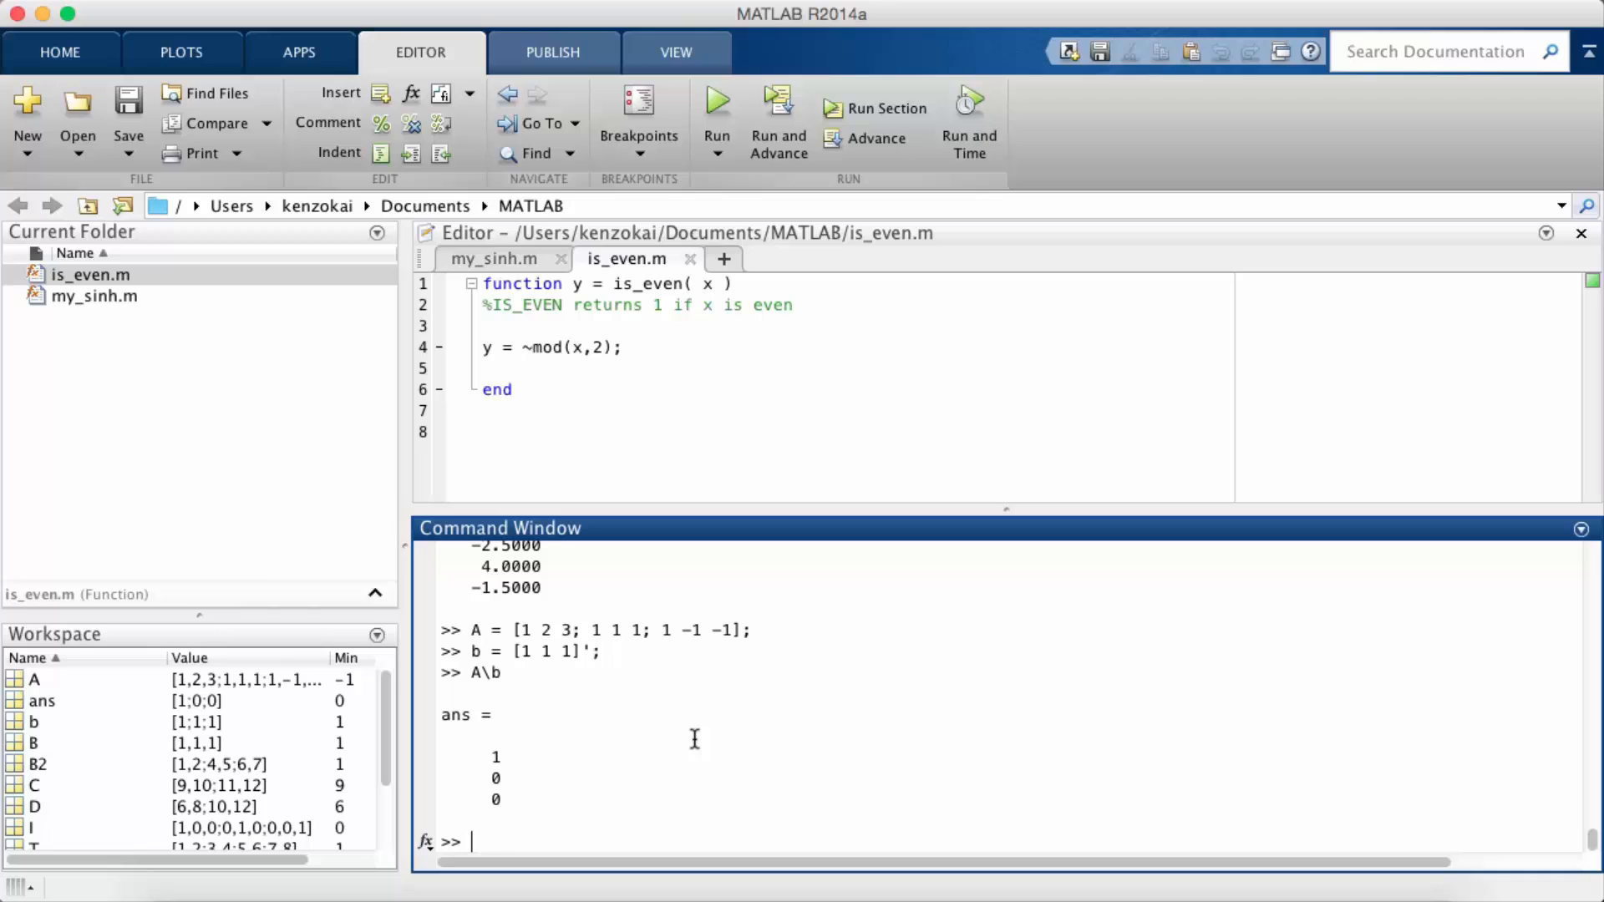
{"action": "type", "text": "Ax = b"}
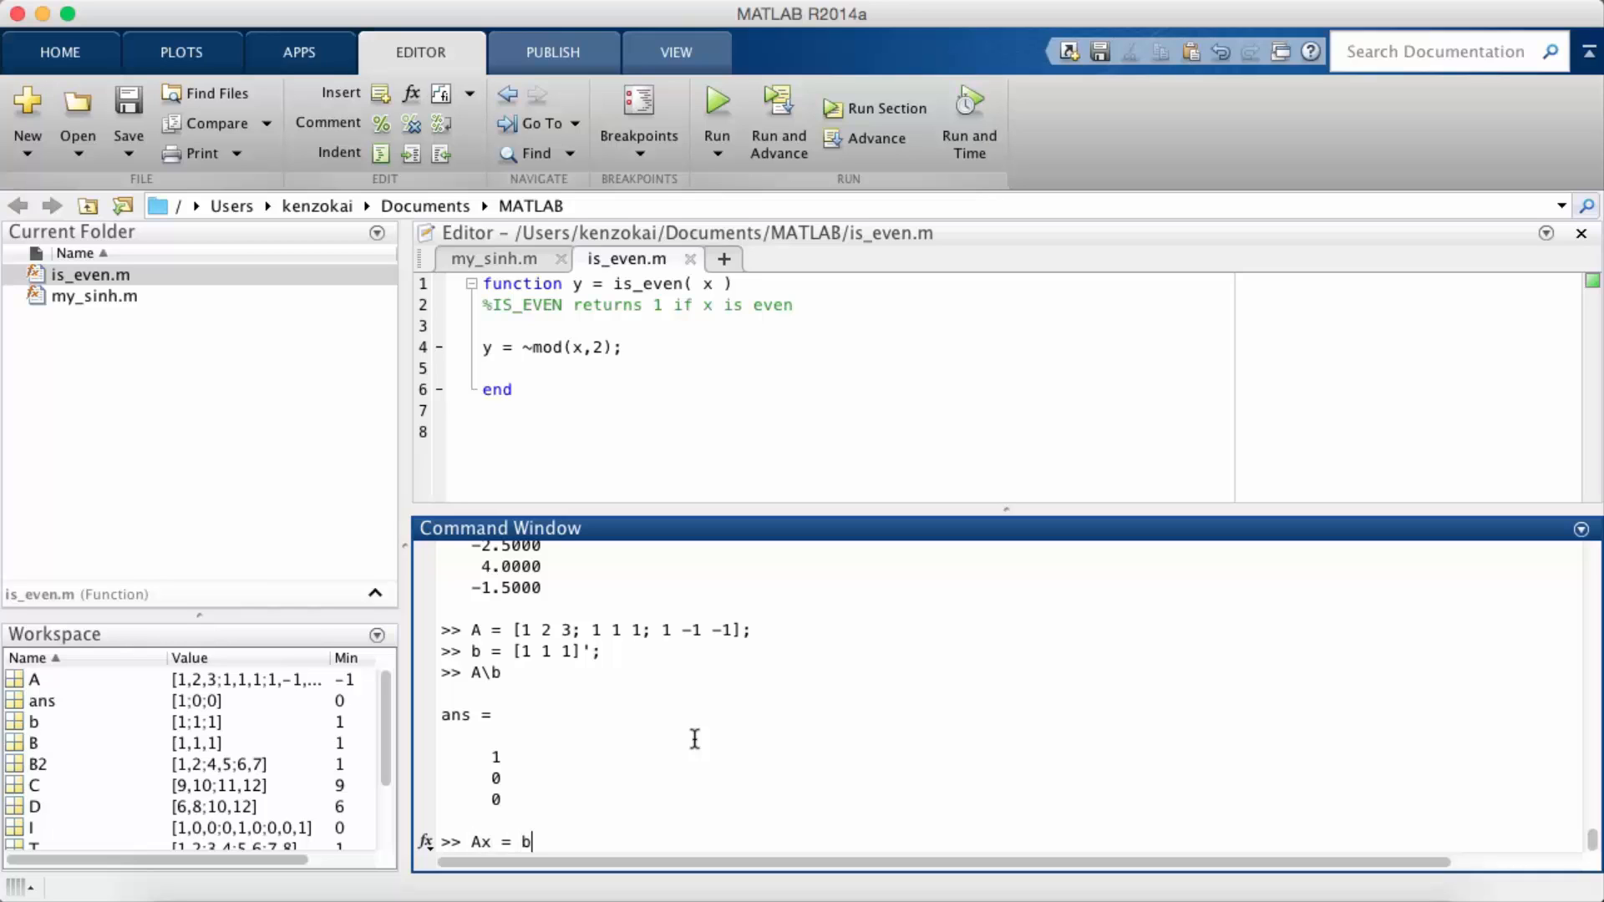
{"action": "mouse_move", "coordinate": [563, 786]}
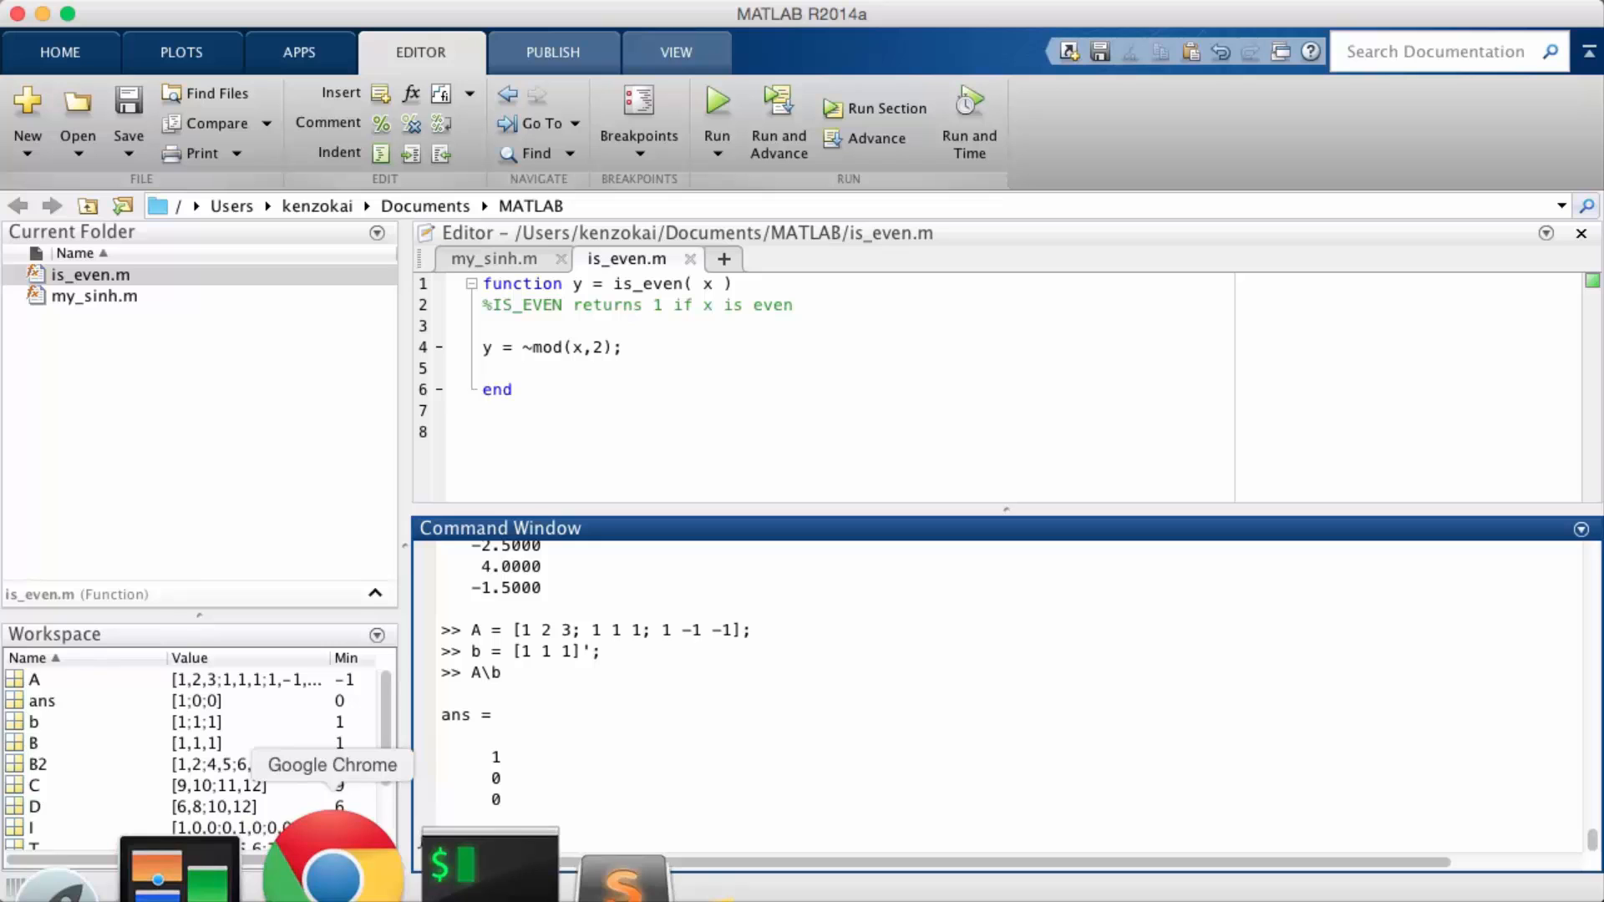
{"action": "left_click", "coordinate": [329, 859]}
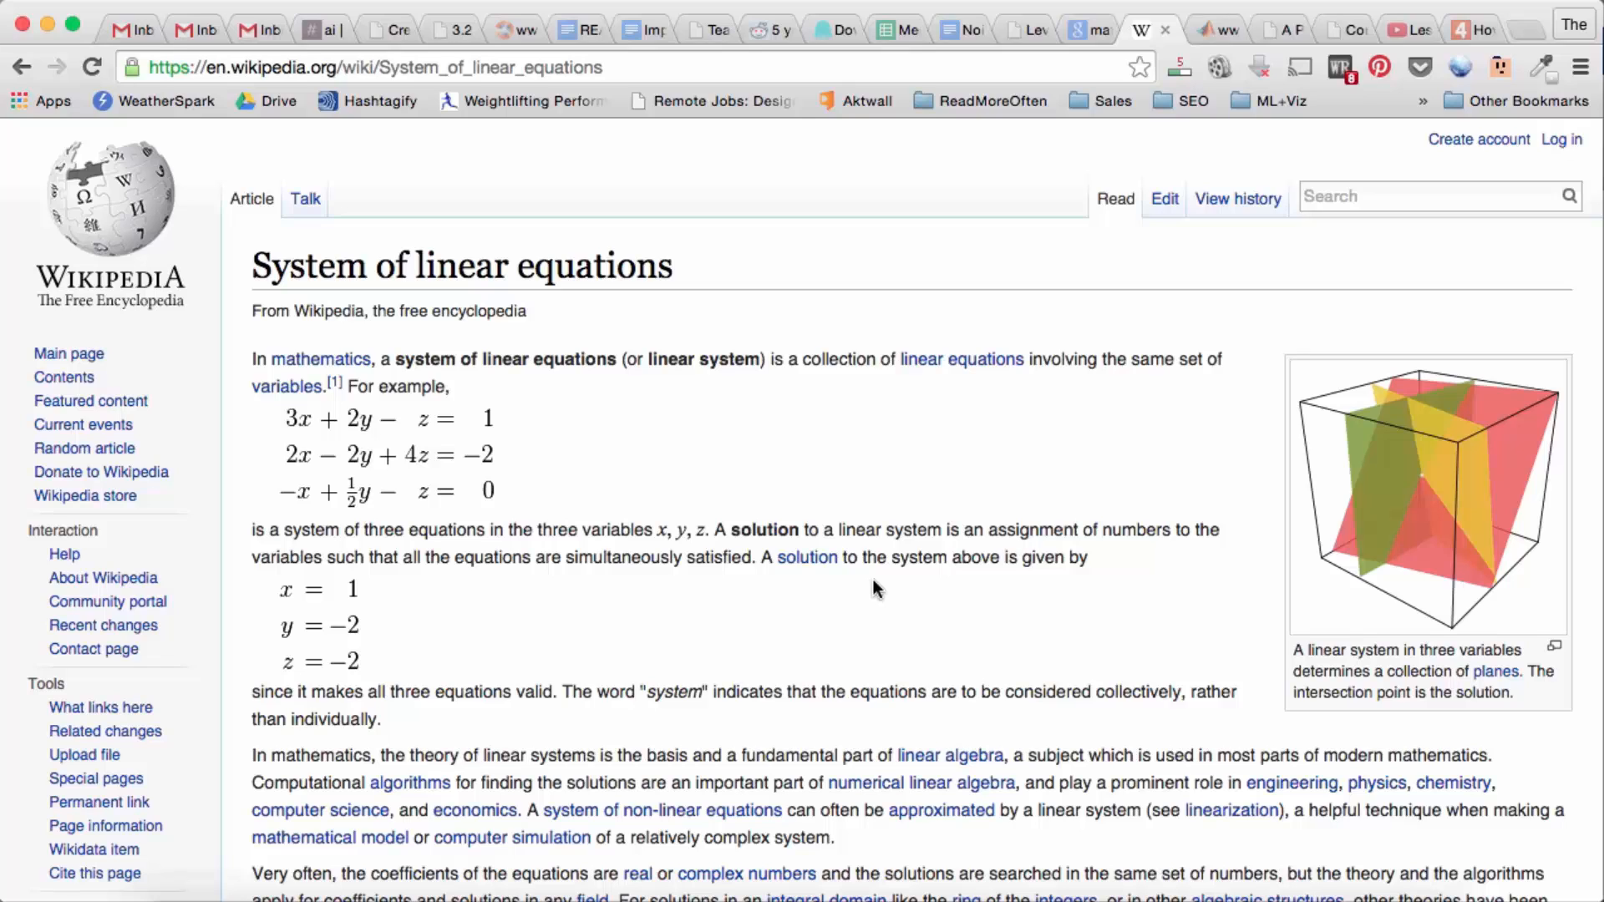
{"action": "scroll", "scroll_direction": "up", "scroll_amount": 3}
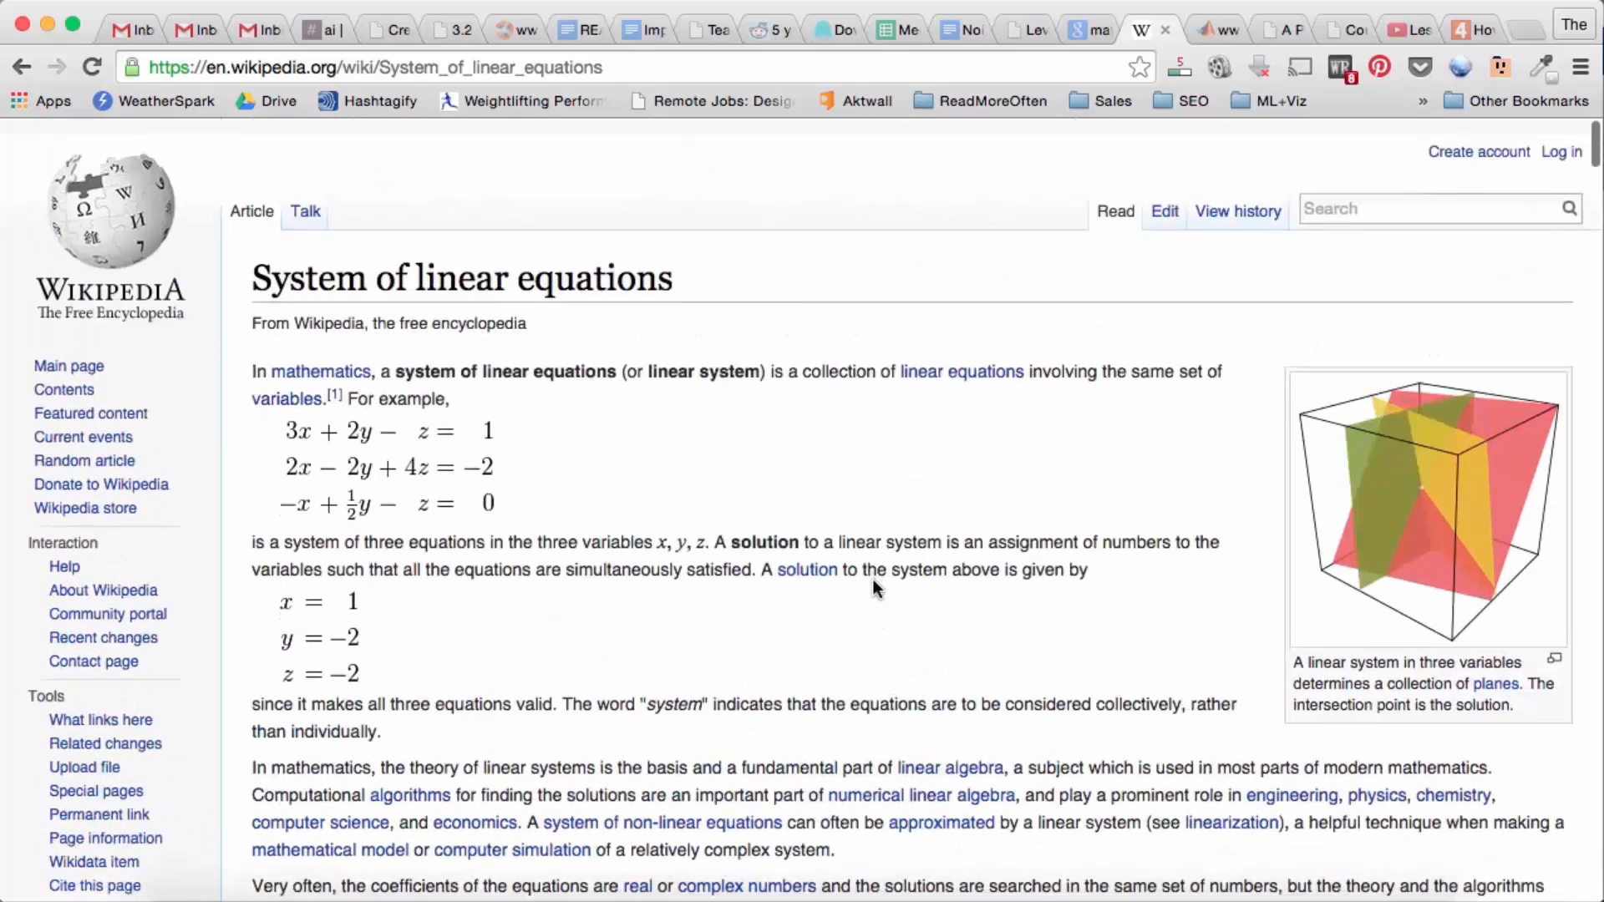
{"action": "scroll", "scroll_direction": "up", "scroll_amount": 3}
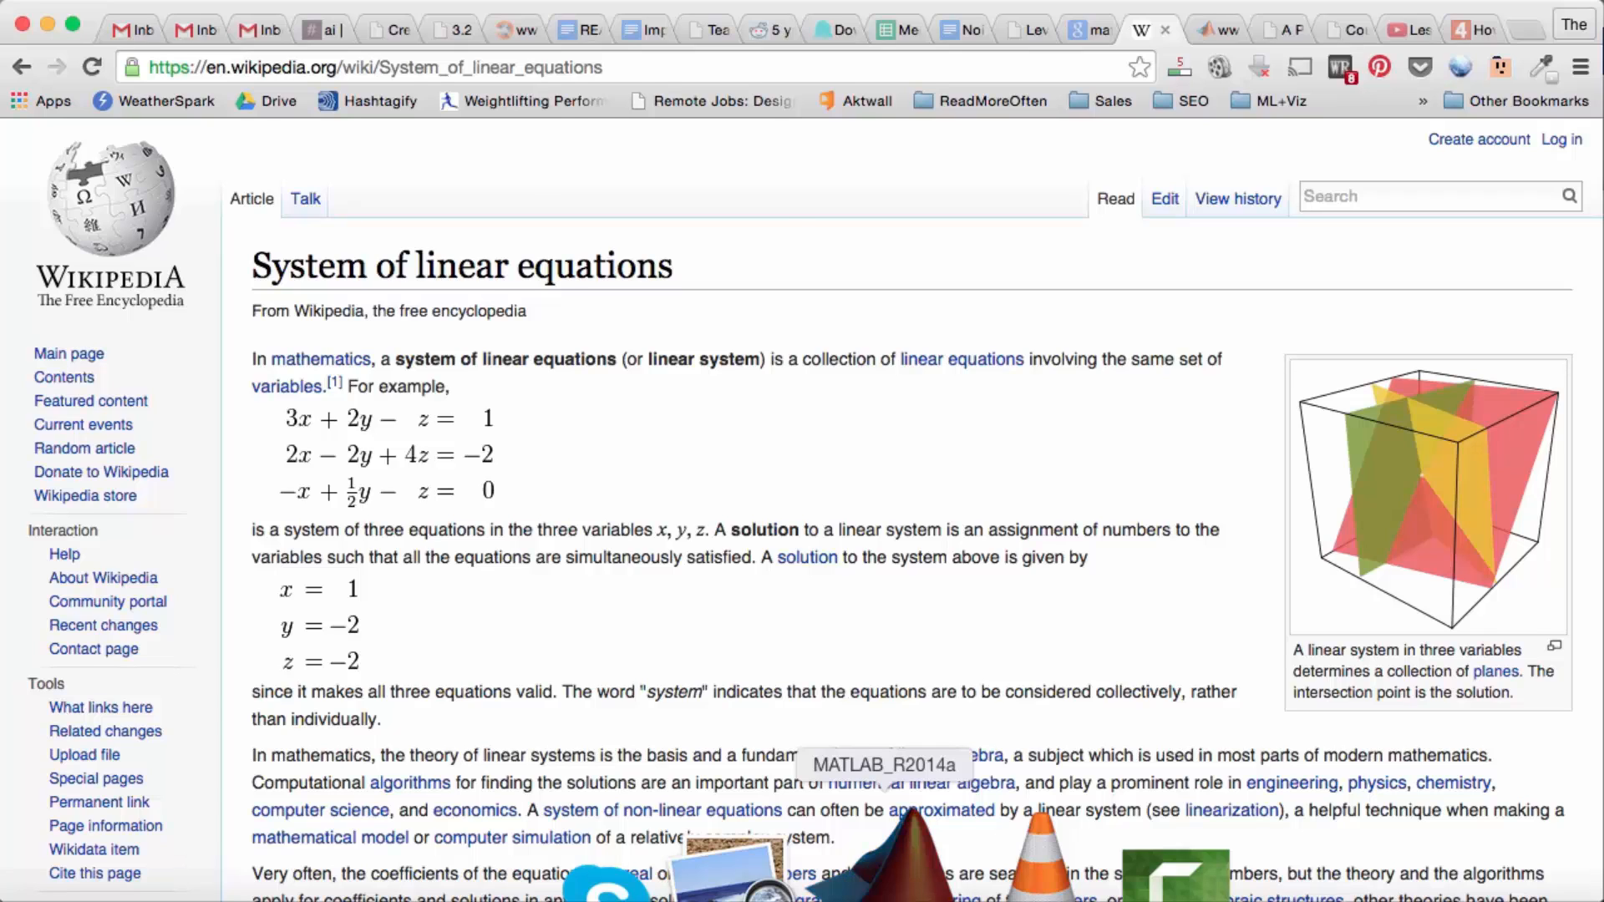
- Switch between MATLAB and the article while entering A = [3 2 -1; 2 -2 4; -1 0.5 -1]
{"action": "left_click", "coordinate": [882, 765]}
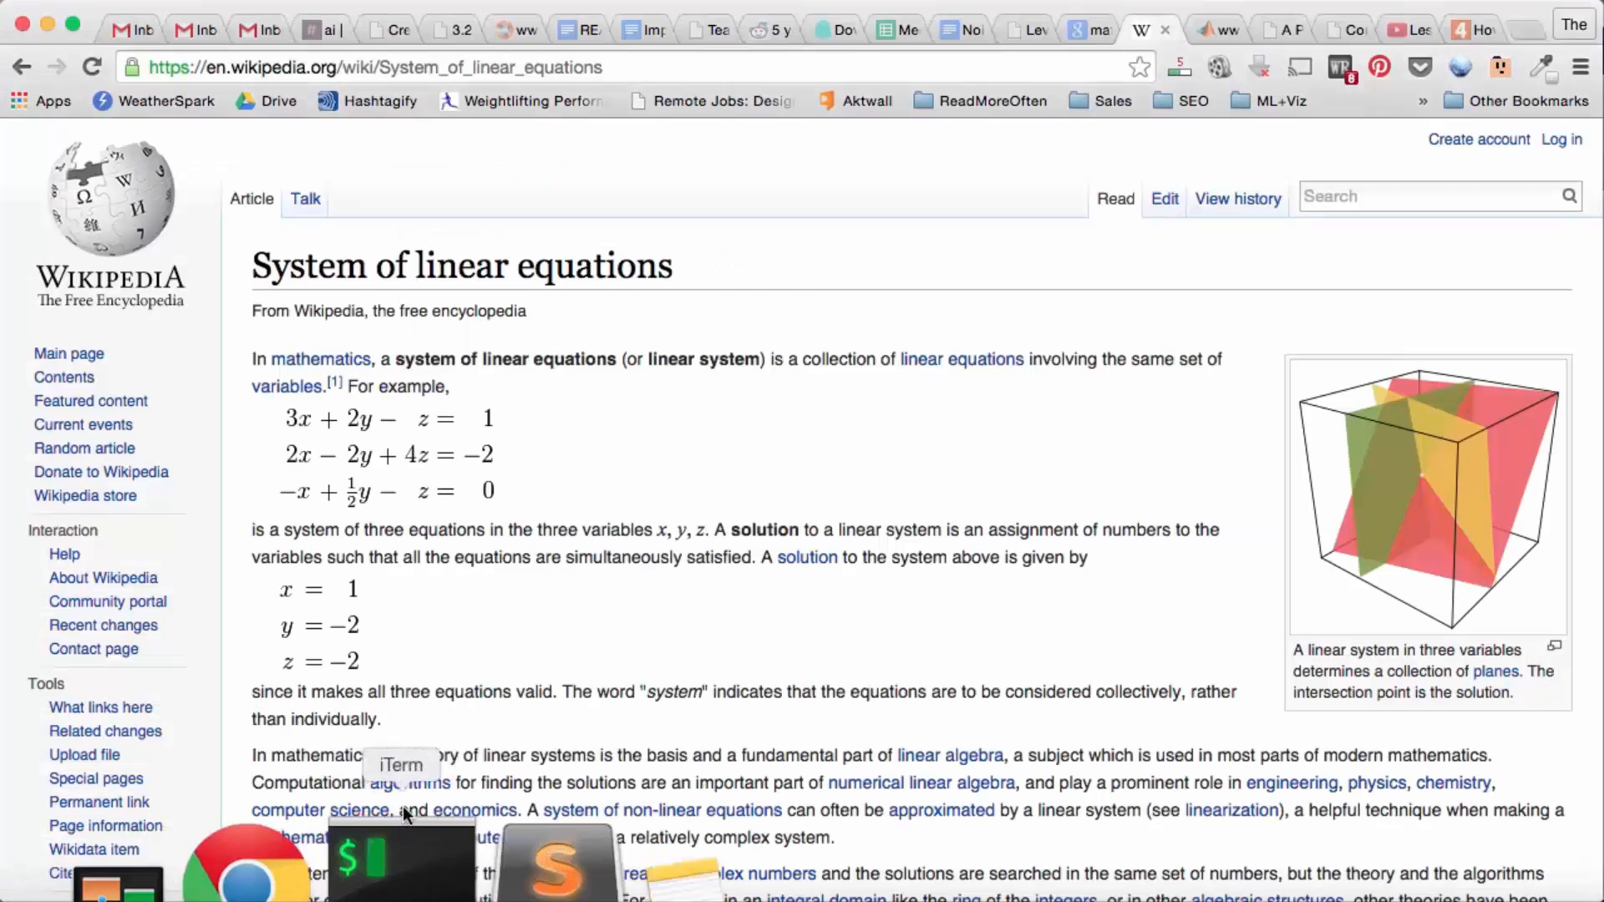
{"action": "left_click", "coordinate": [882, 857]}
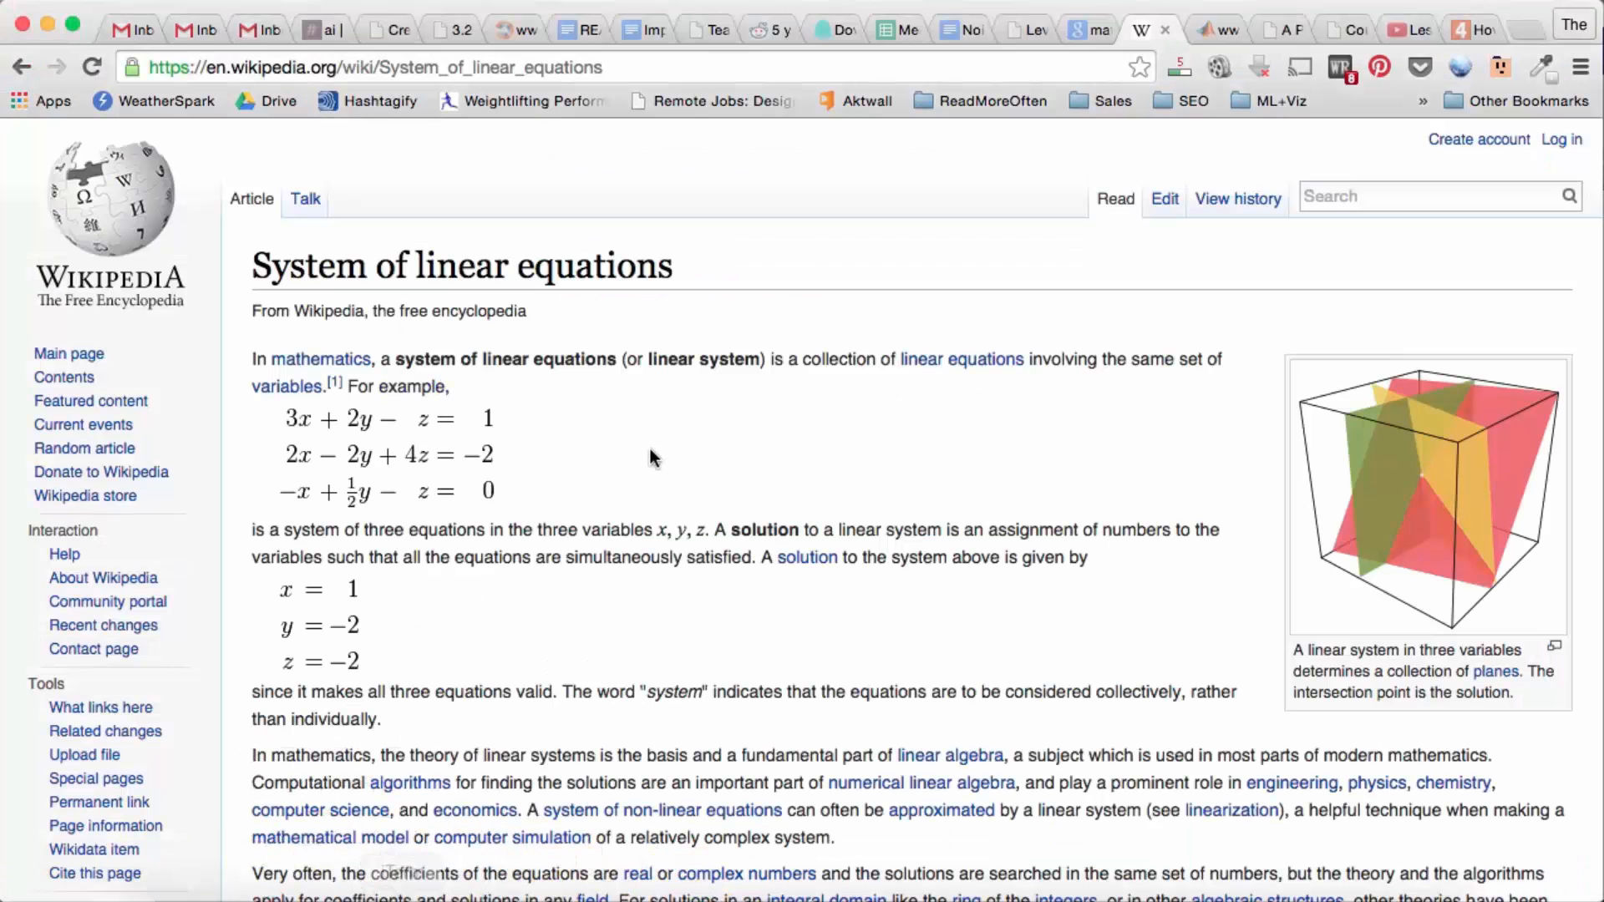
{"action": "mouse_move", "coordinate": [616, 601]}
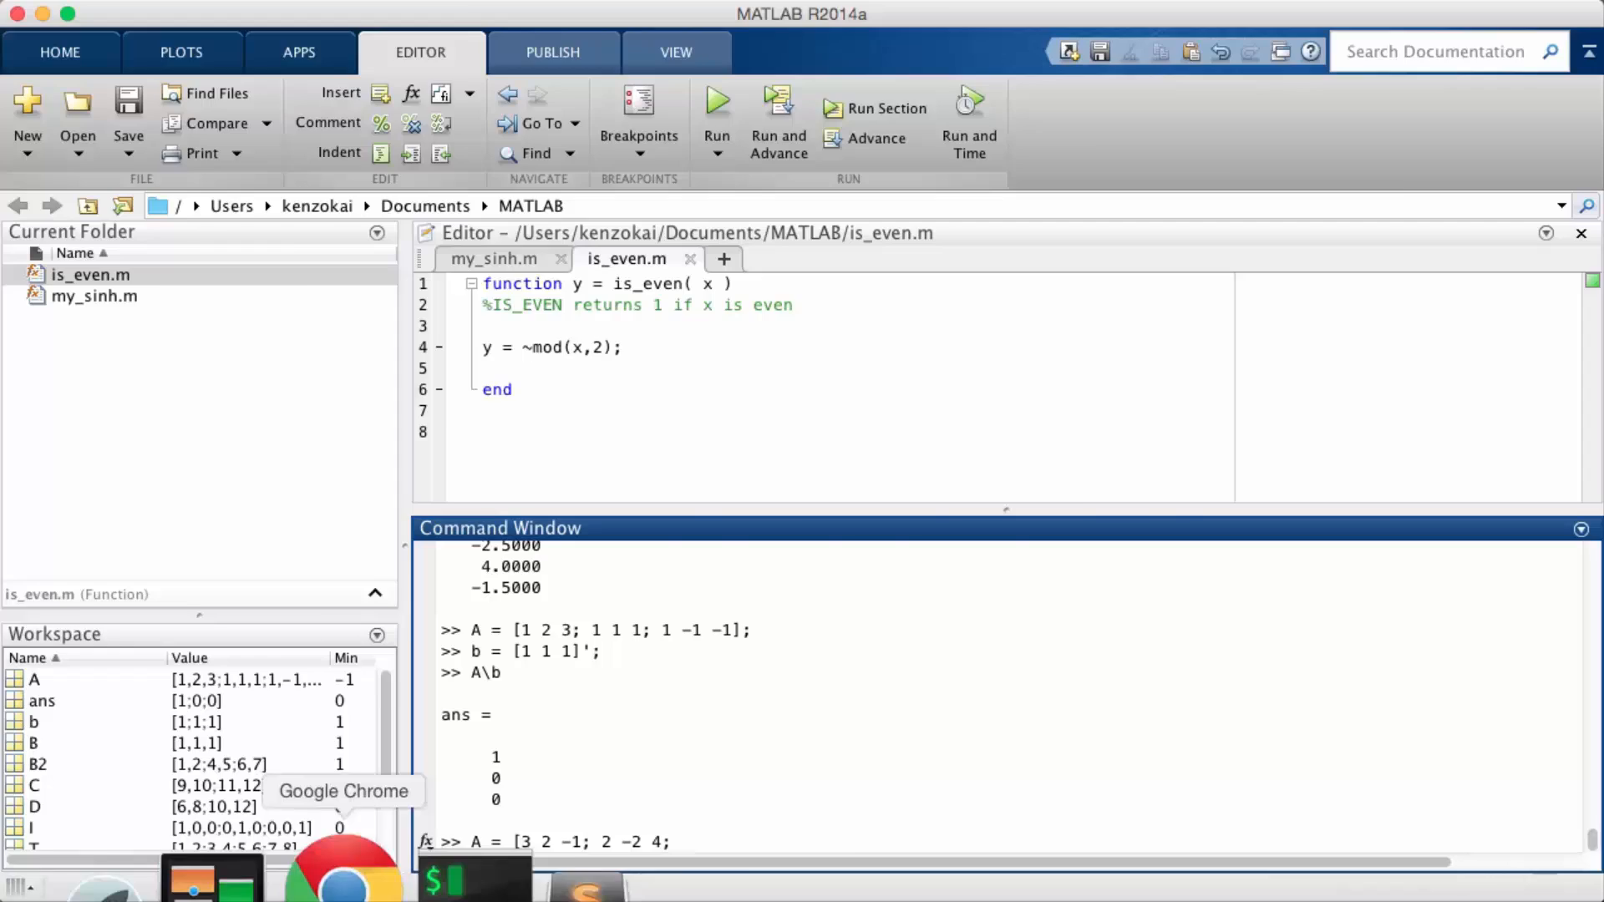
{"action": "left_click", "coordinate": [342, 877]}
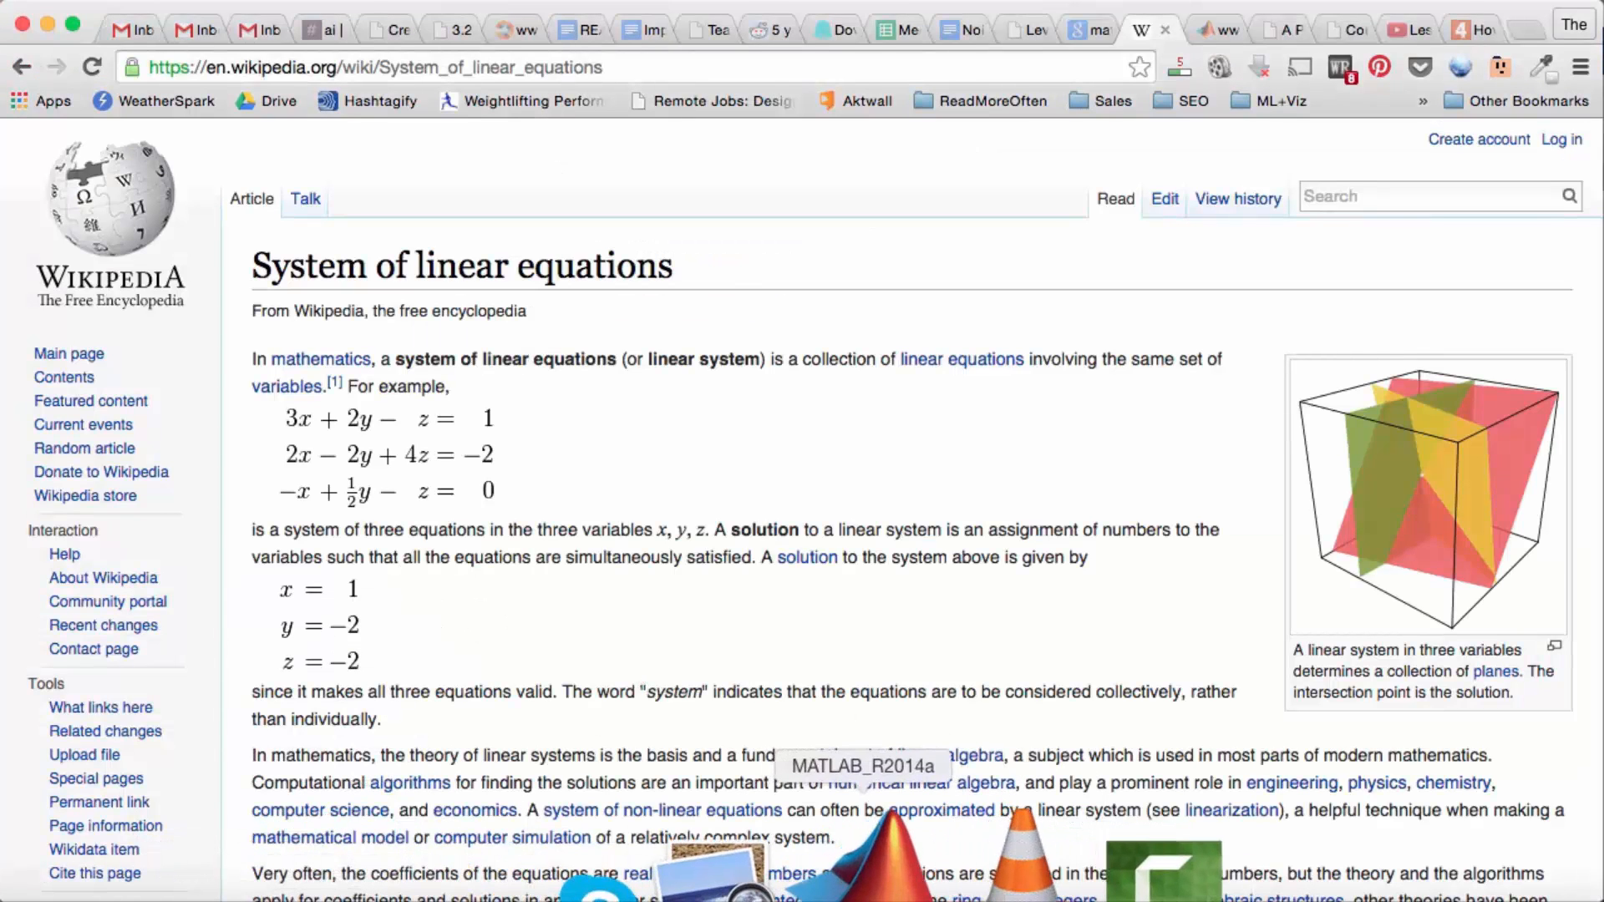
{"action": "left_click", "coordinate": [863, 765]}
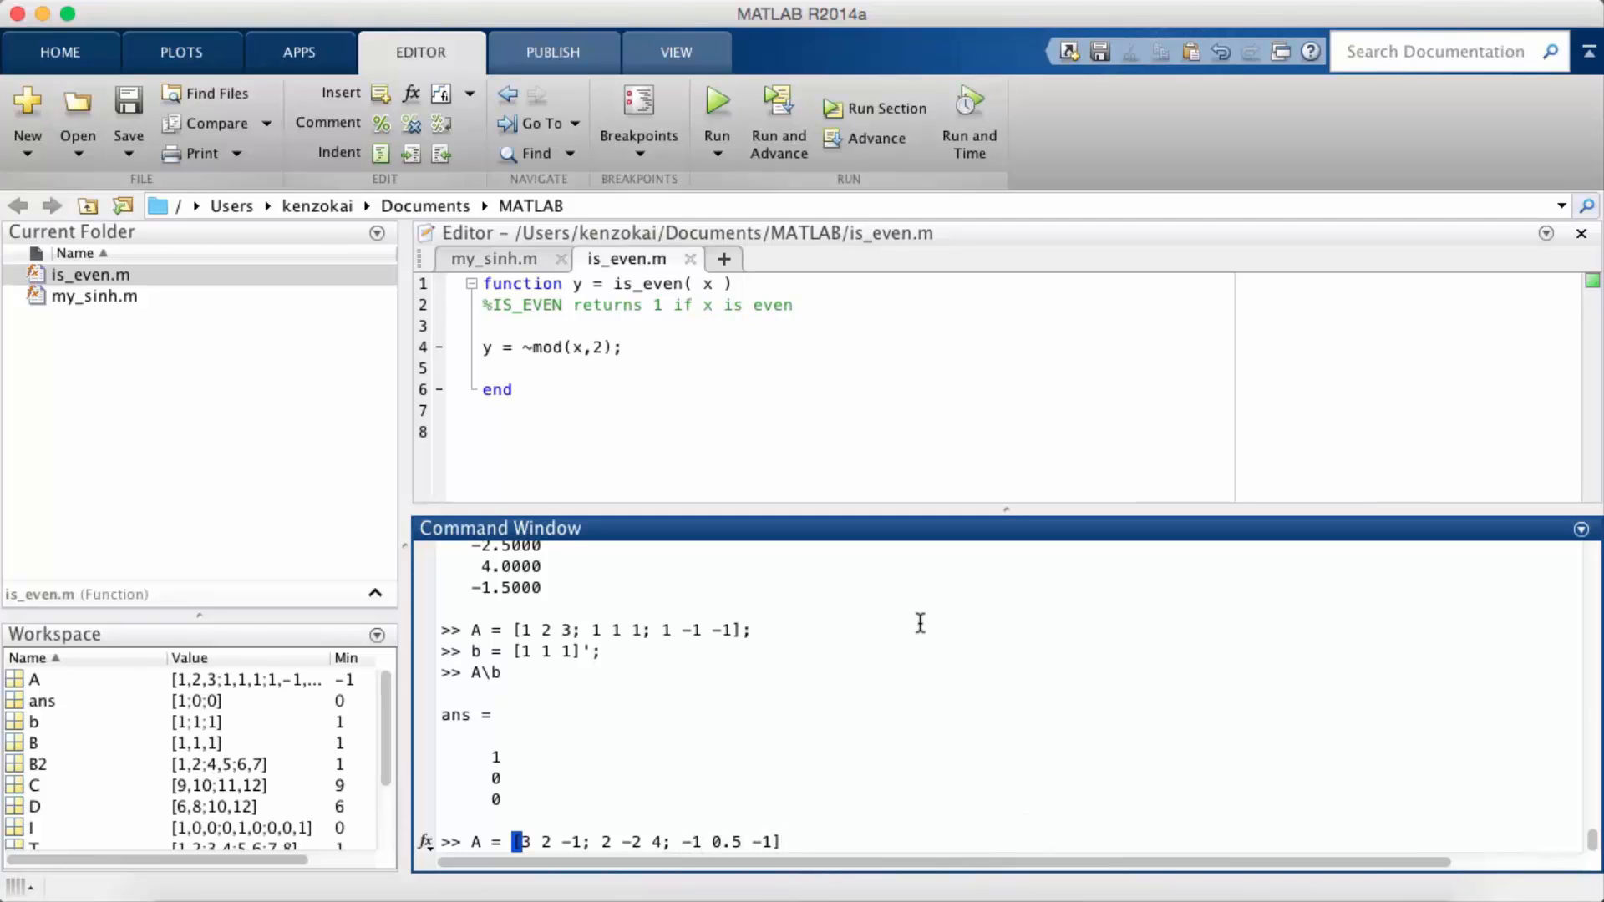
- Run the A assignment and define b = [1 -2 -2], then start an 'Ax = b' note
{"action": "key", "text": "Return"}
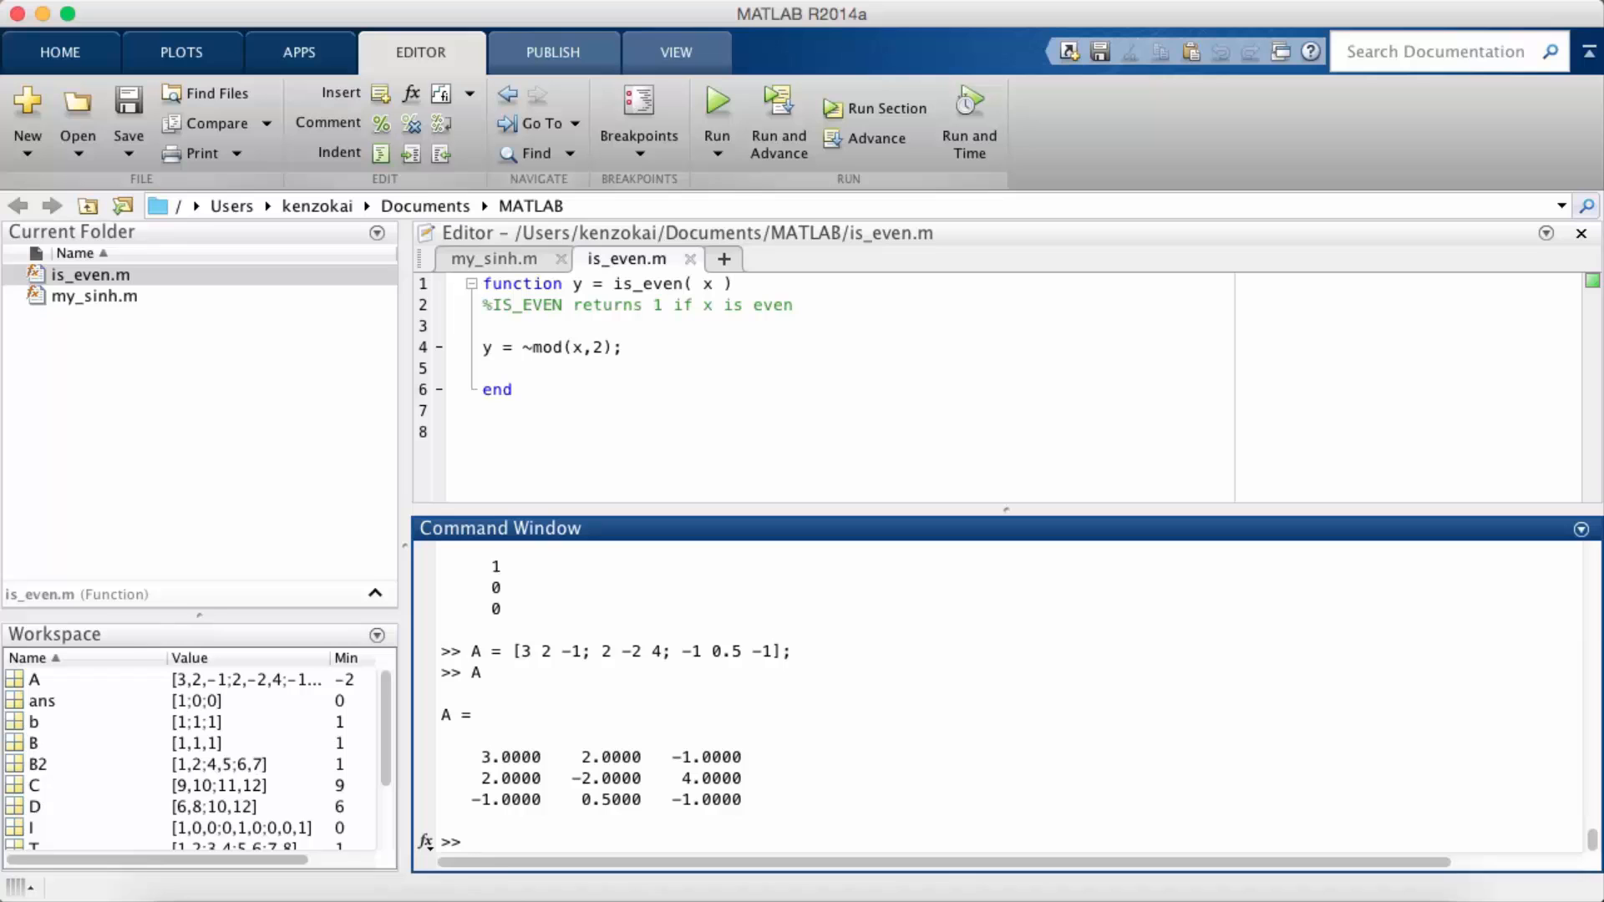
{"action": "type", "text": "b ="}
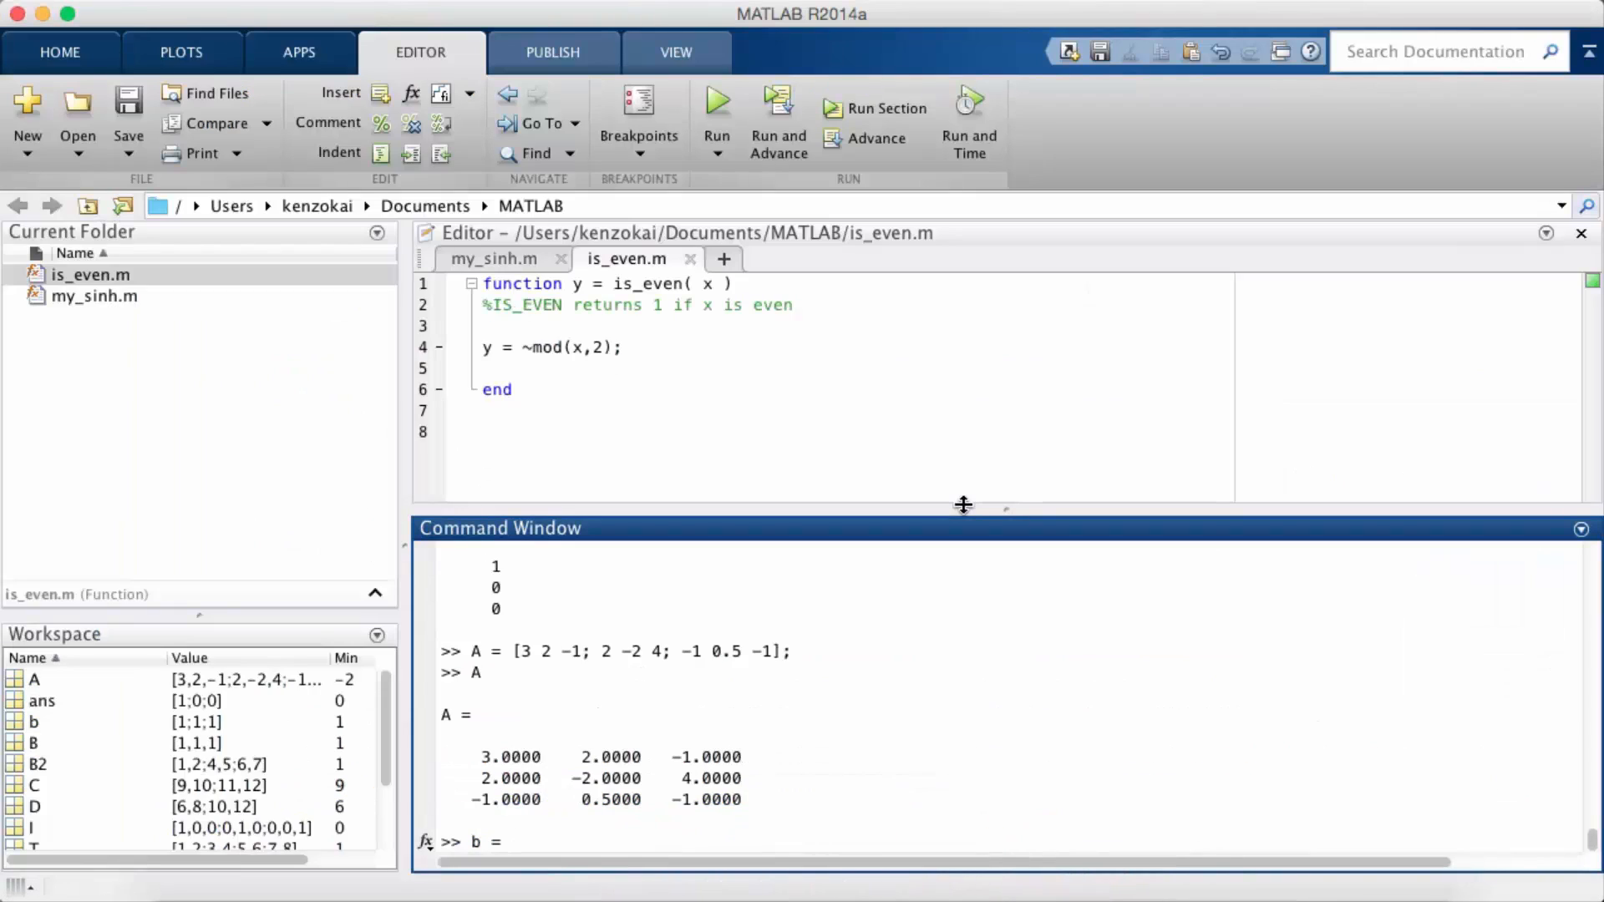
{"action": "type", "text": "[1 -2"}
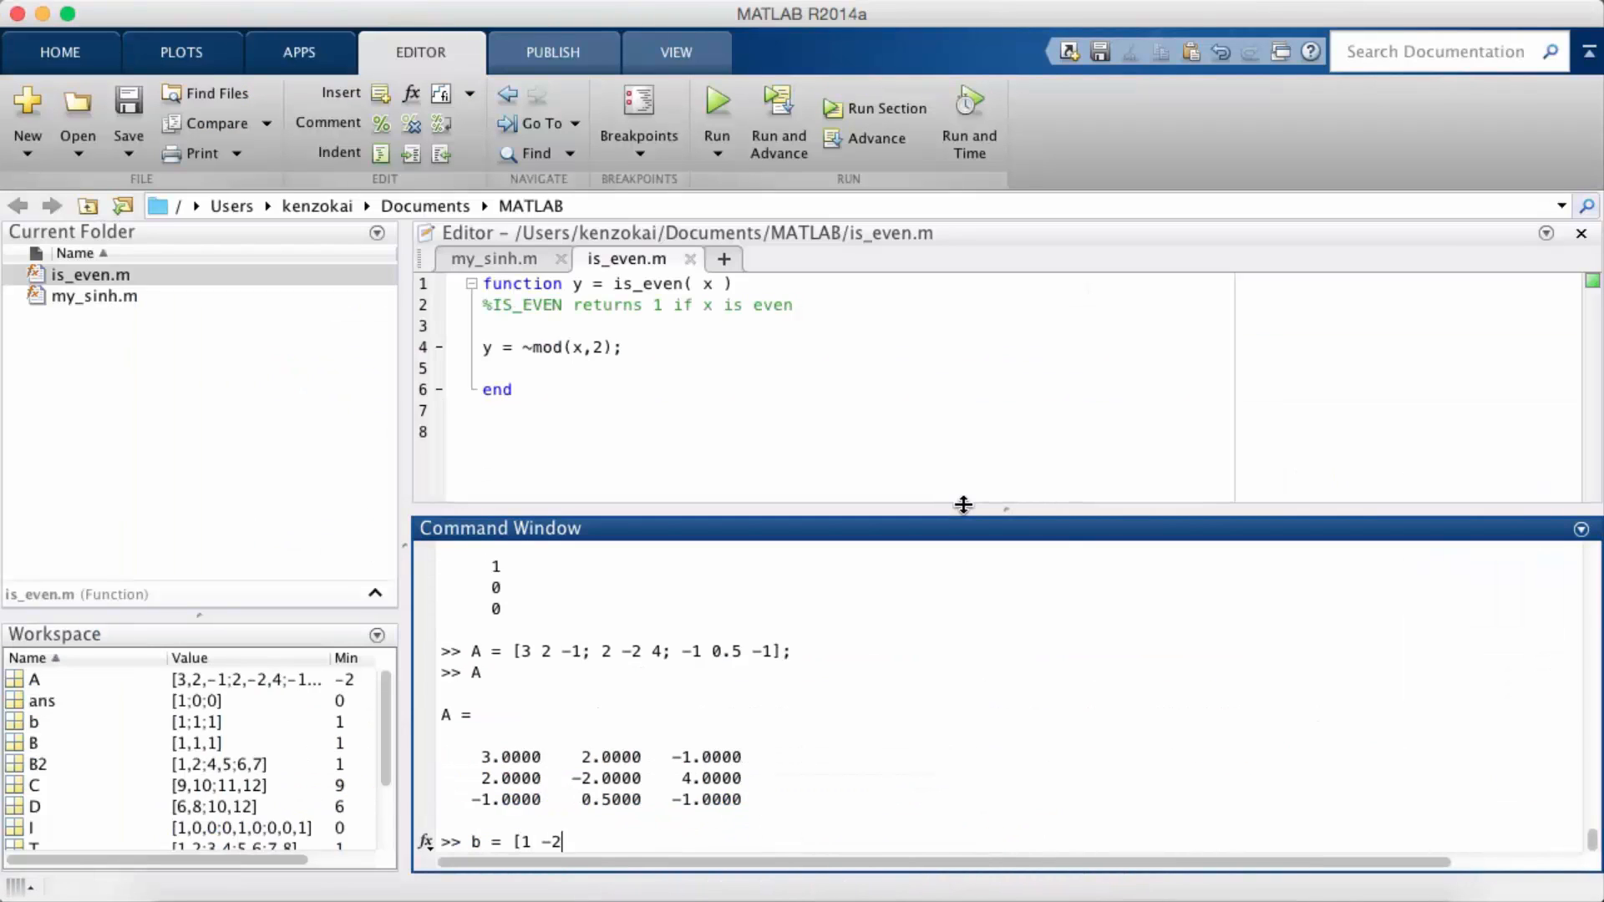
{"action": "key", "text": "Return"}
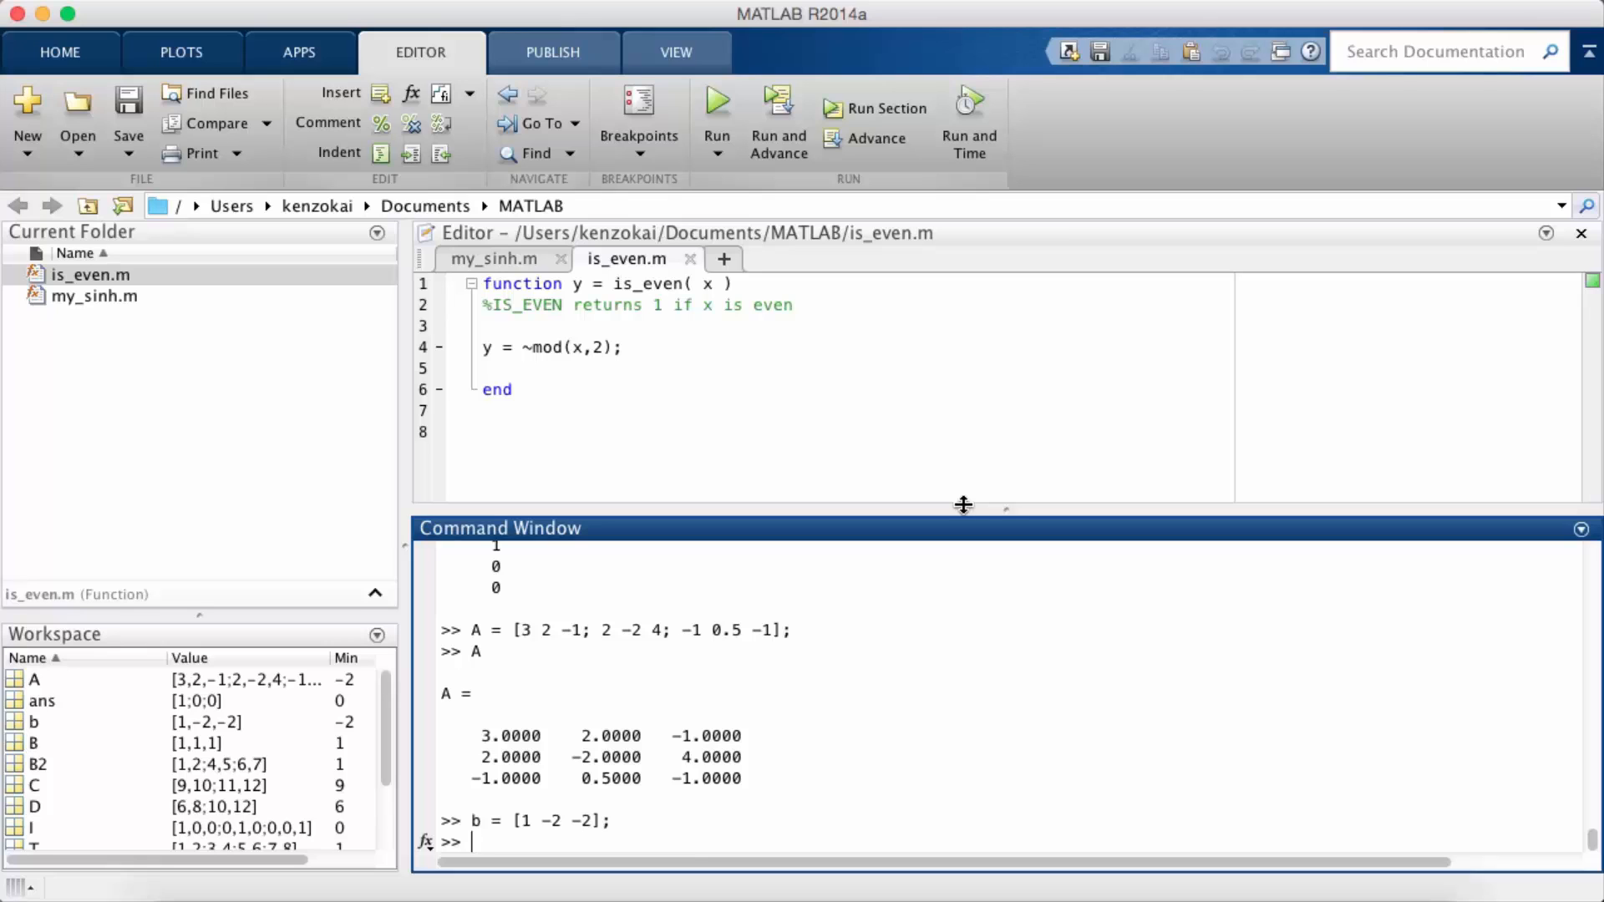
{"action": "mouse_move", "coordinate": [649, 808]}
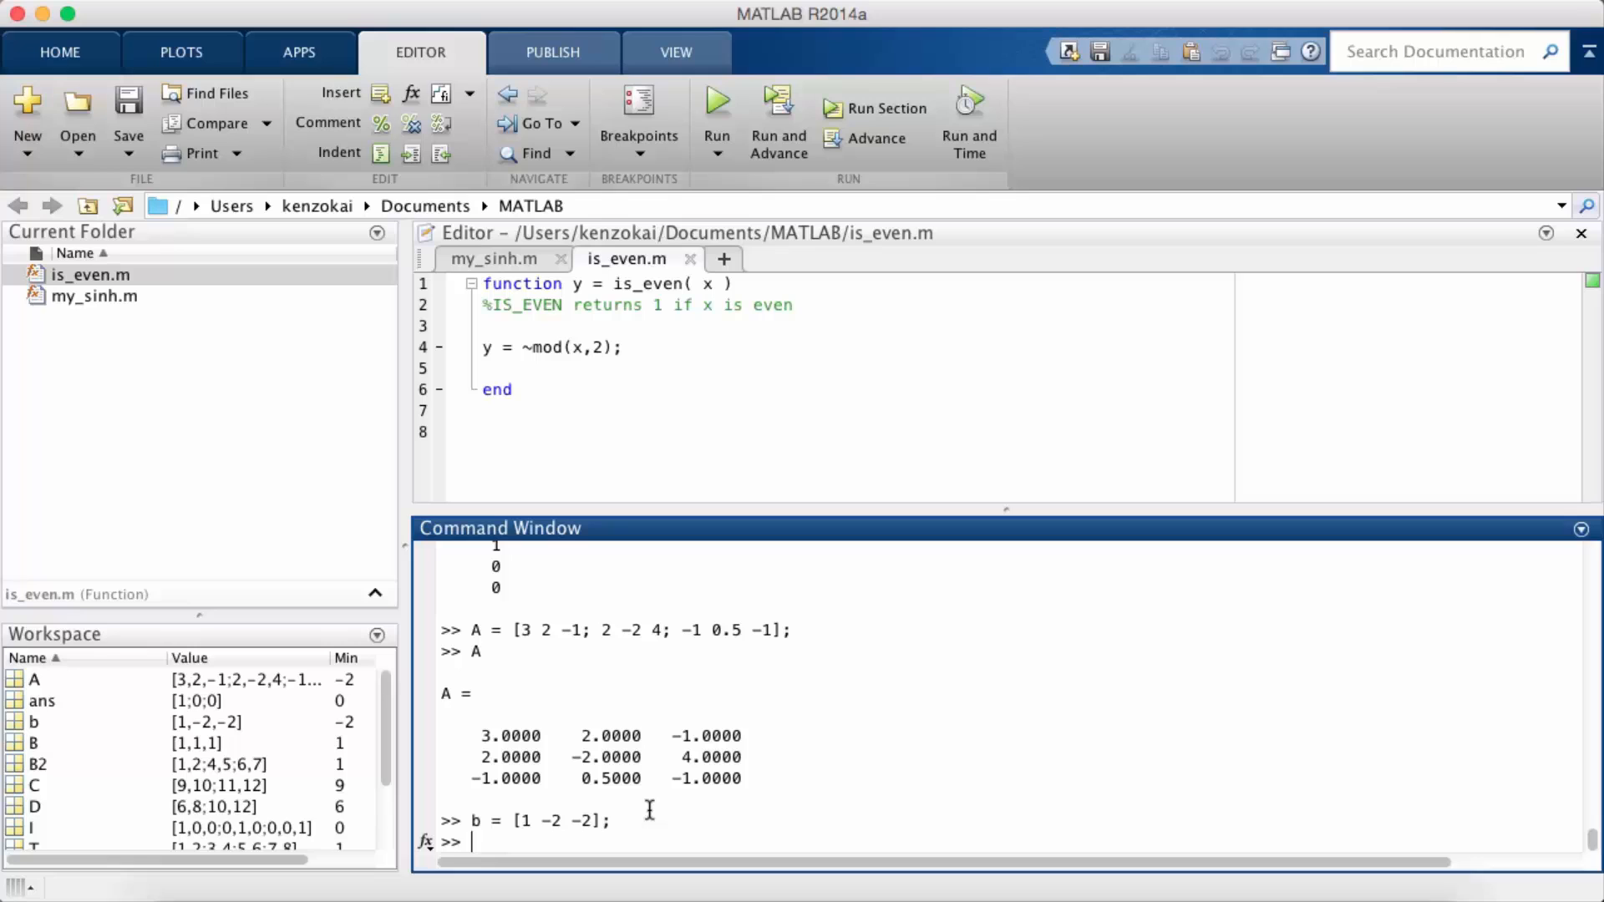
{"action": "type", "text": "Ax = b"}
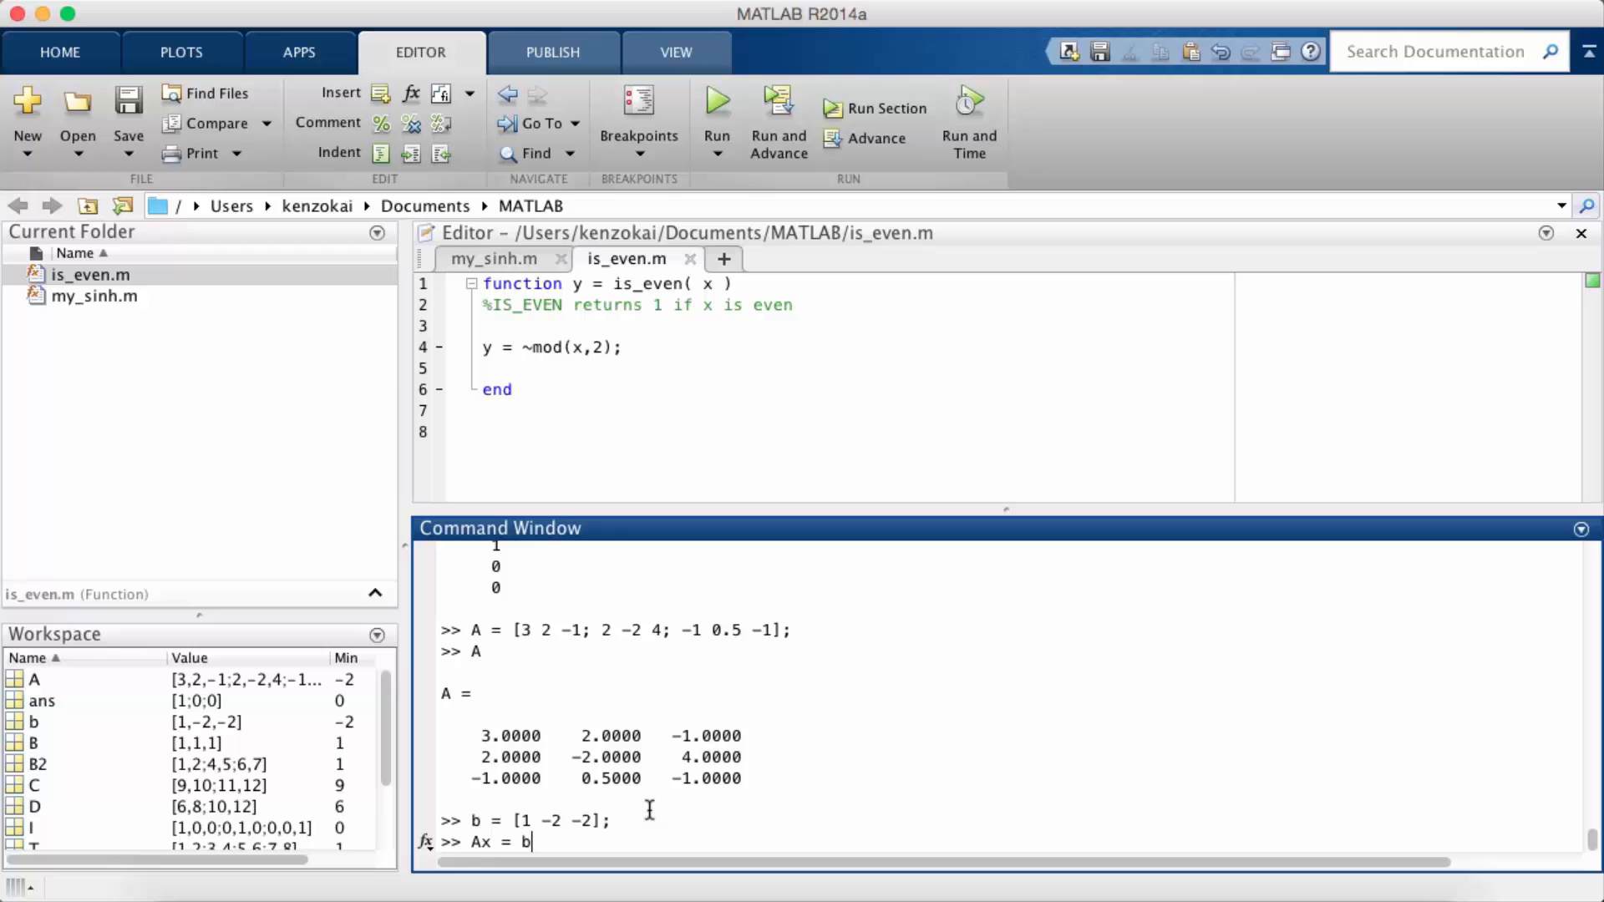
- Replace the note with x = inv(A)*b and compute inv(A)
{"action": "key", "text": "Backspace"}
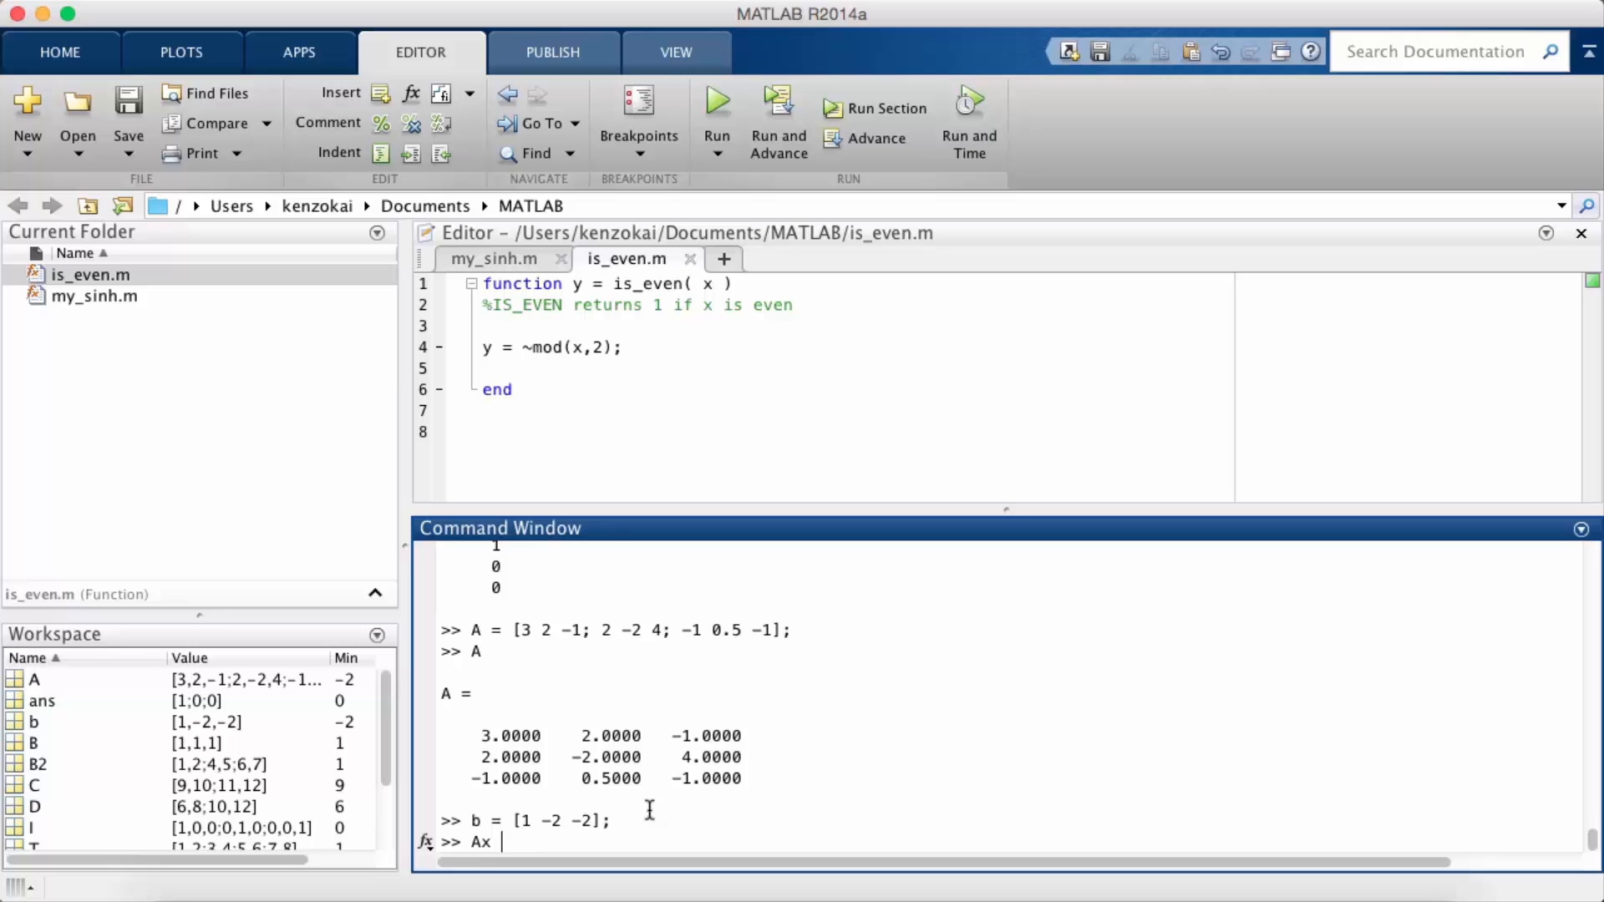
{"action": "type", "text": "x = i"}
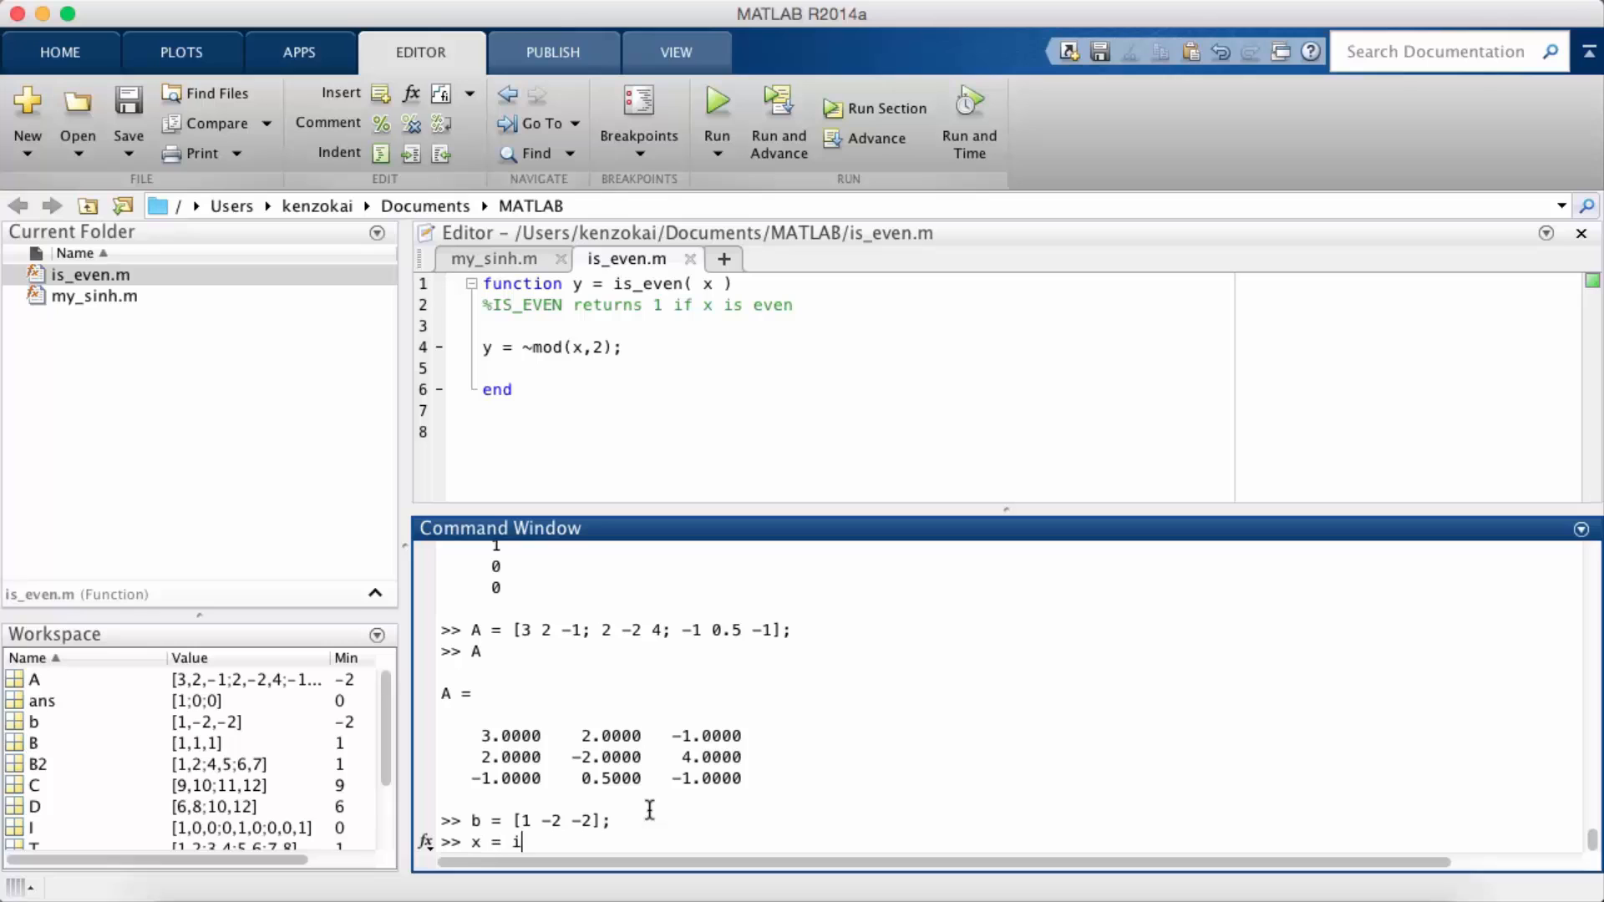
{"action": "type", "text": "nv(A)*"}
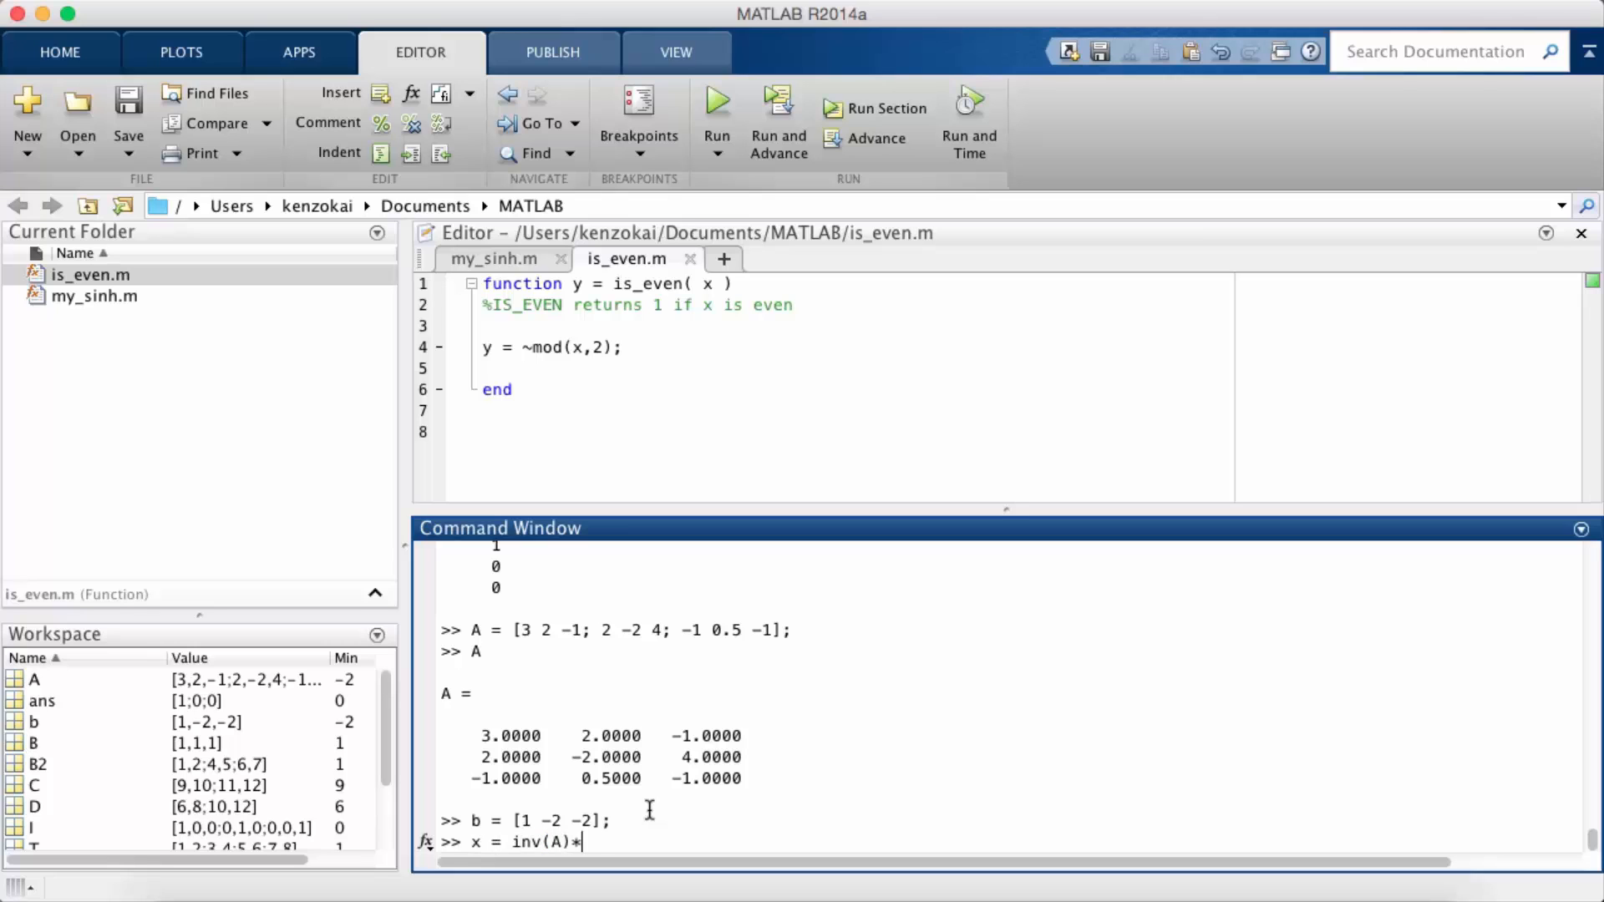
{"action": "type", "text": "b"}
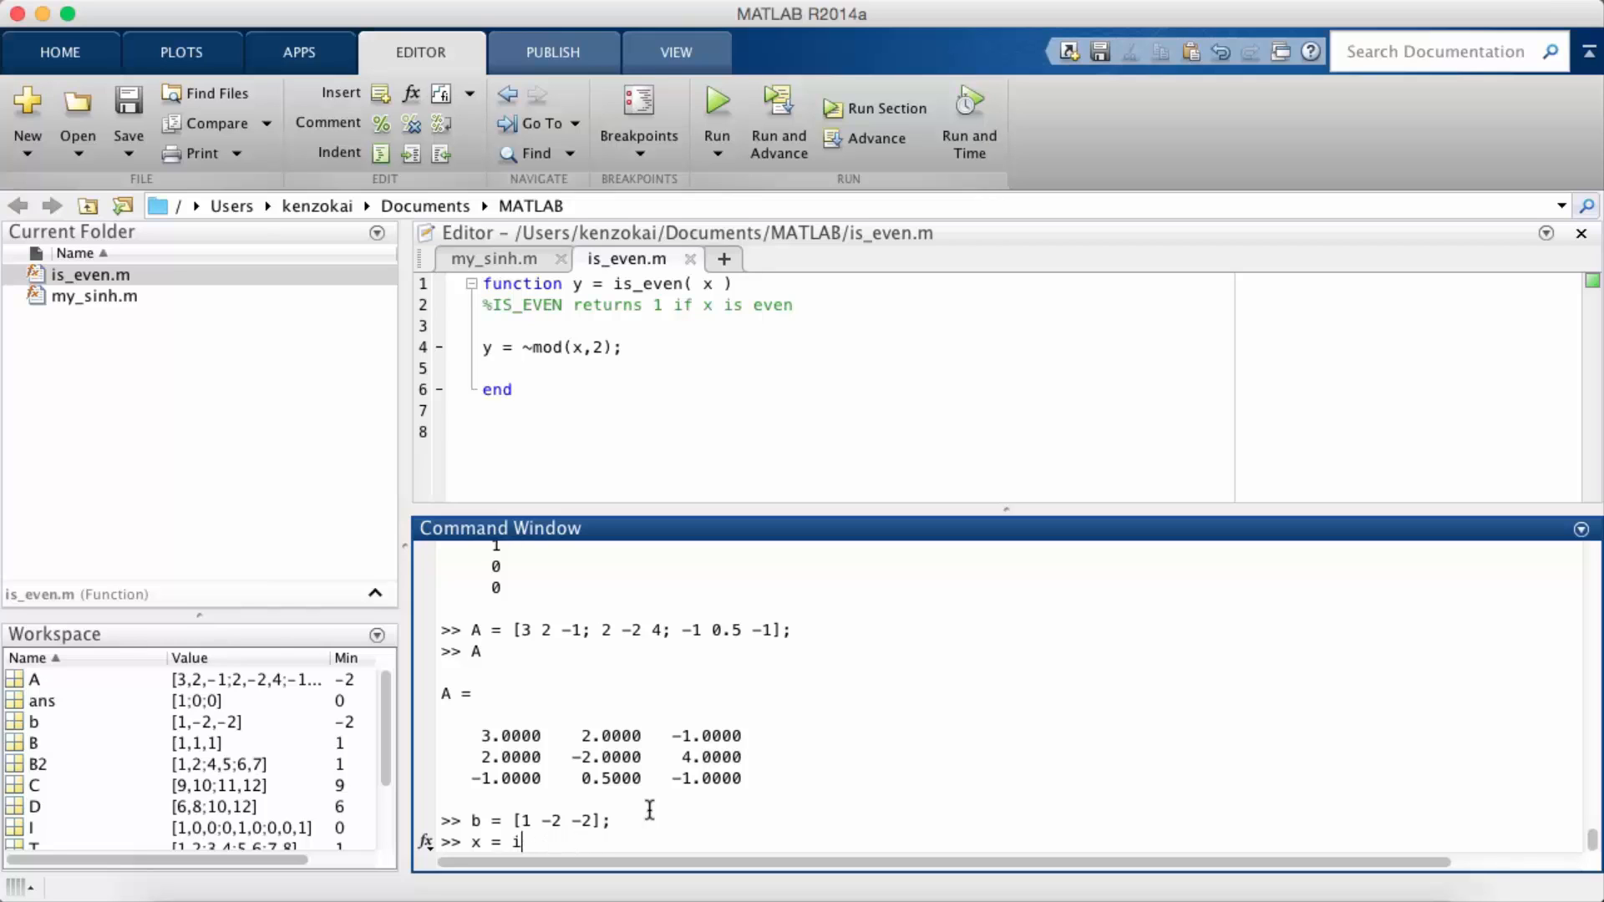
{"action": "type", "text": "inv("}
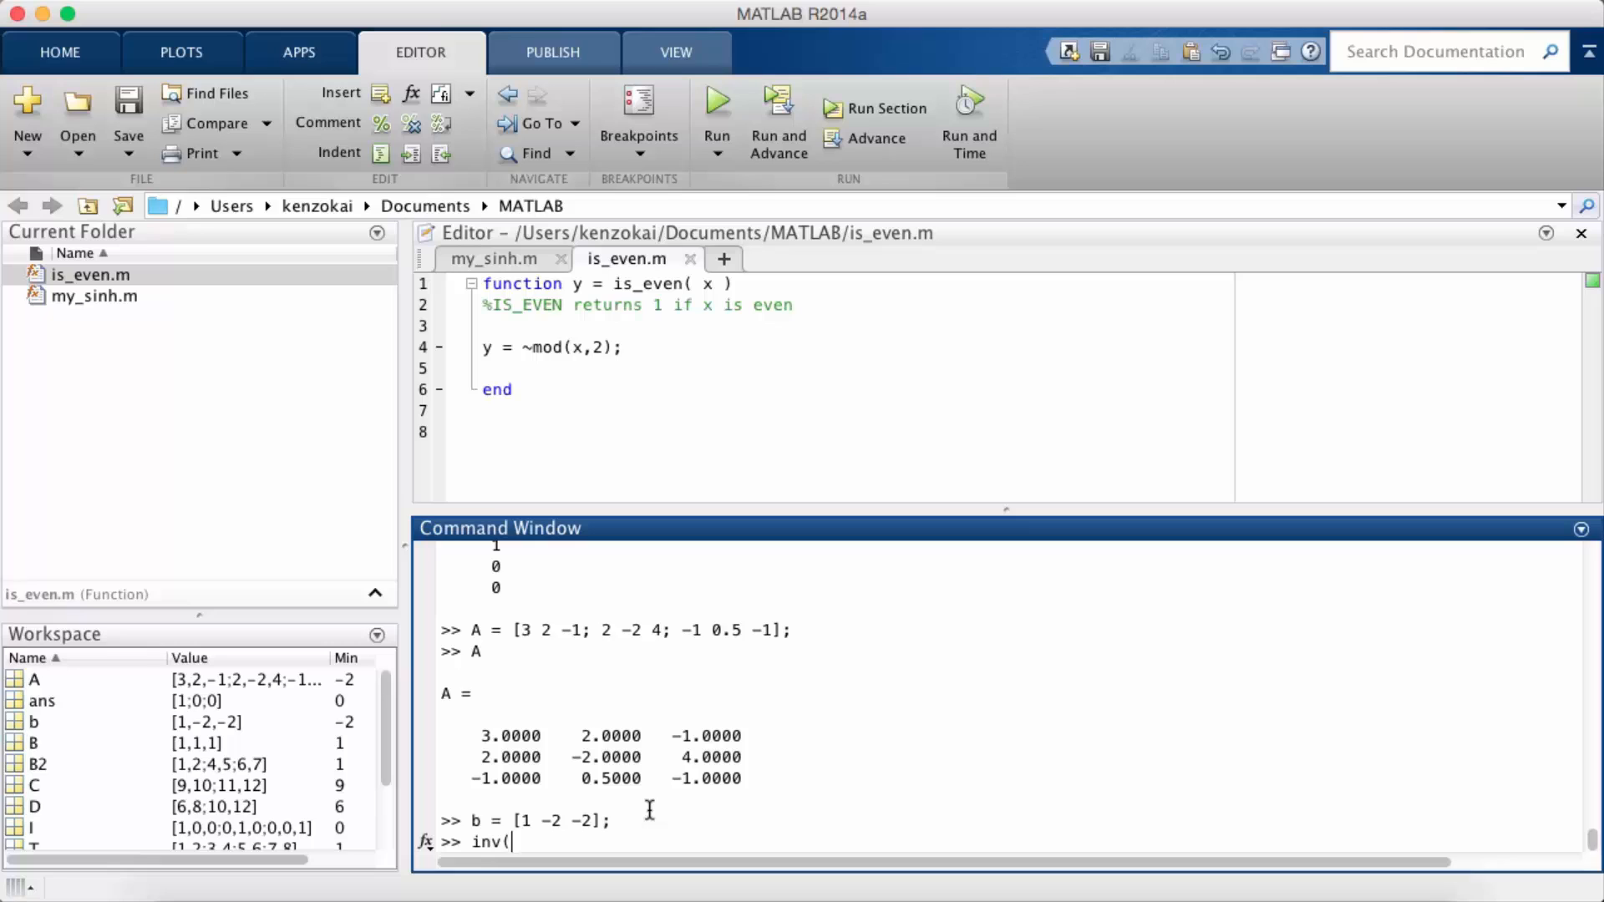
{"action": "key", "text": "Return"}
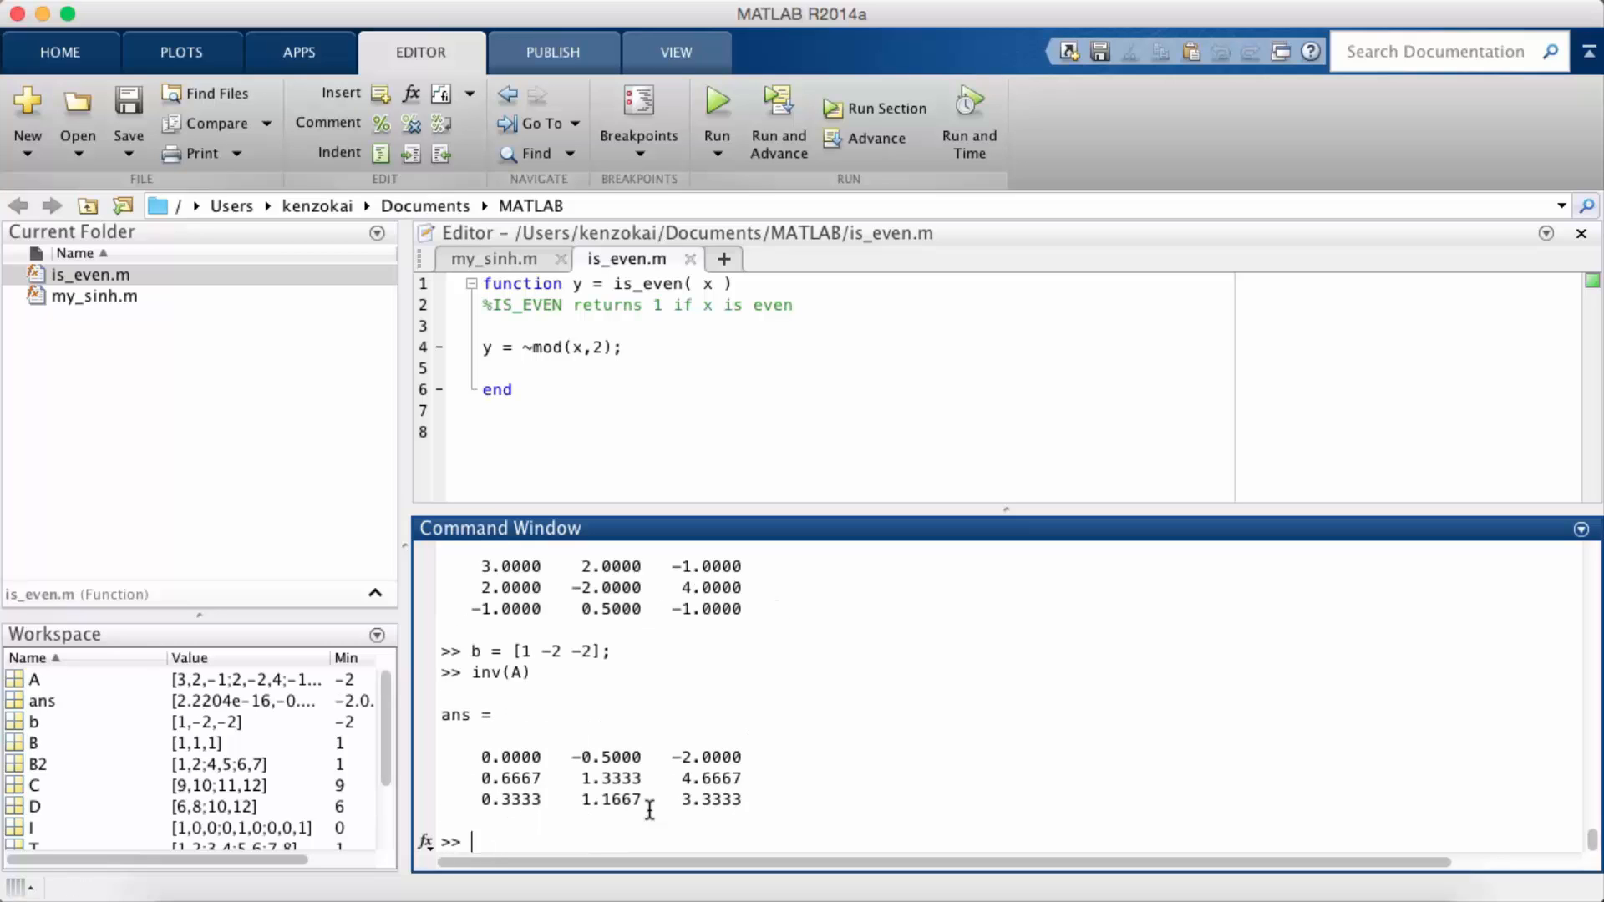
{"action": "type", "text": "inv(A)*b"}
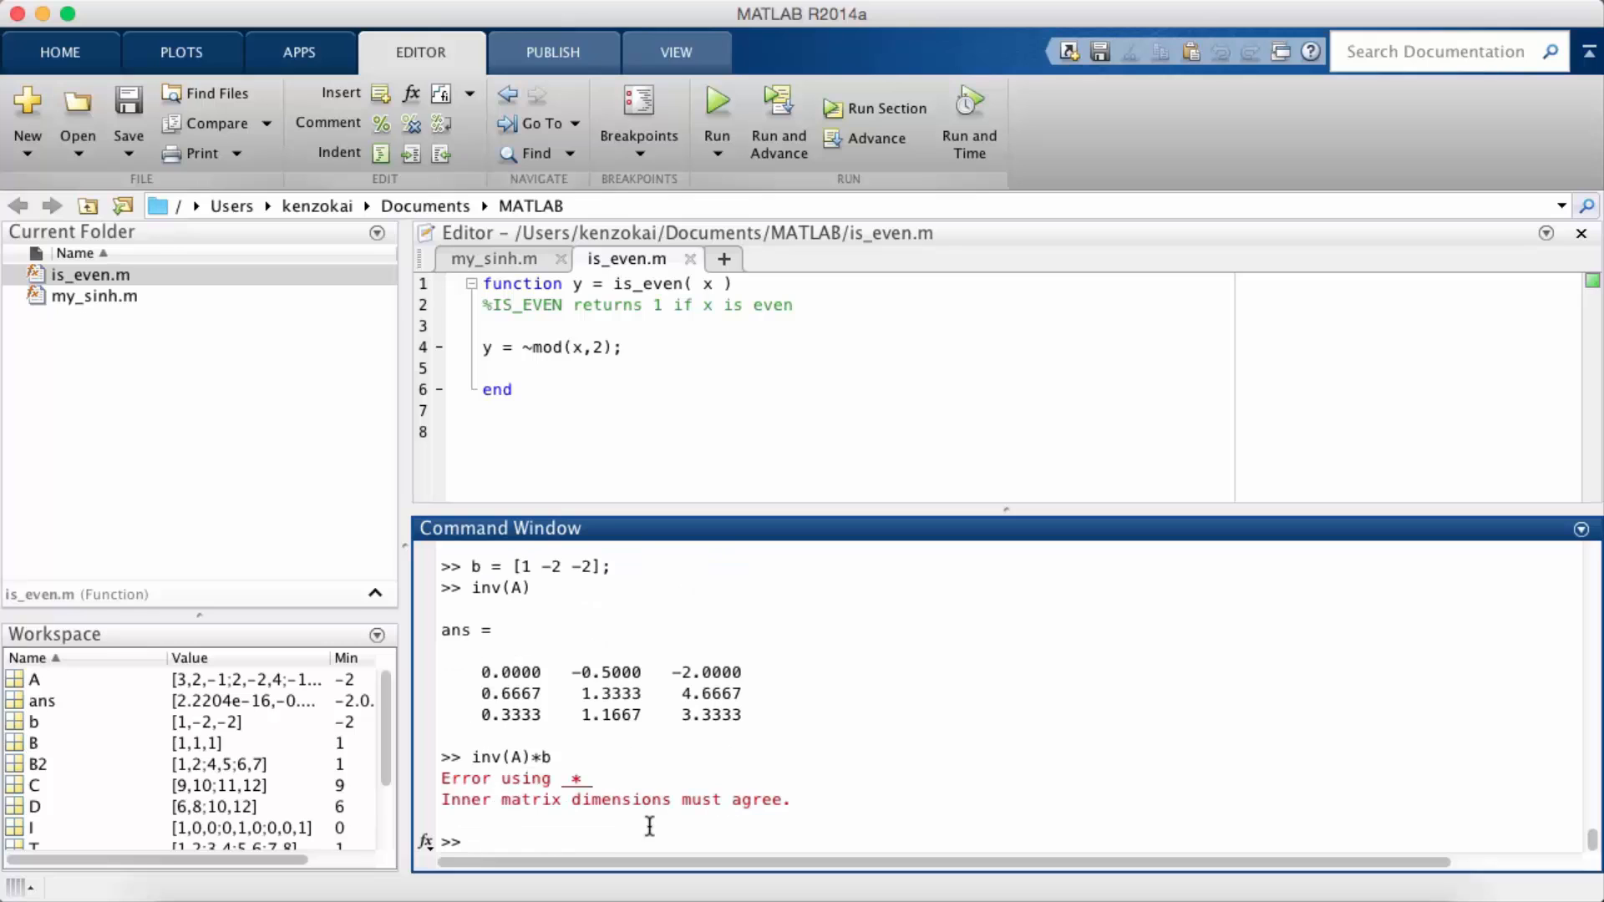
{"action": "mouse_move", "coordinate": [668, 645]}
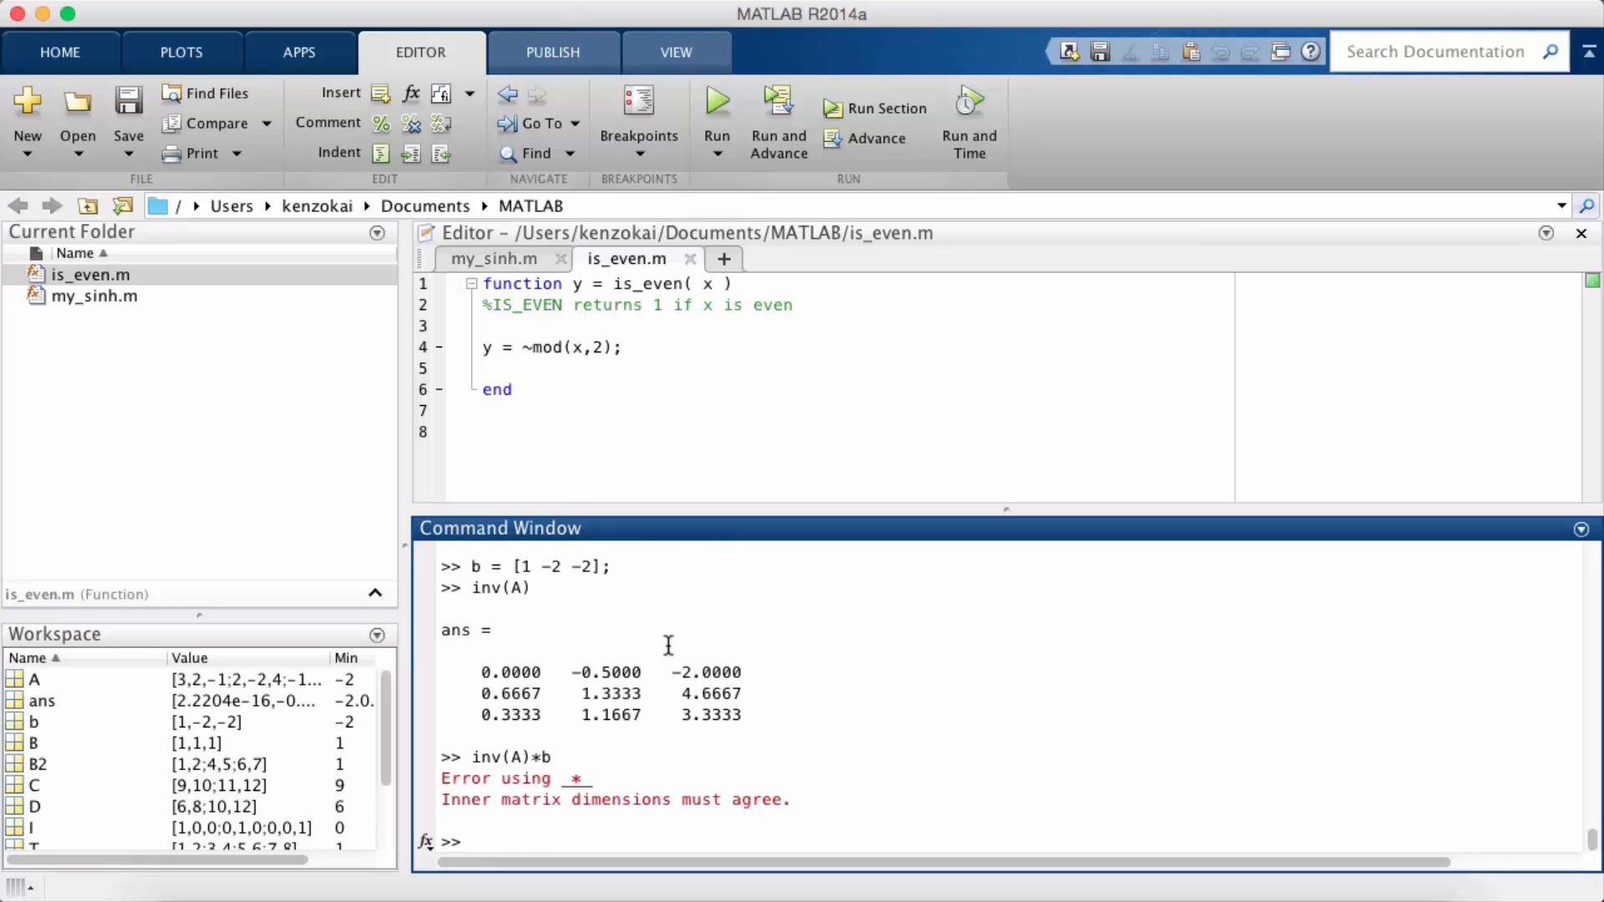
- Redefine b as the column vector [1 -2 0]' and run inv(A)*b, getting 1, −2, −2 like the article
{"action": "type", "text": "b = b"}
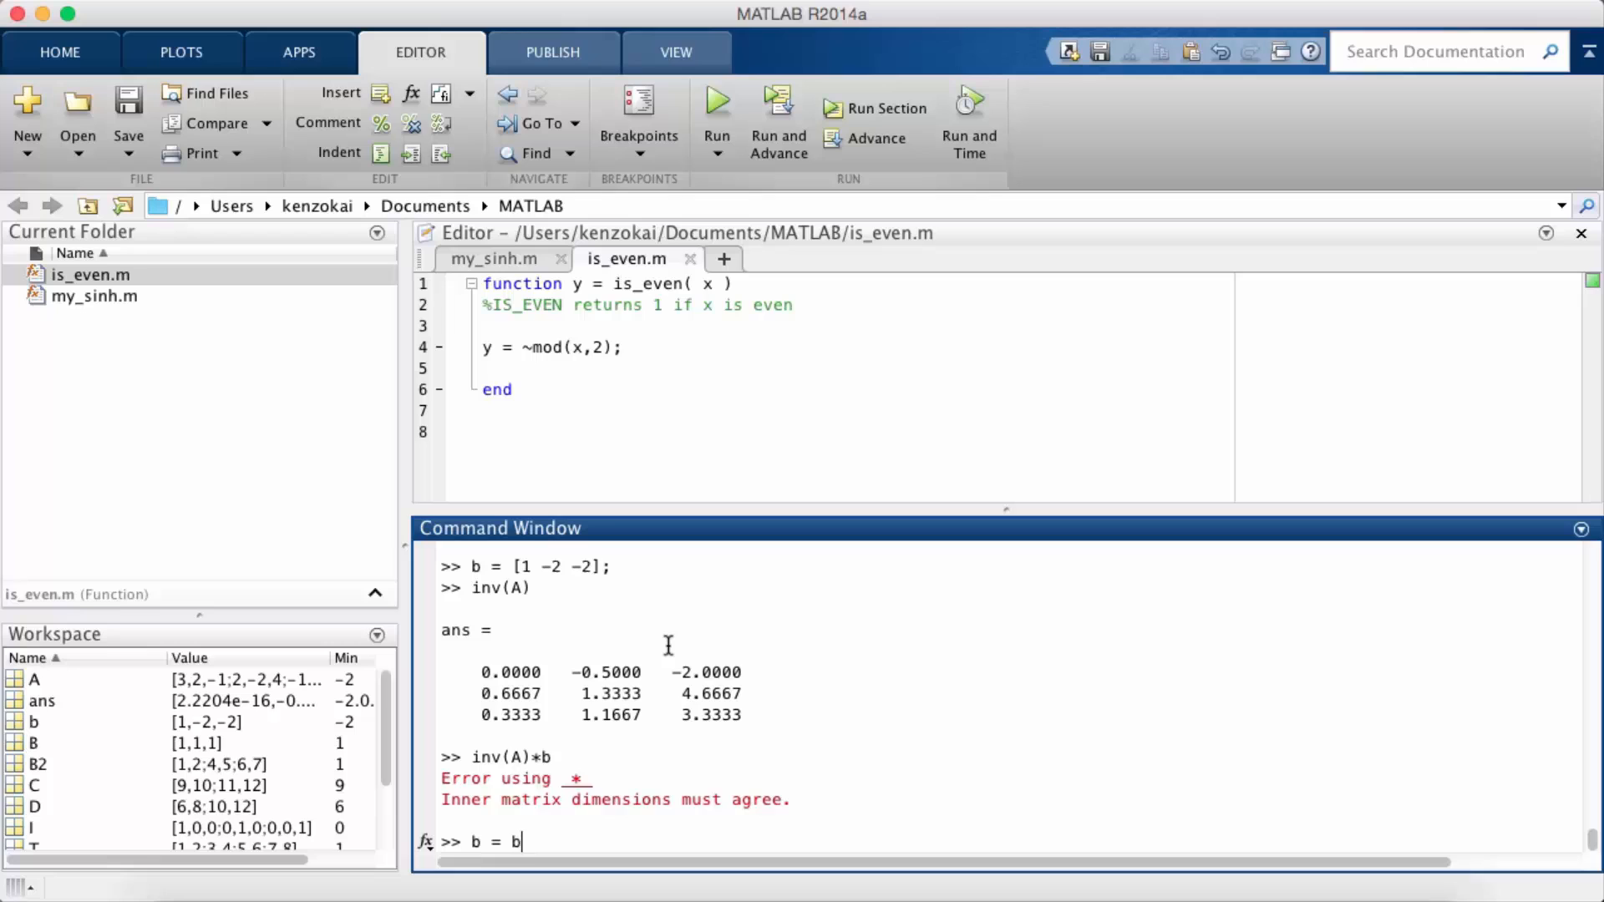
{"action": "key", "text": "Return"}
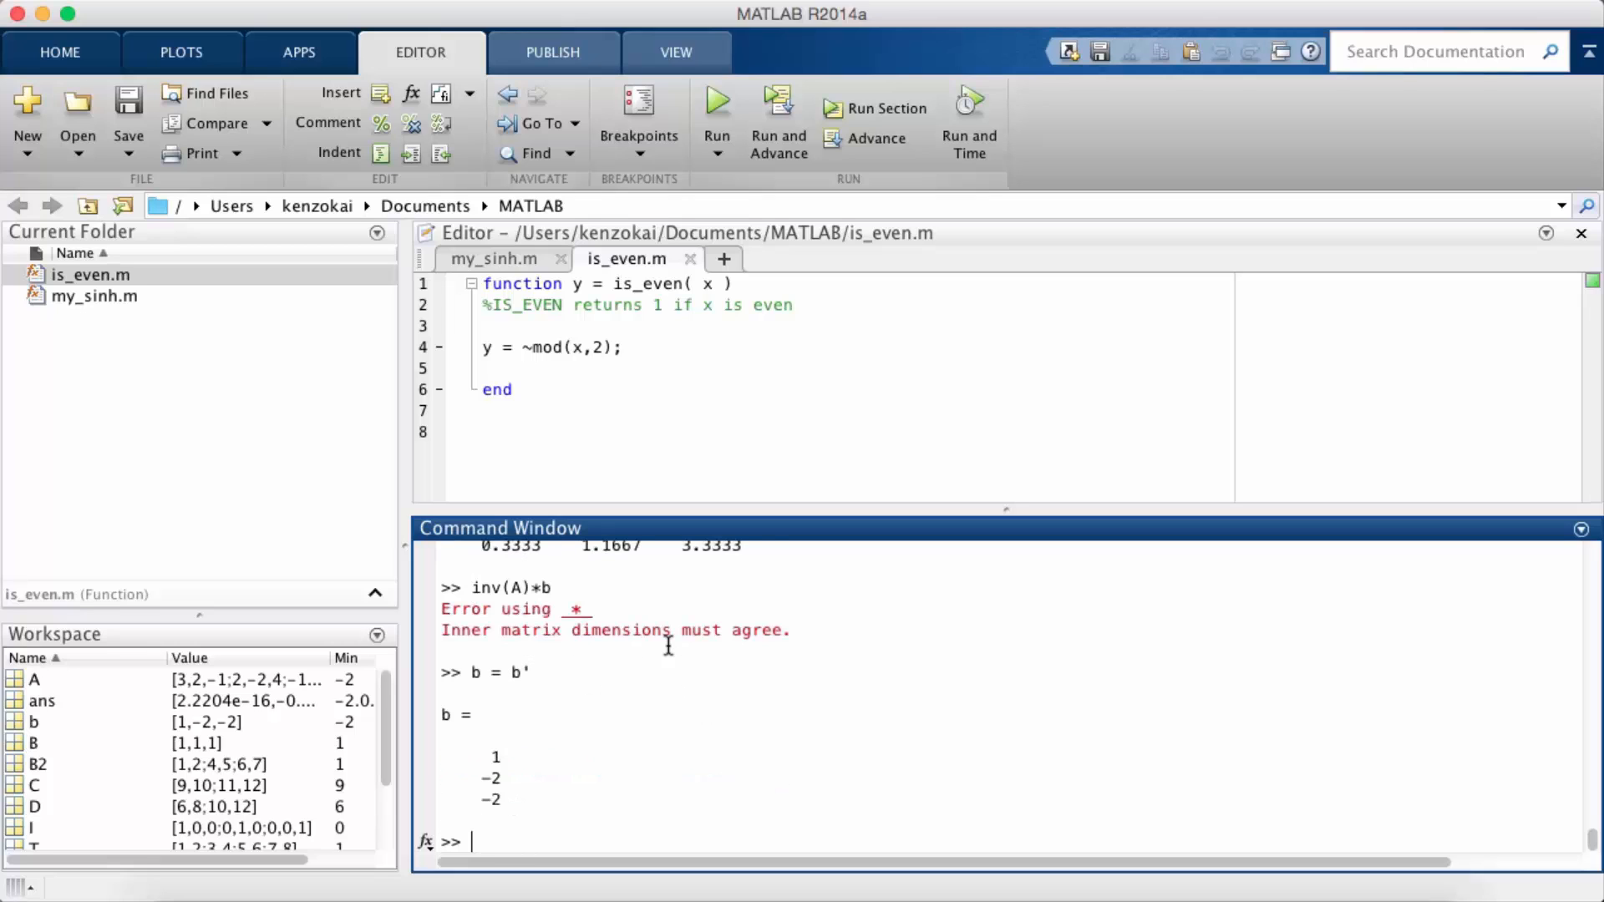
{"action": "type", "text": "inv(A)"}
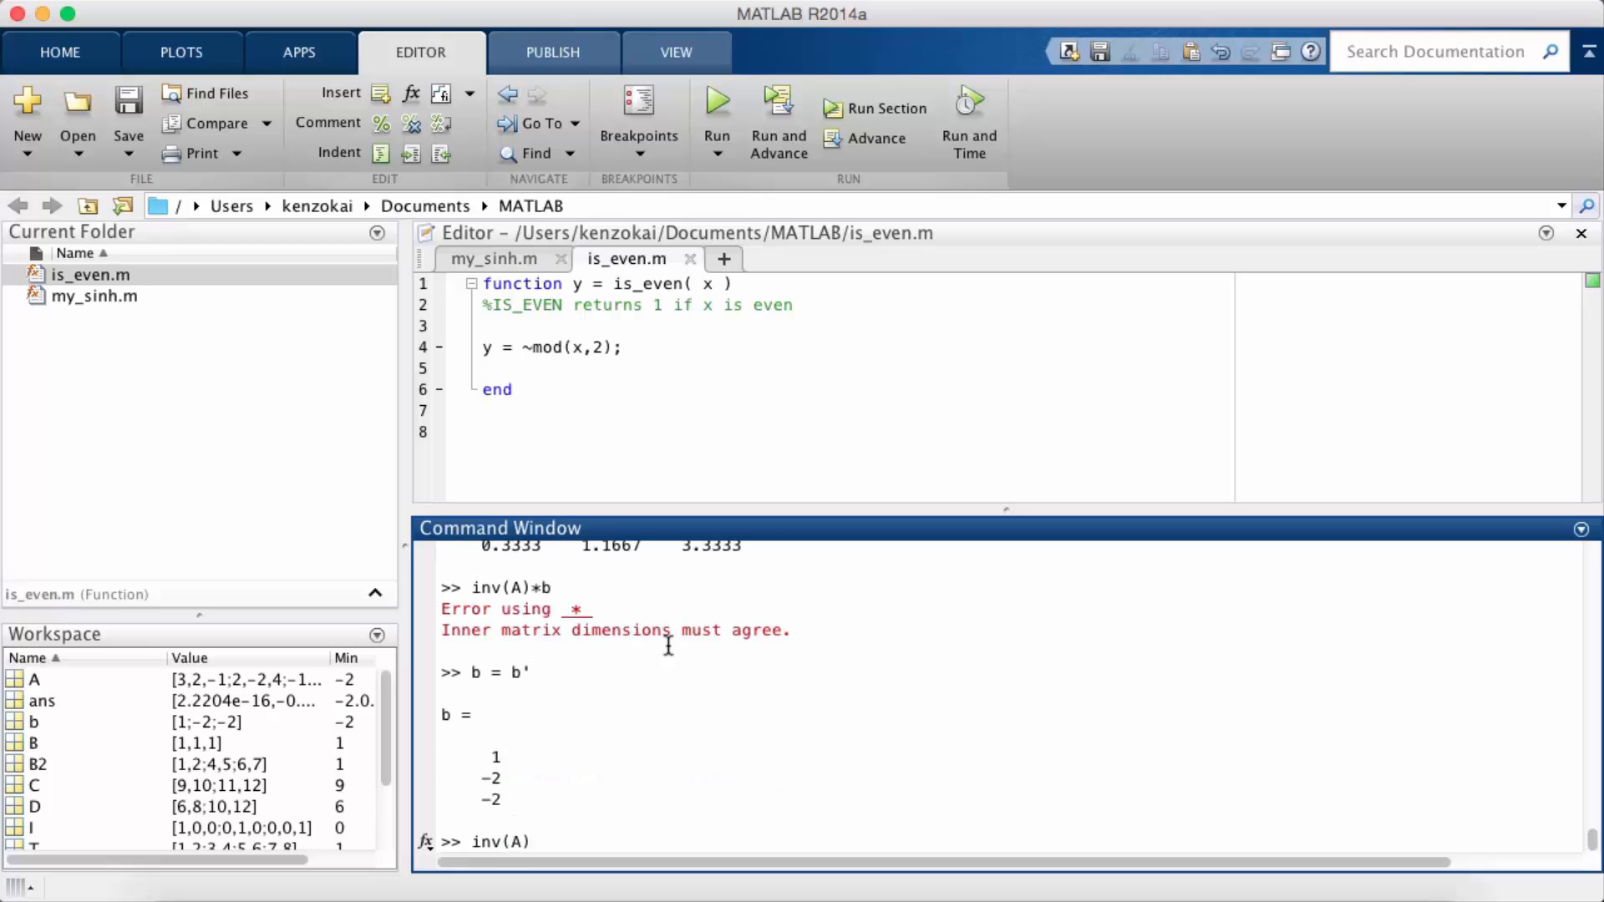
{"action": "key", "text": "Return"}
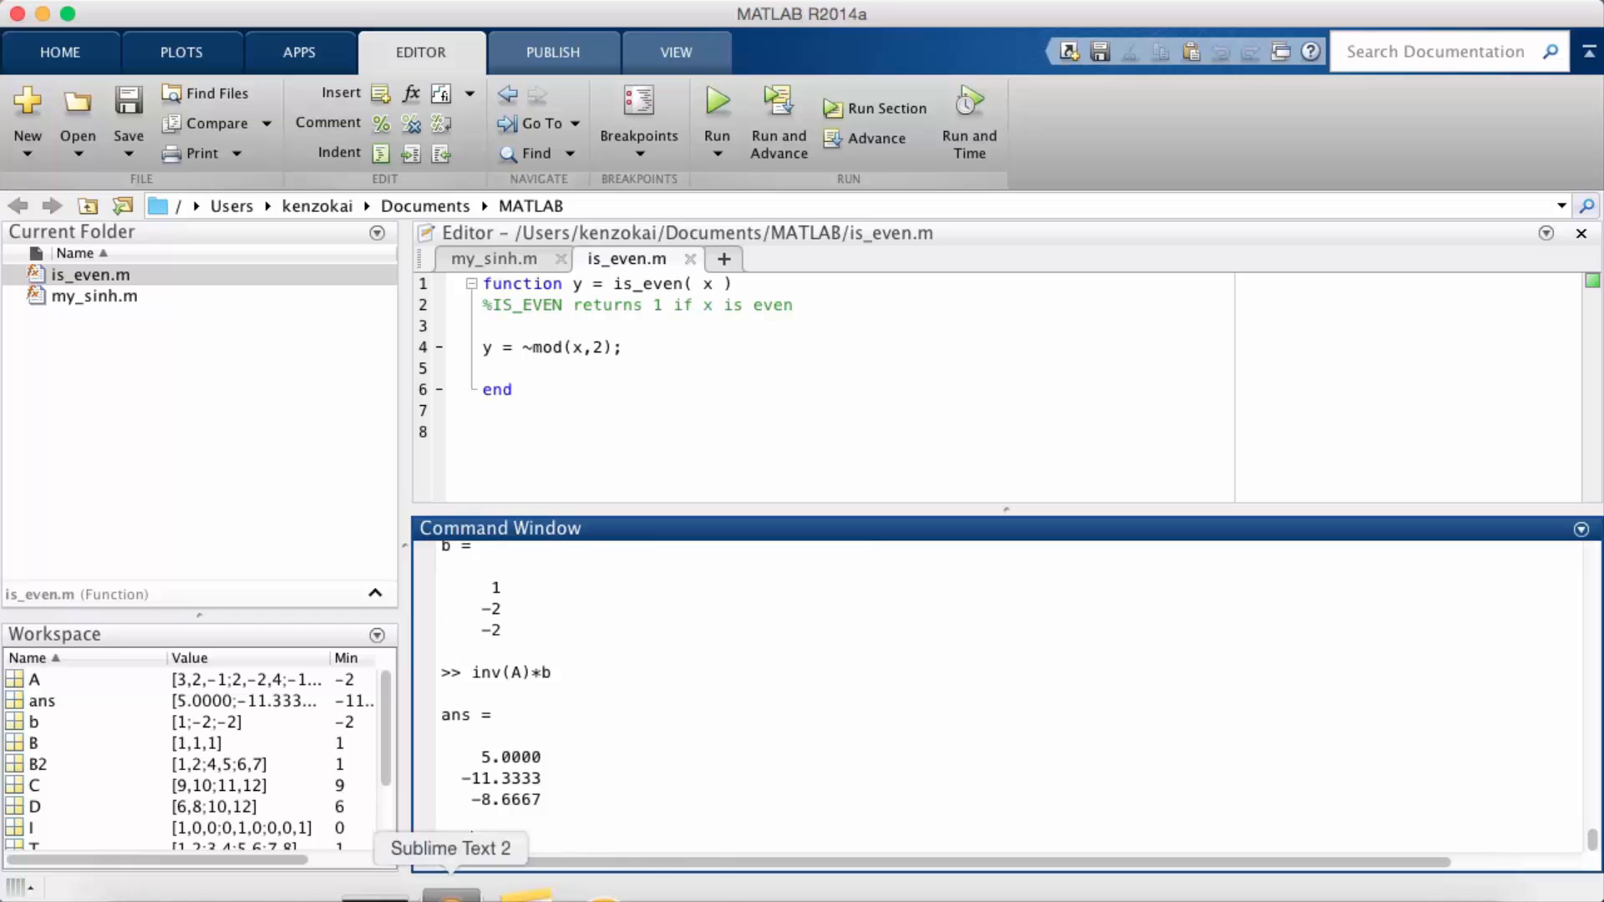
{"action": "left_click", "coordinate": [358, 869]}
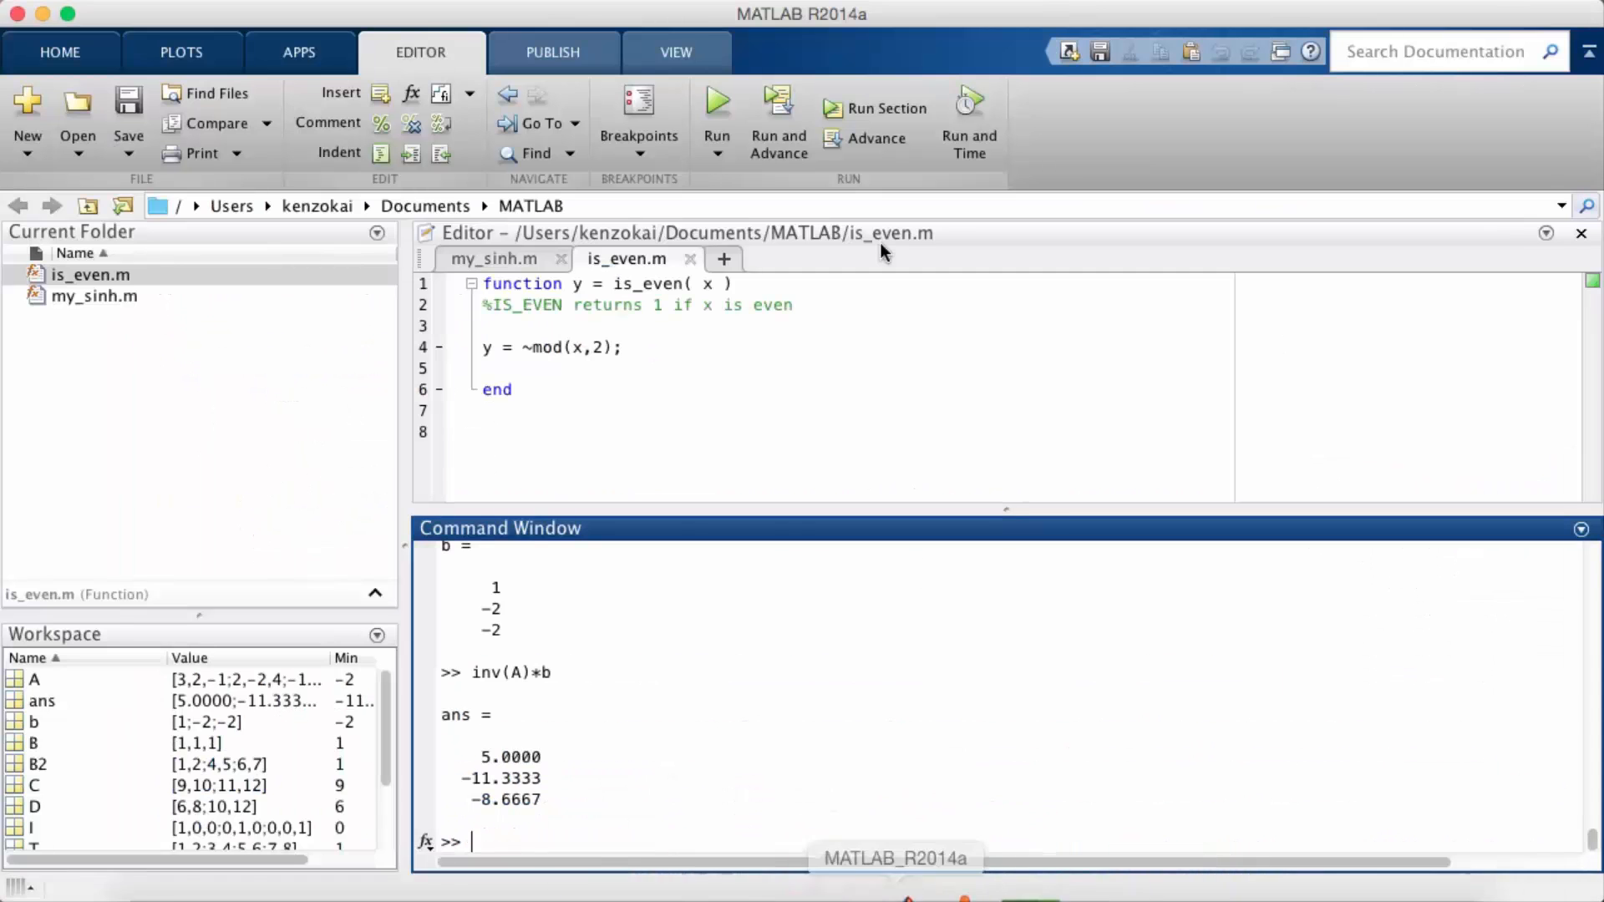
{"action": "type", "text": "b = [1 -2"}
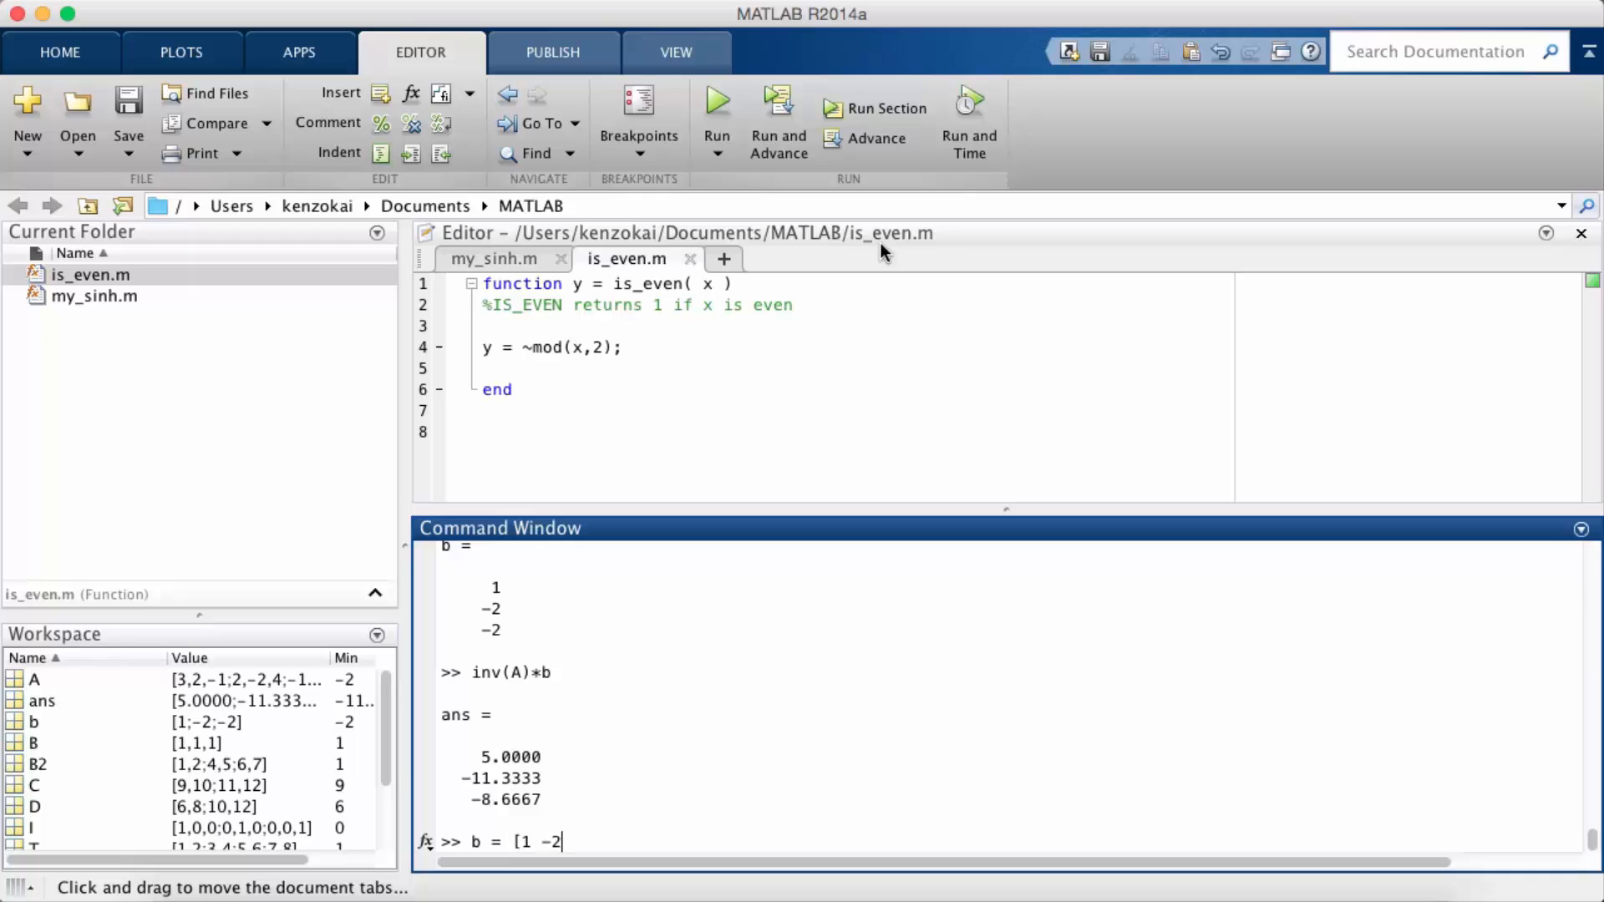
{"action": "type", "text": "0]';"}
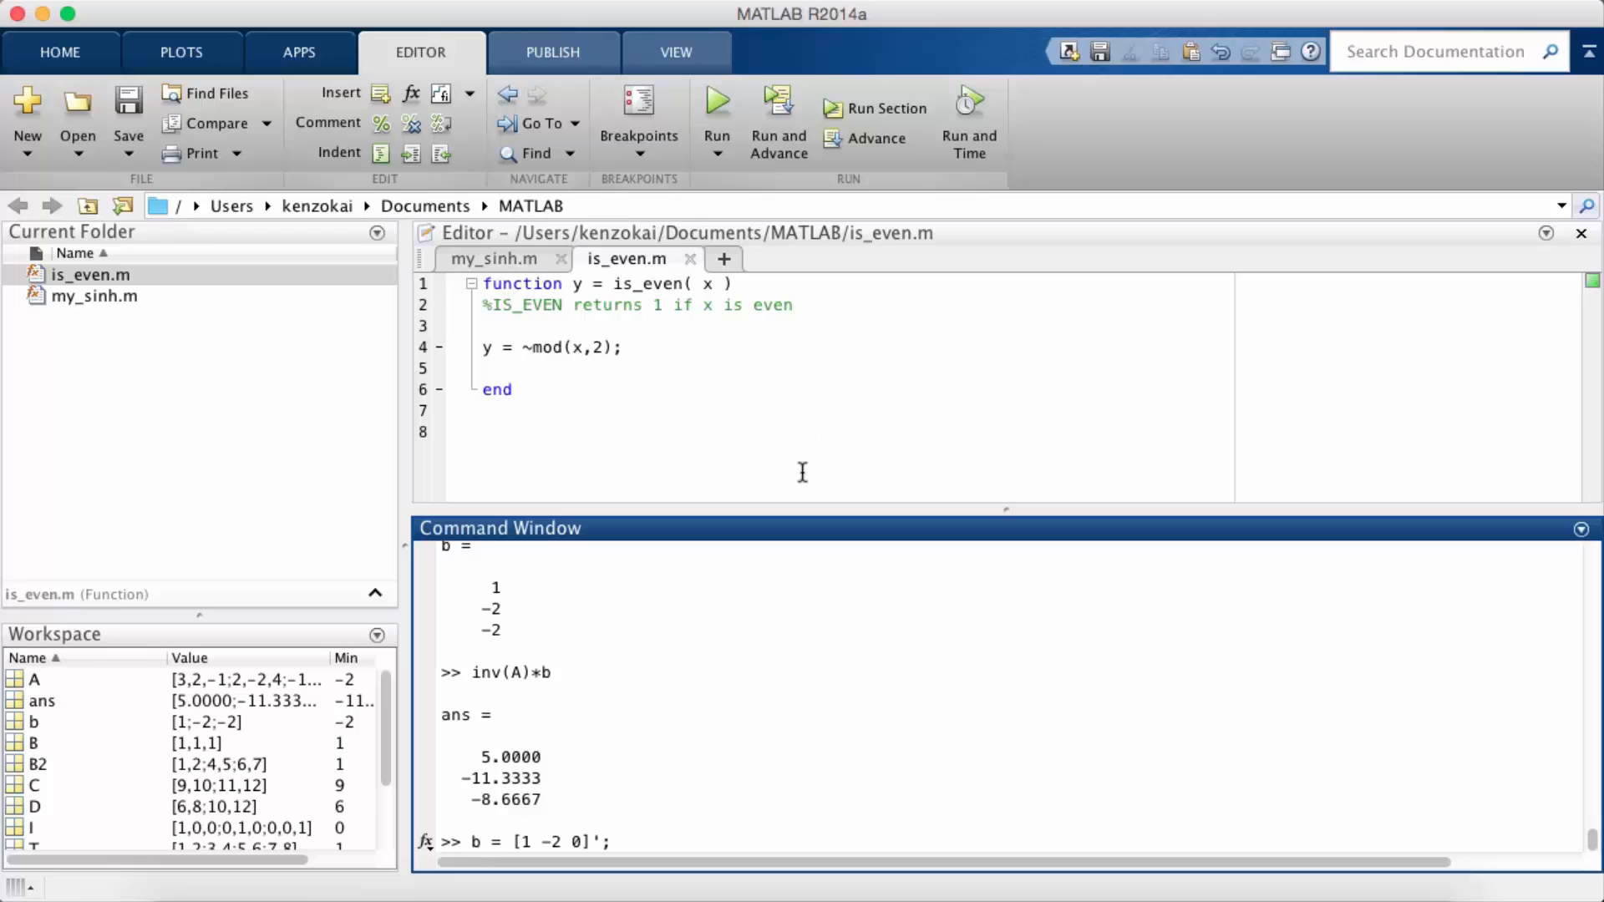
{"action": "type", "text": "in"}
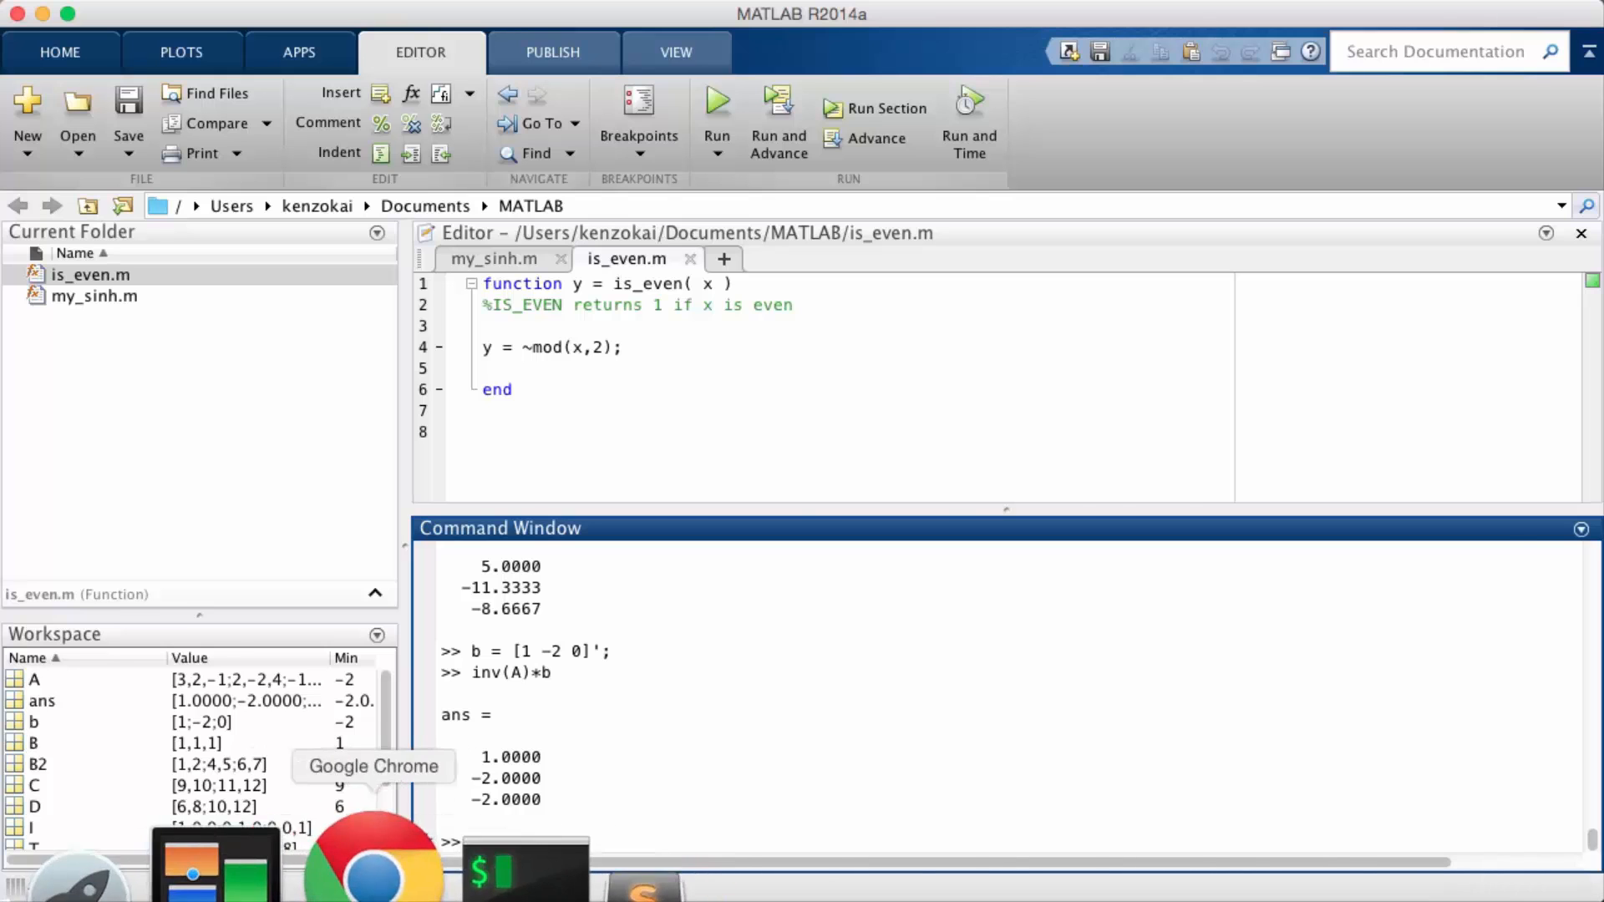
{"action": "left_click", "coordinate": [370, 869]}
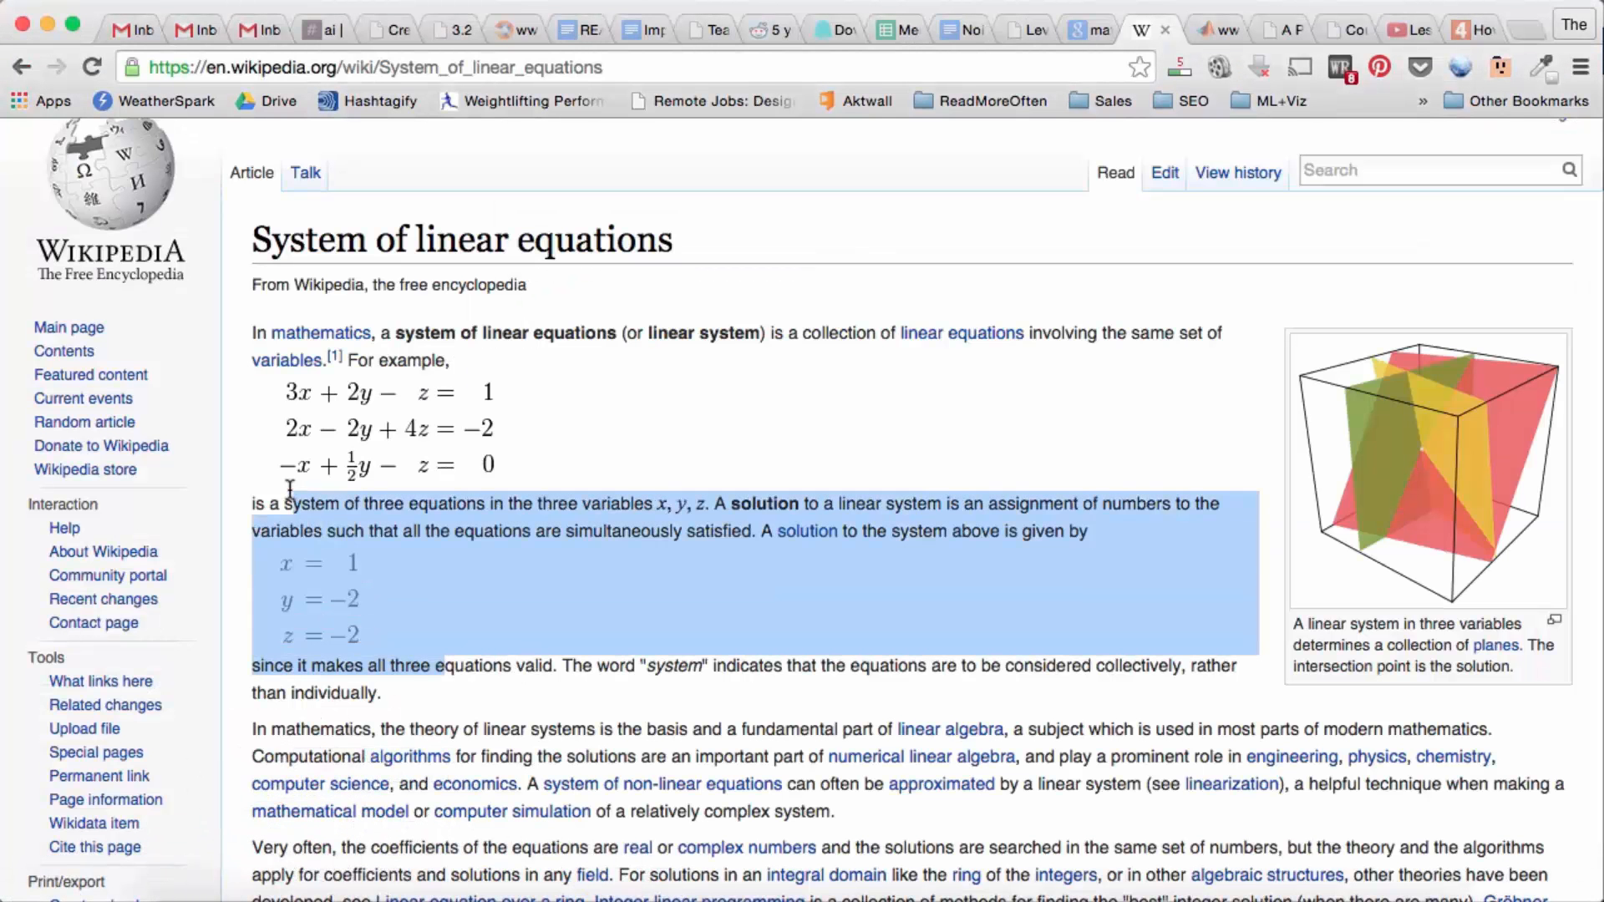
{"action": "left_click", "coordinate": [501, 711]}
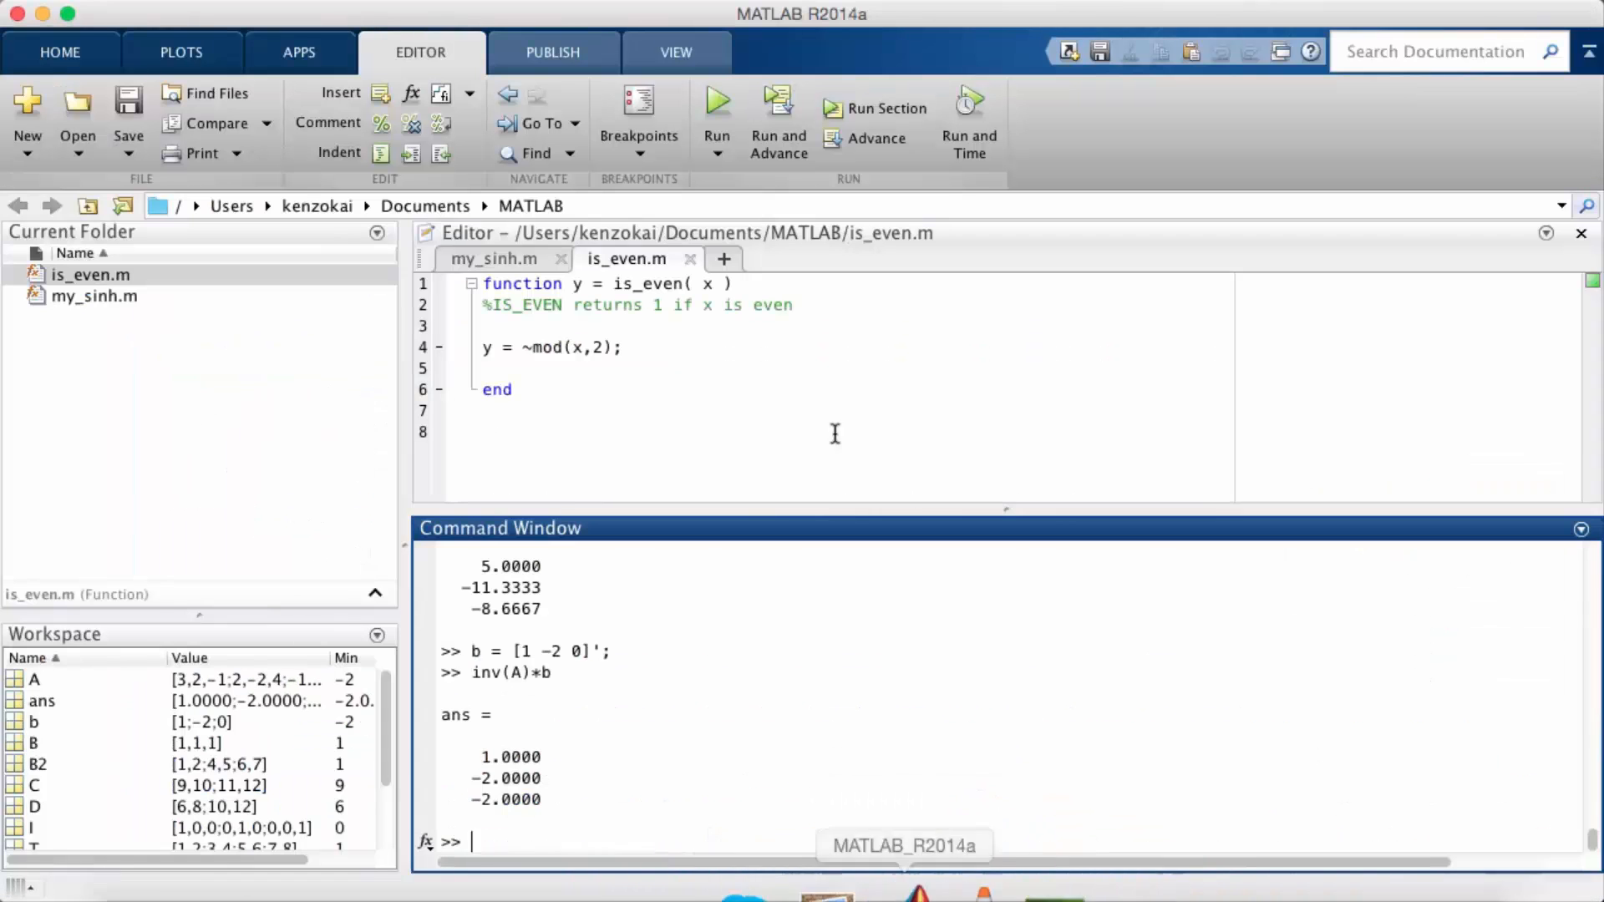
{"action": "mouse_move", "coordinate": [849, 722]}
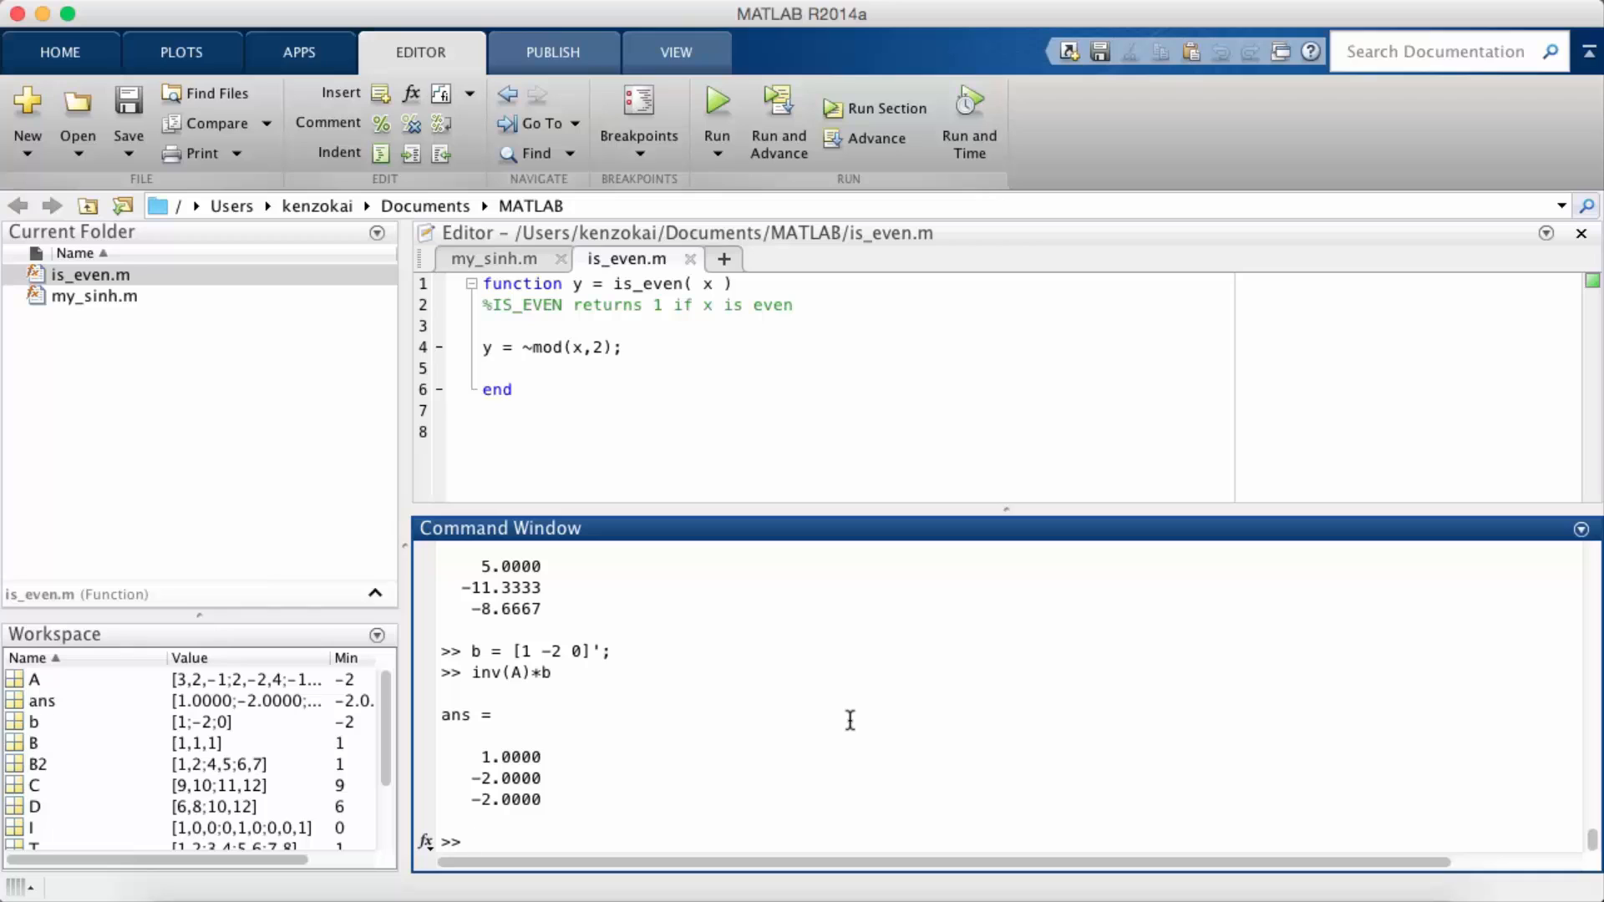
- Solve the system with A\b and compare its 1, −2, −2 result with inv(A)*b
{"action": "type", "text": "Ax = b"}
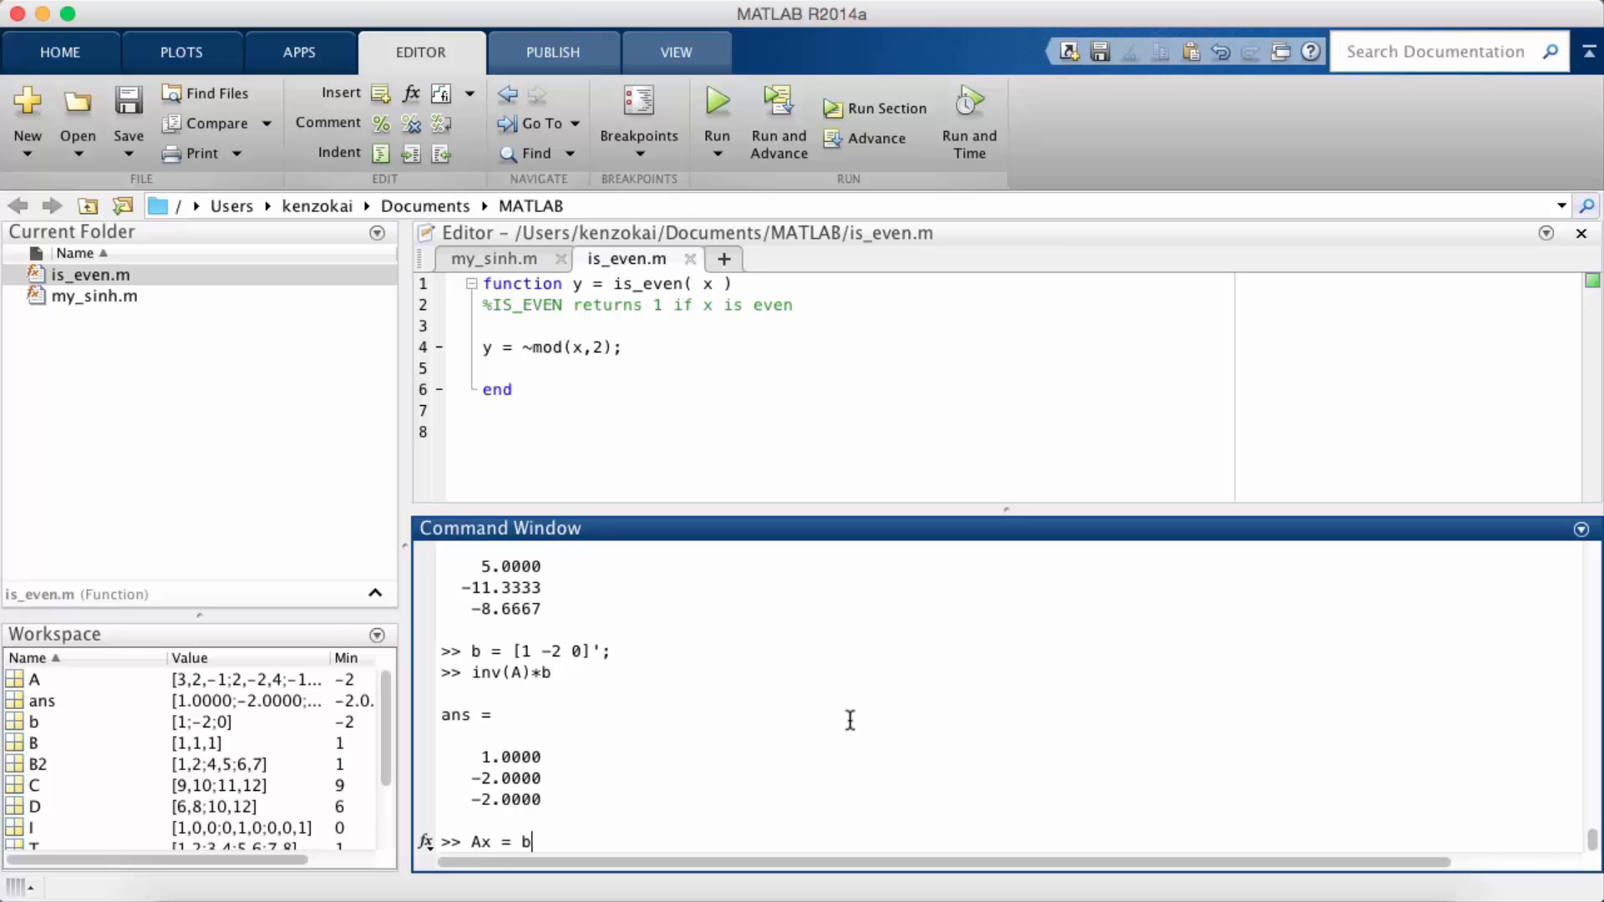
{"action": "key", "text": "Backspace"}
{"action": "type", "text": "A\\b"}
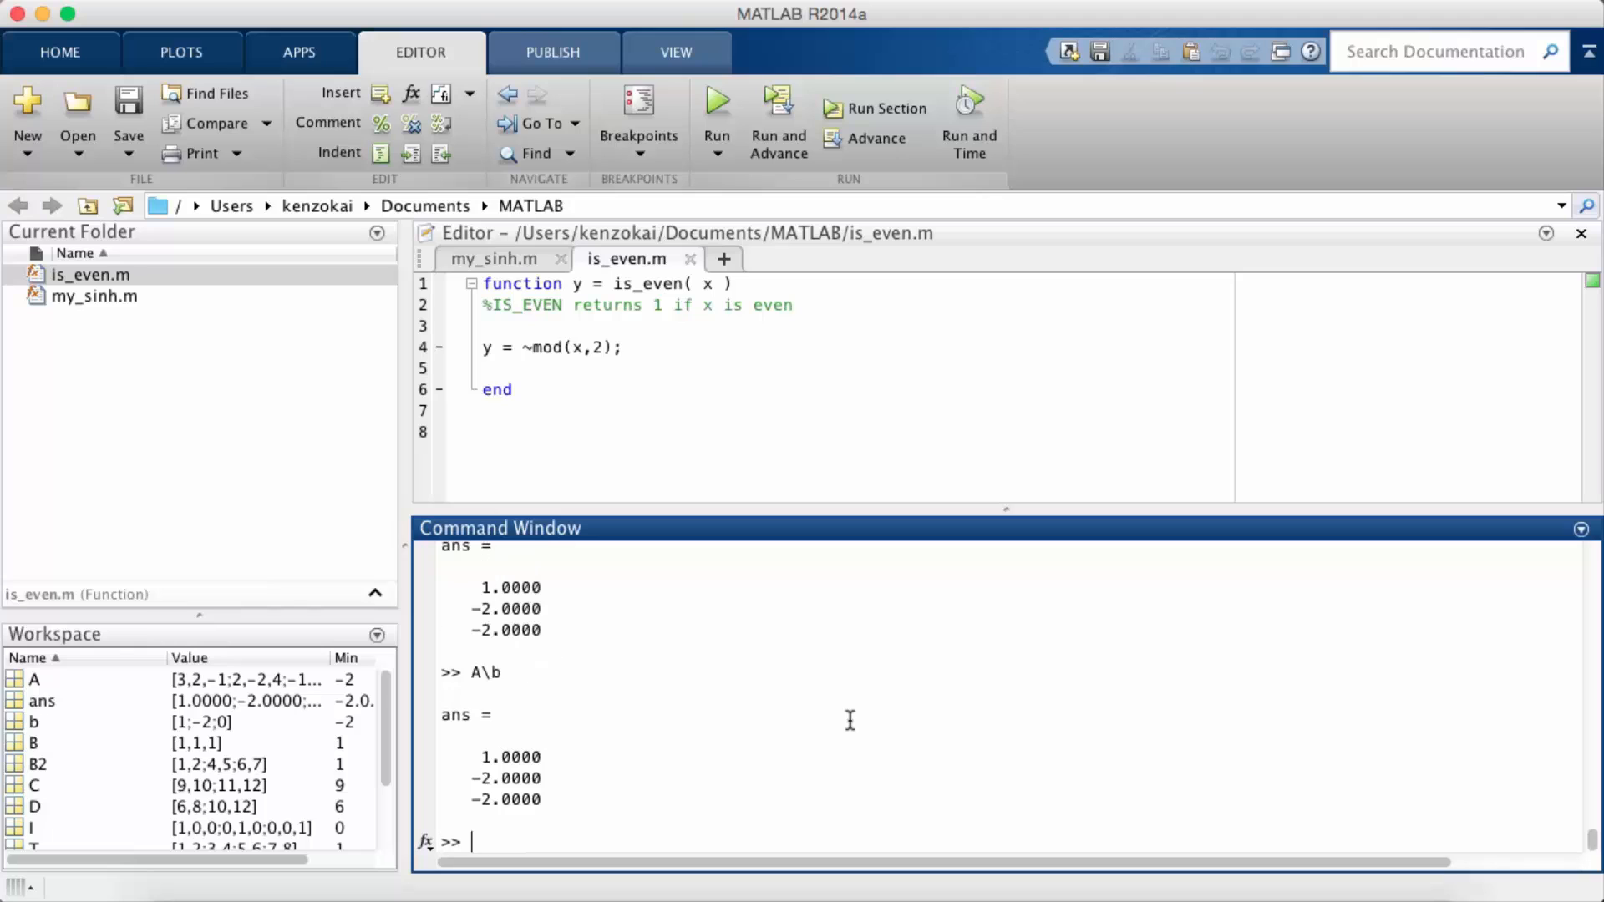
{"action": "mouse_move", "coordinate": [693, 743]}
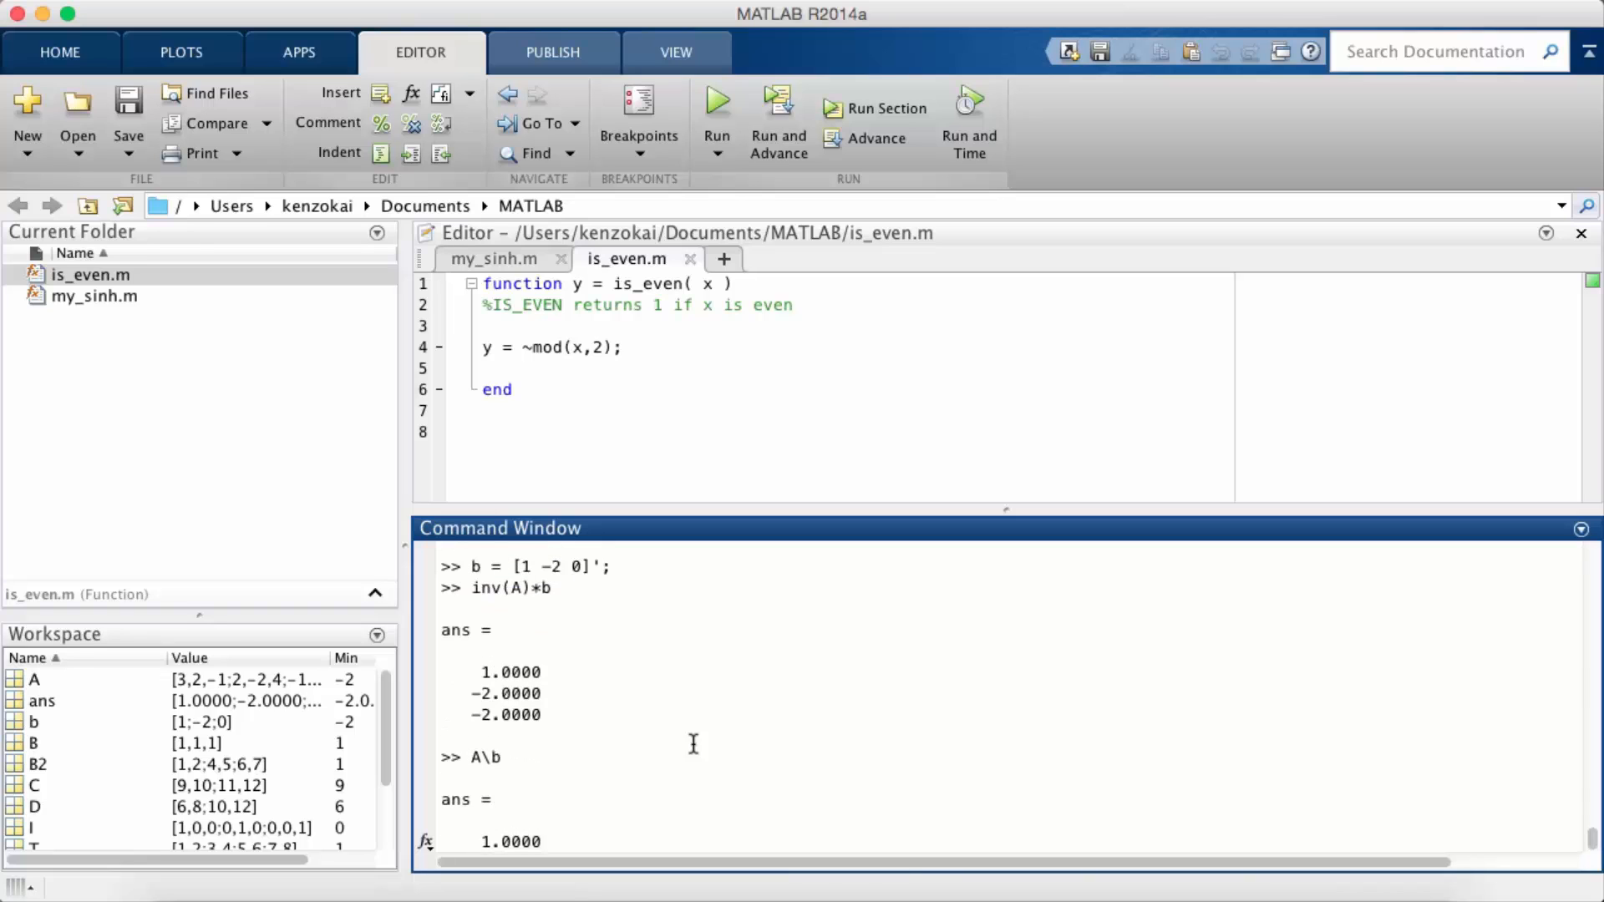
{"action": "scroll", "scroll_direction": "down", "scroll_amount": 3}
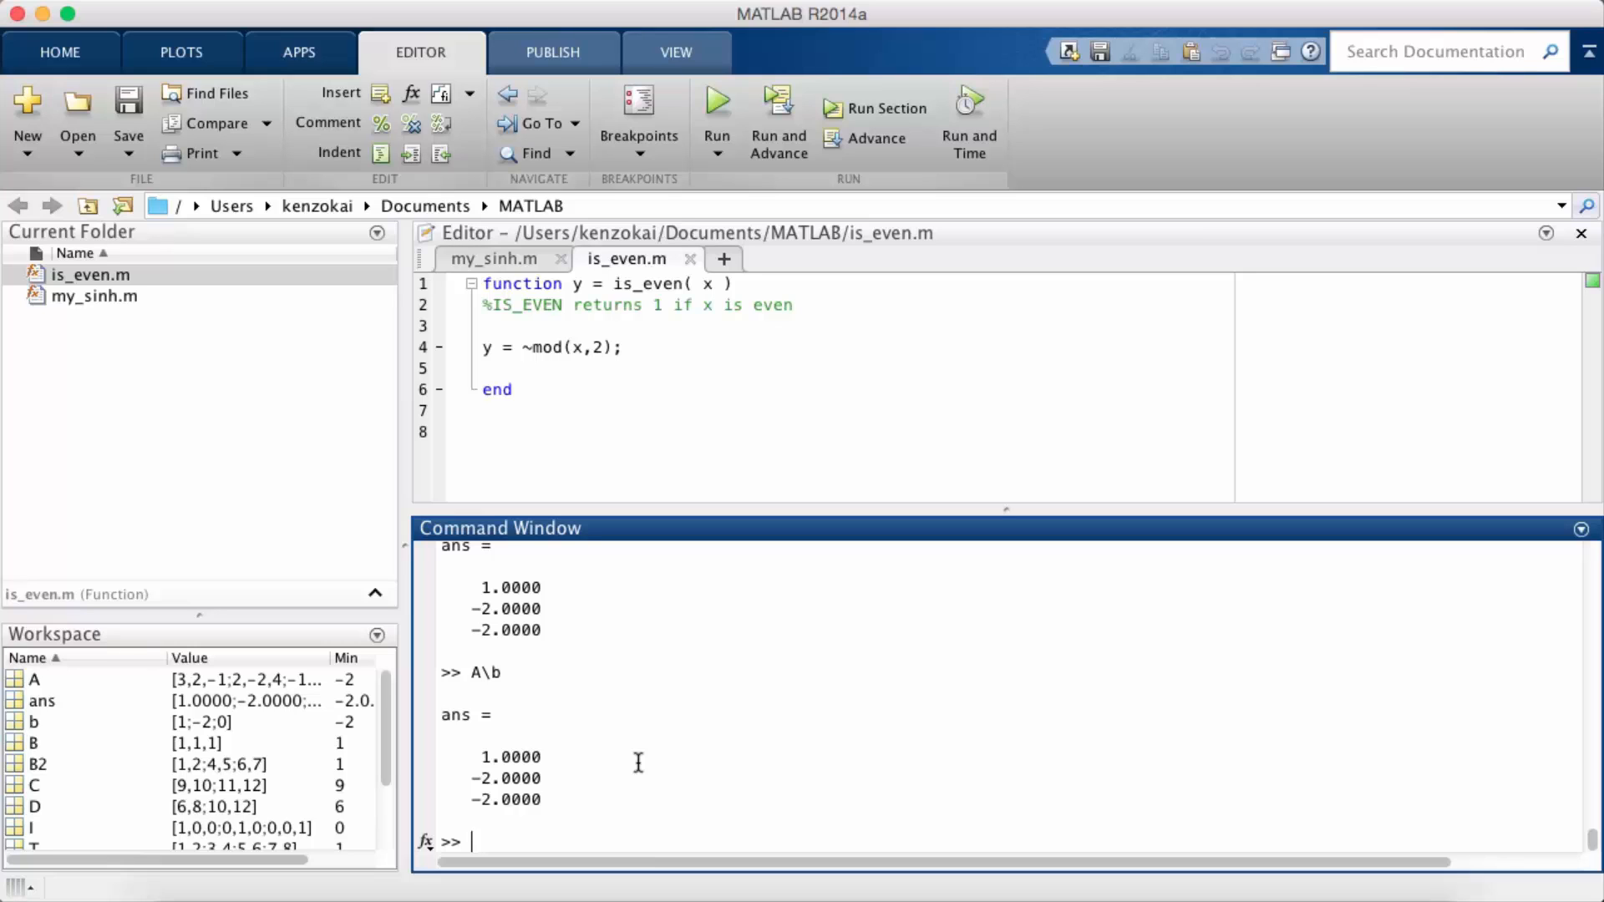
{"action": "mouse_move", "coordinate": [892, 818]}
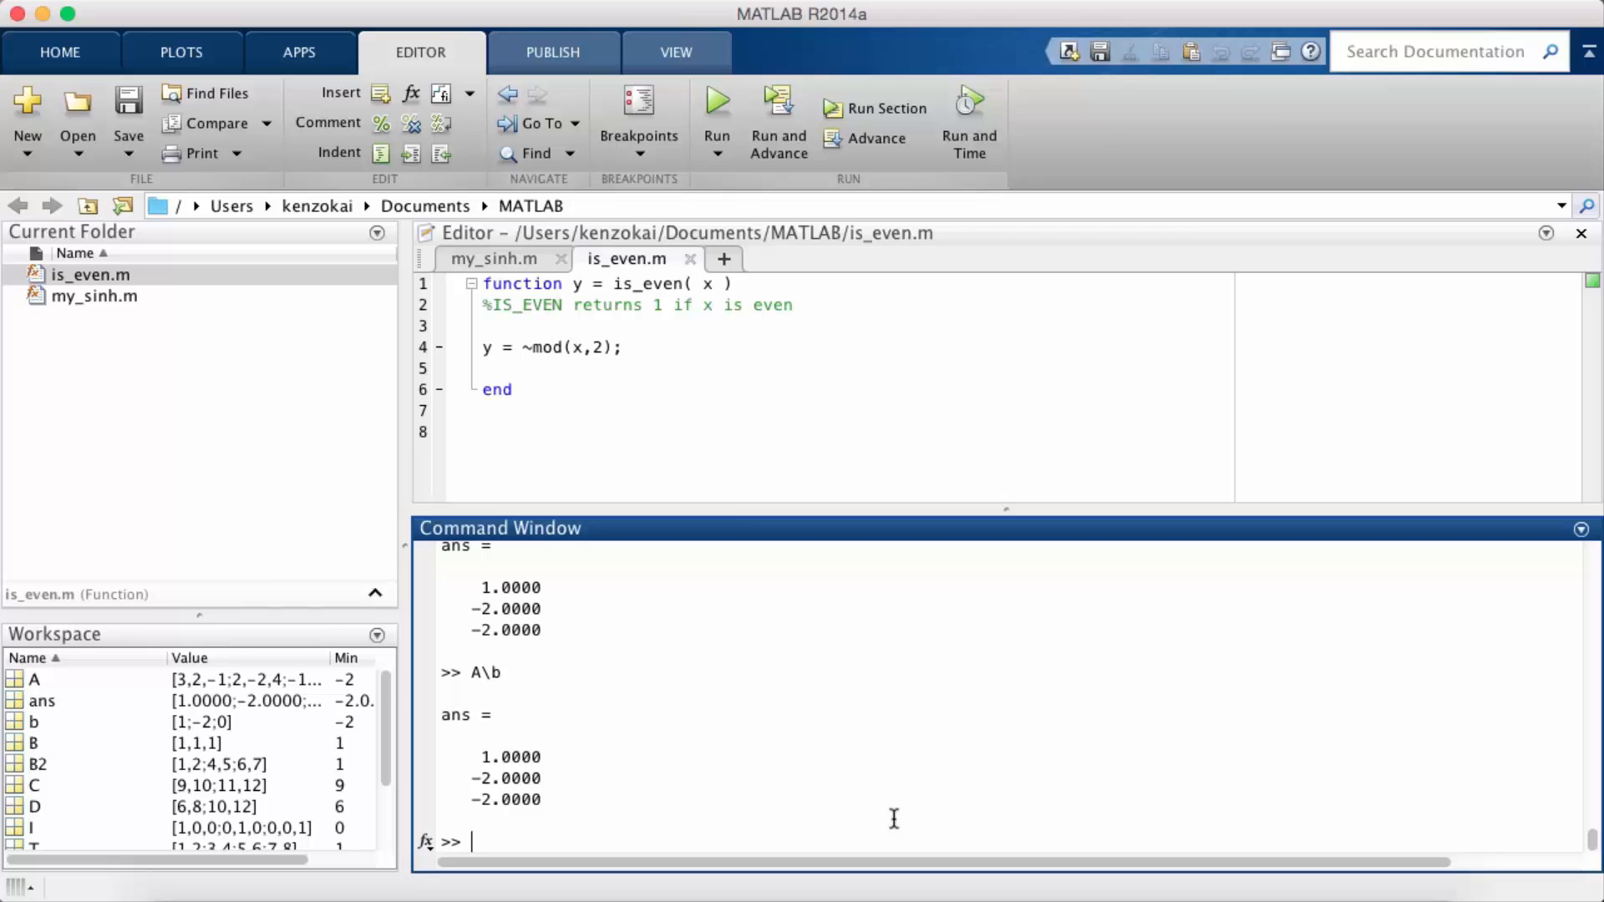
{"action": "mouse_move", "coordinate": [918, 723]}
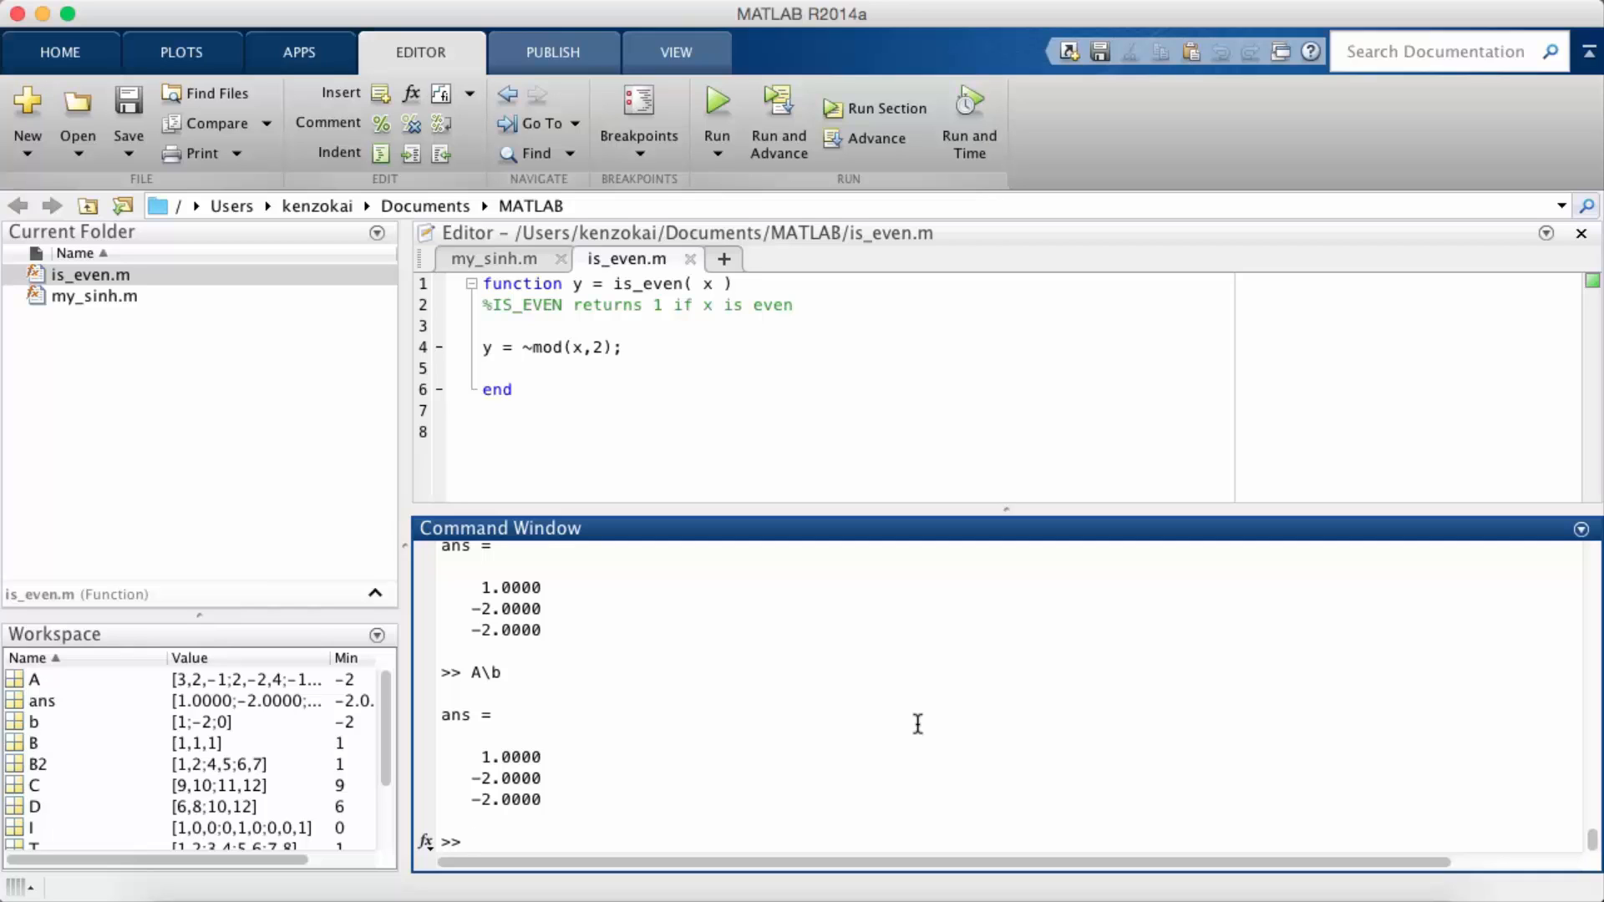
{"action": "mouse_move", "coordinate": [791, 774]}
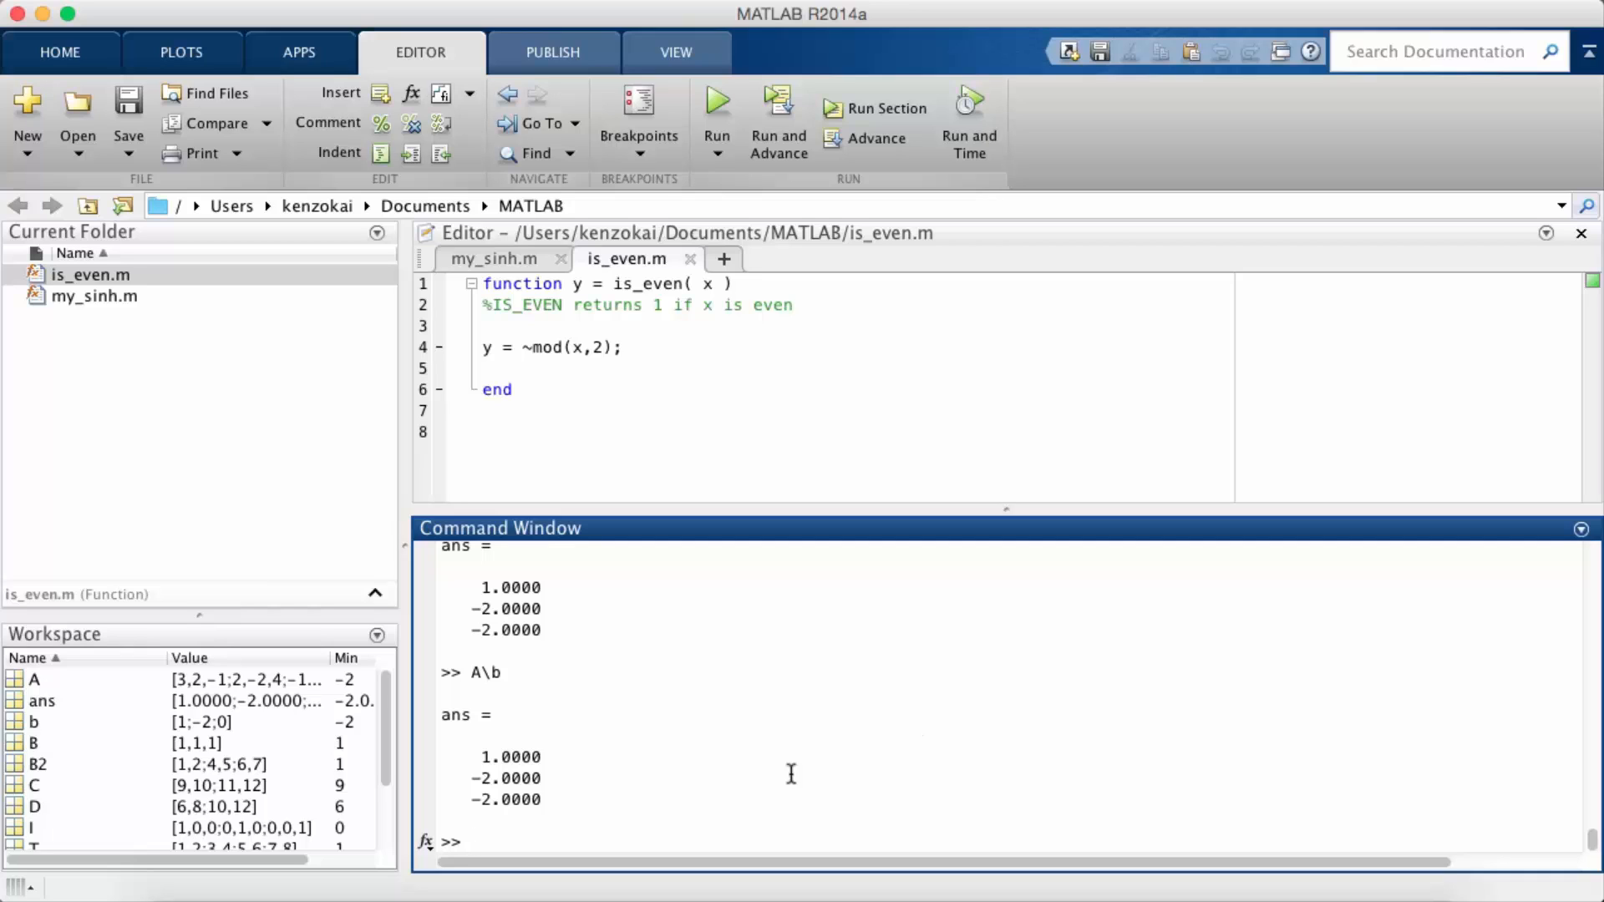
{"action": "mouse_move", "coordinate": [740, 799]}
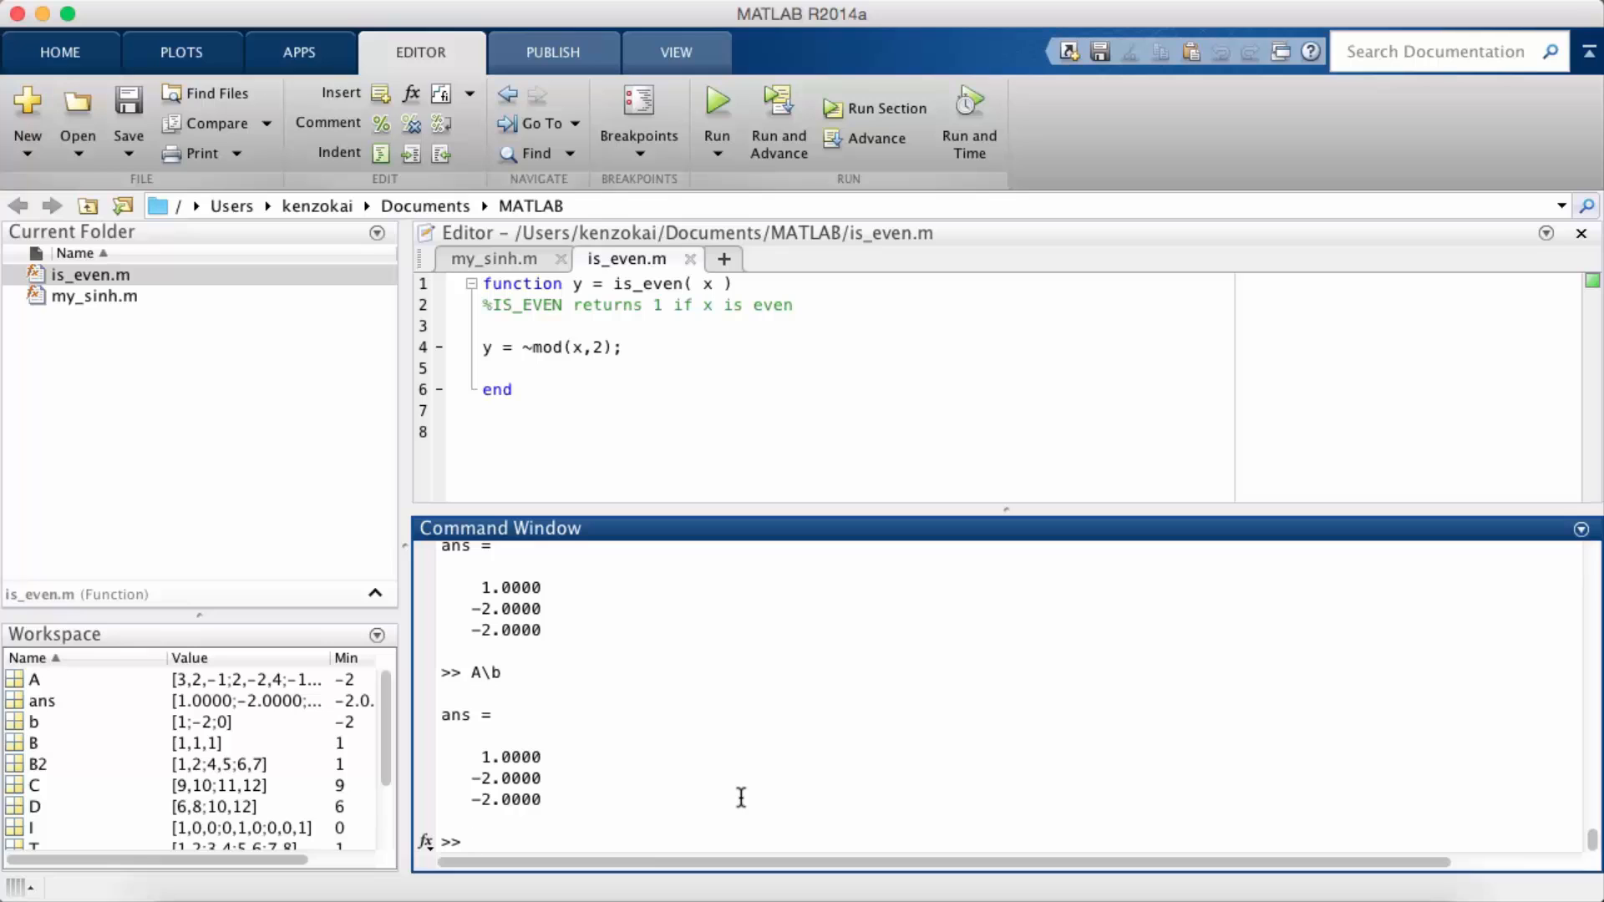
- Compute det(A), which is −3, and redisplay matrix A
{"action": "type", "text": "de"}
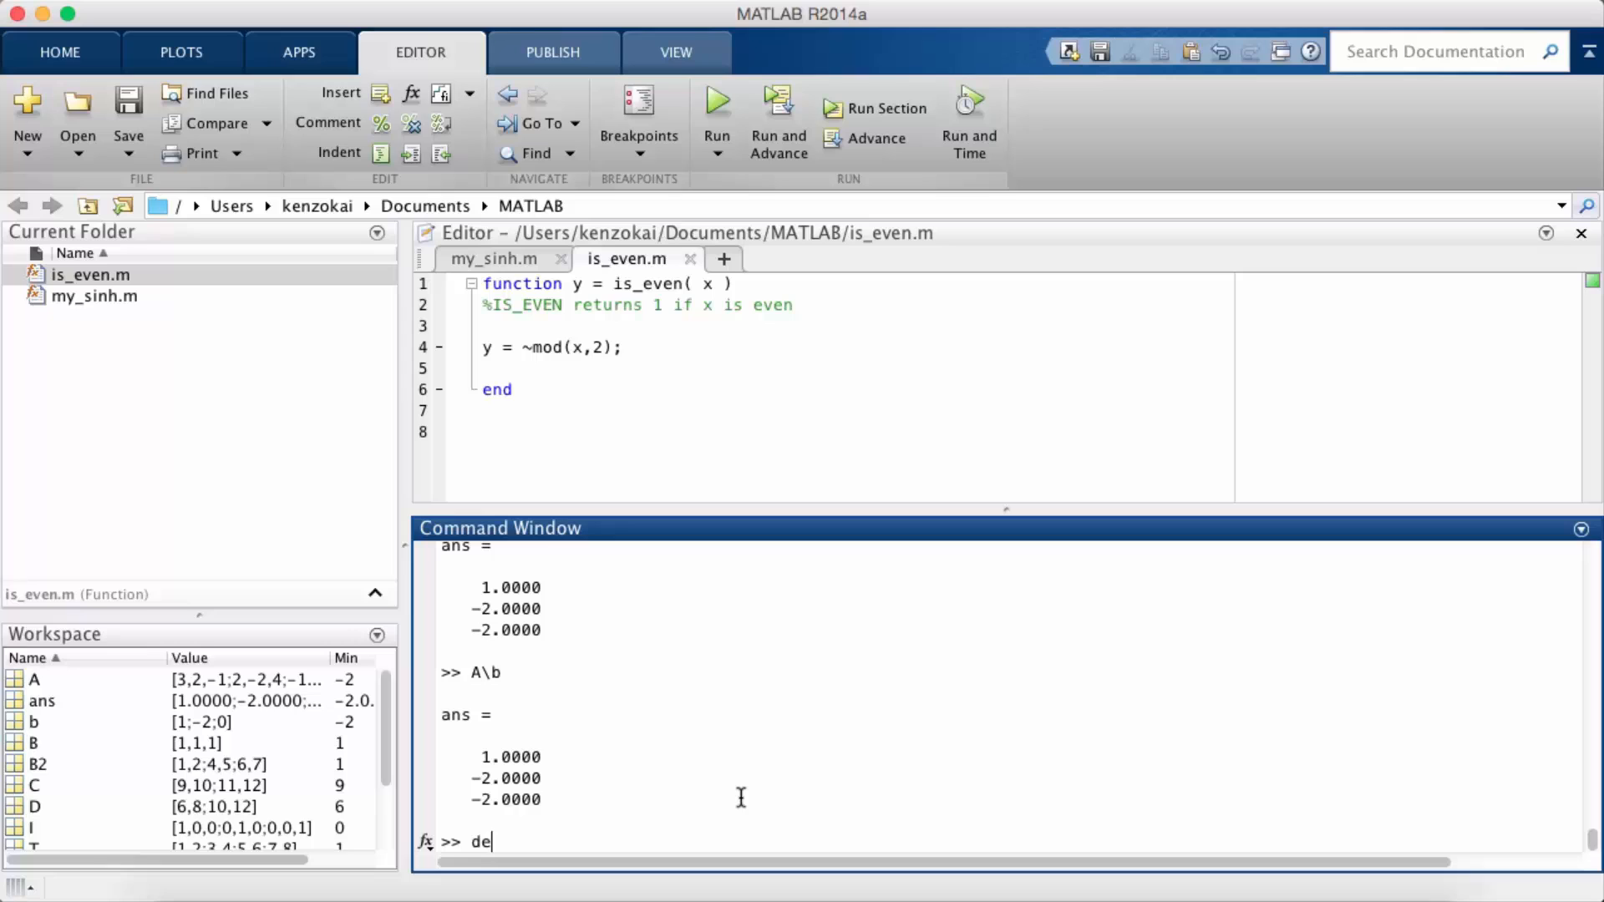
{"action": "type", "text": "t(A)"}
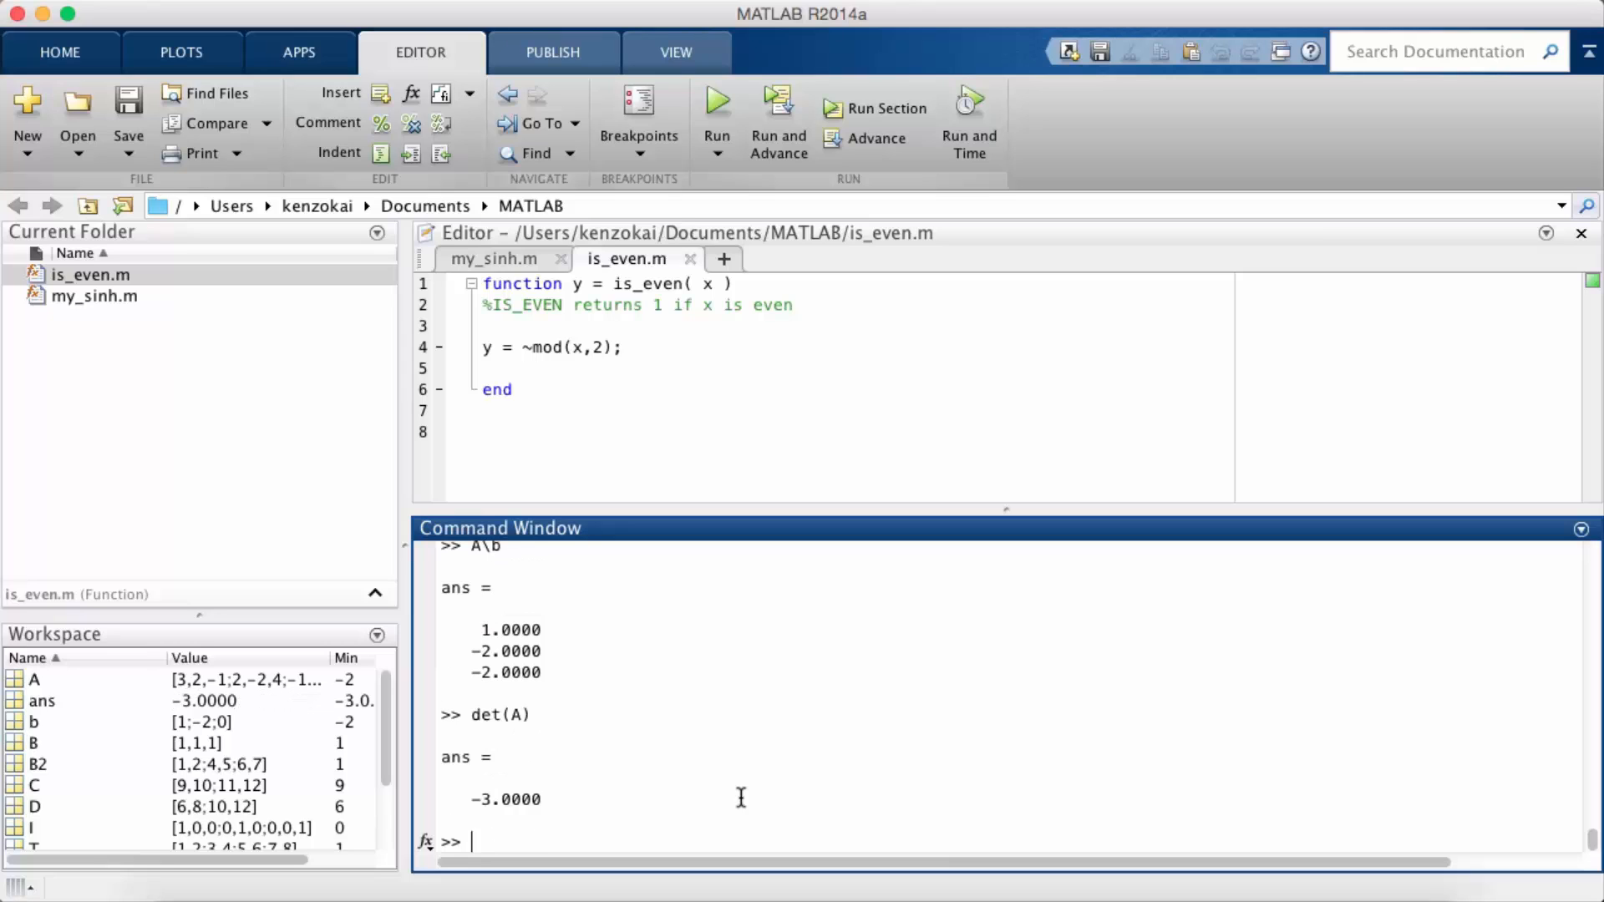
{"action": "mouse_move", "coordinate": [751, 832]}
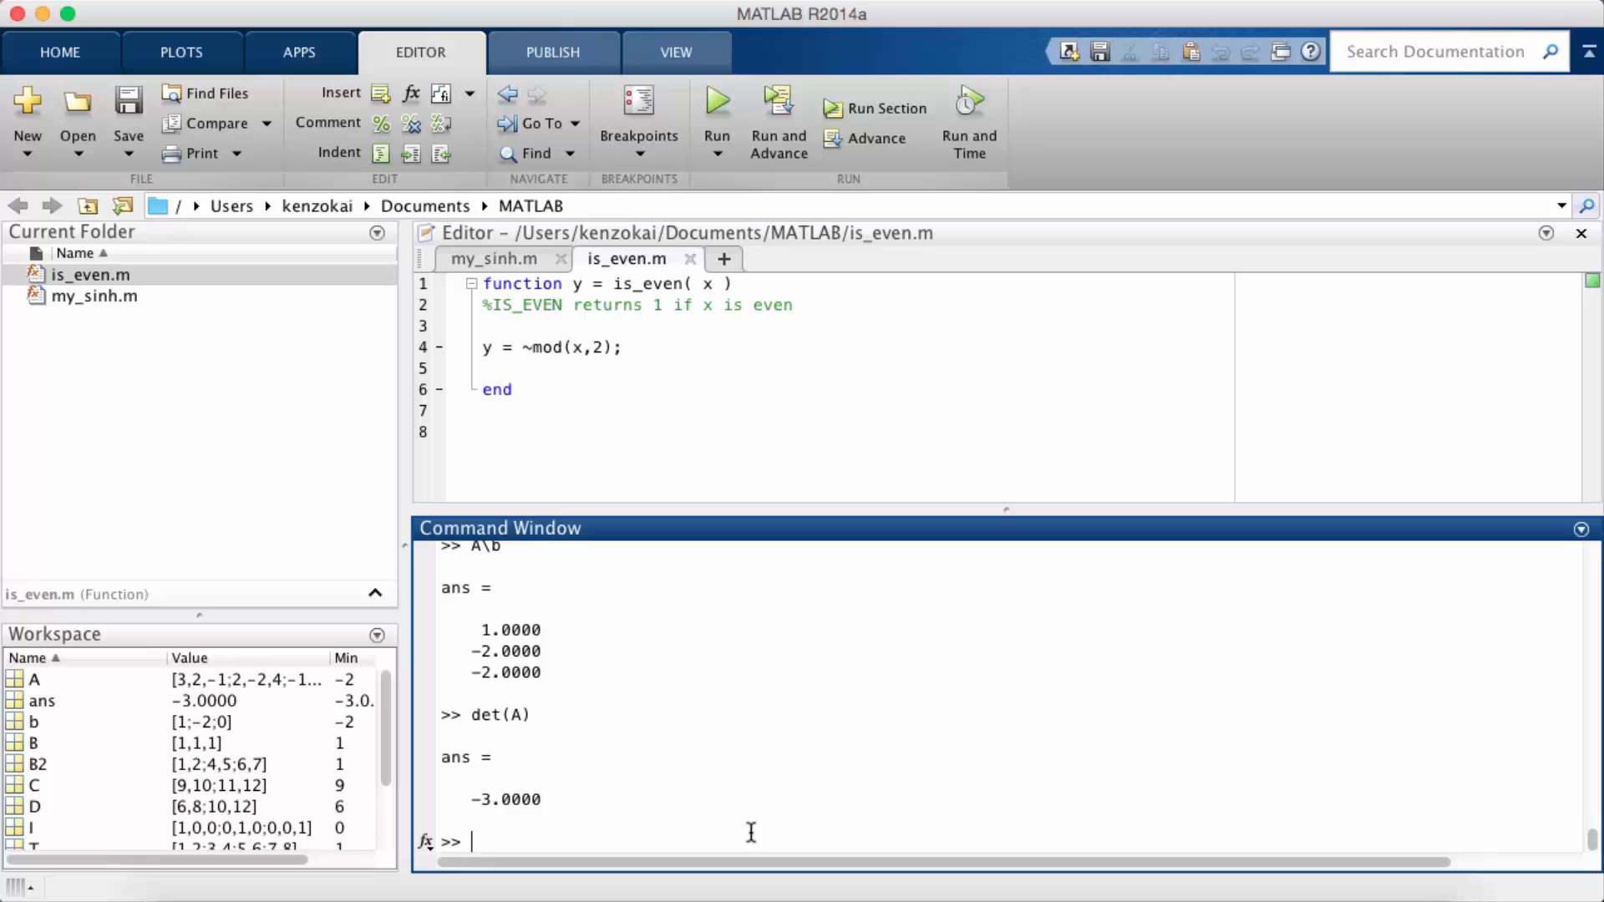
{"action": "type", "text": "A"}
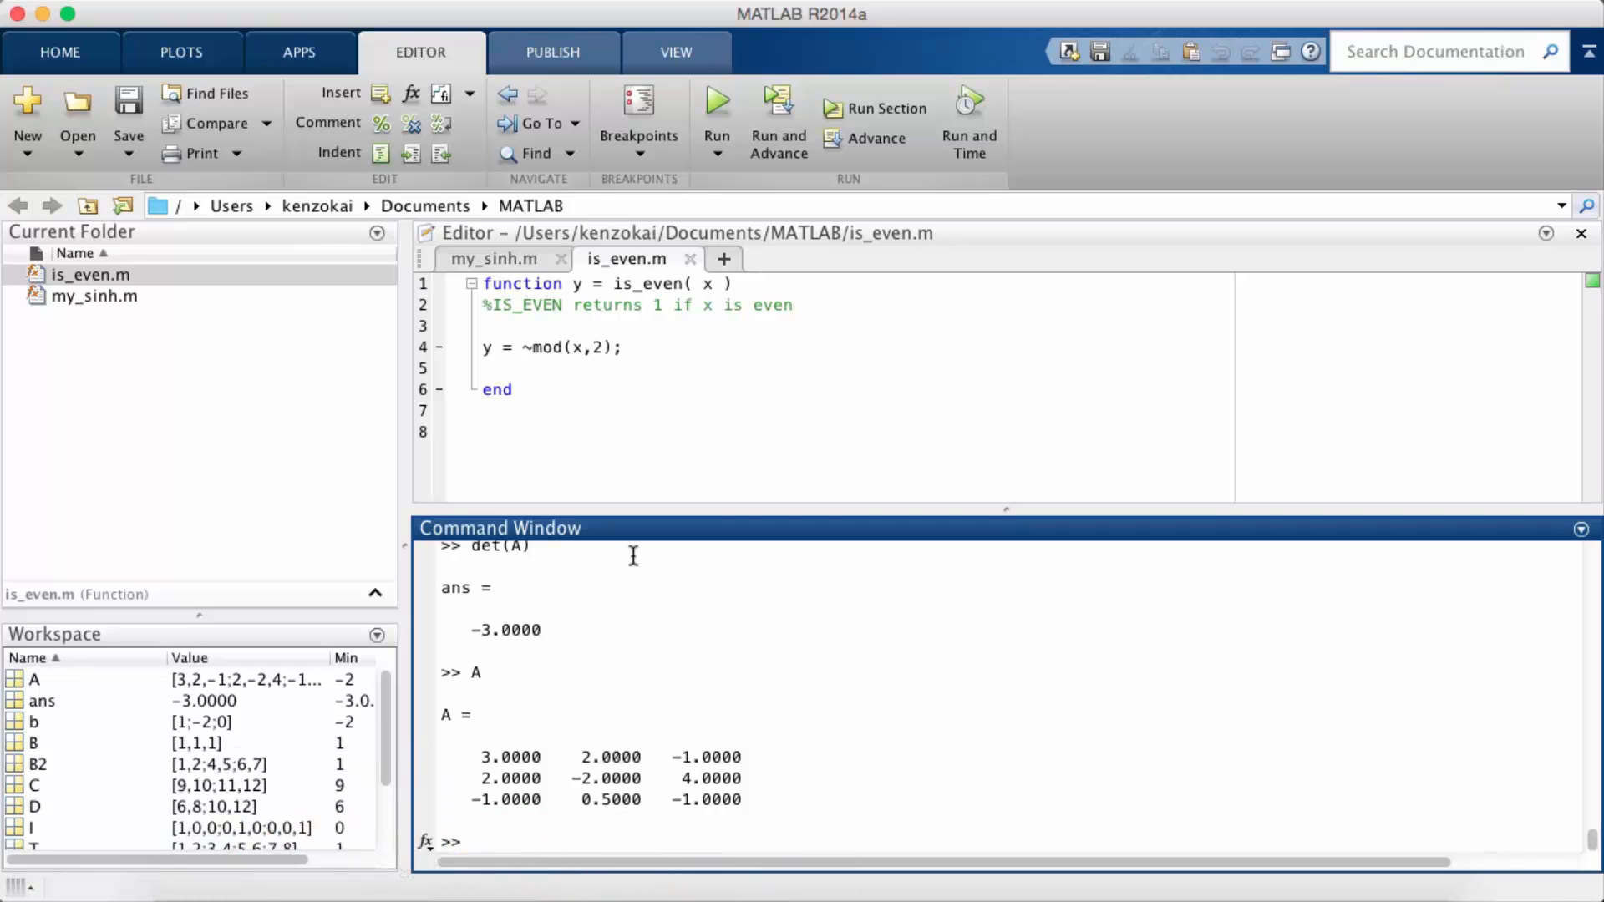
- Run eig(A) to get the eigenvalues 3.6295, −3.8445 and 0.2150
{"action": "type", "text": "eig(A)"}
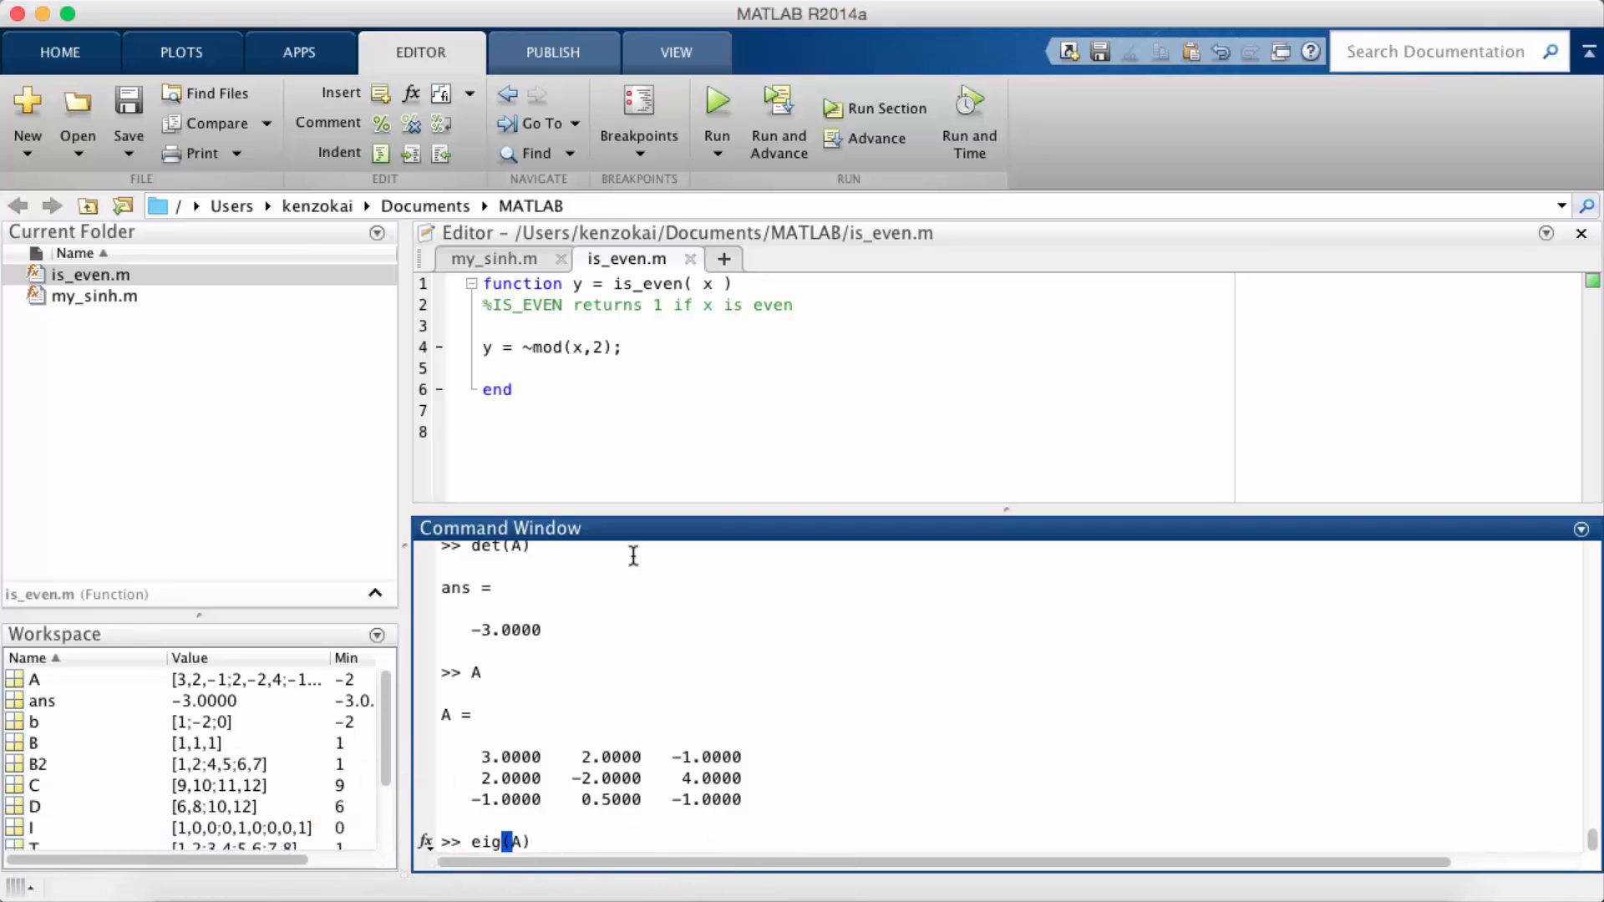
{"action": "key", "text": "Return"}
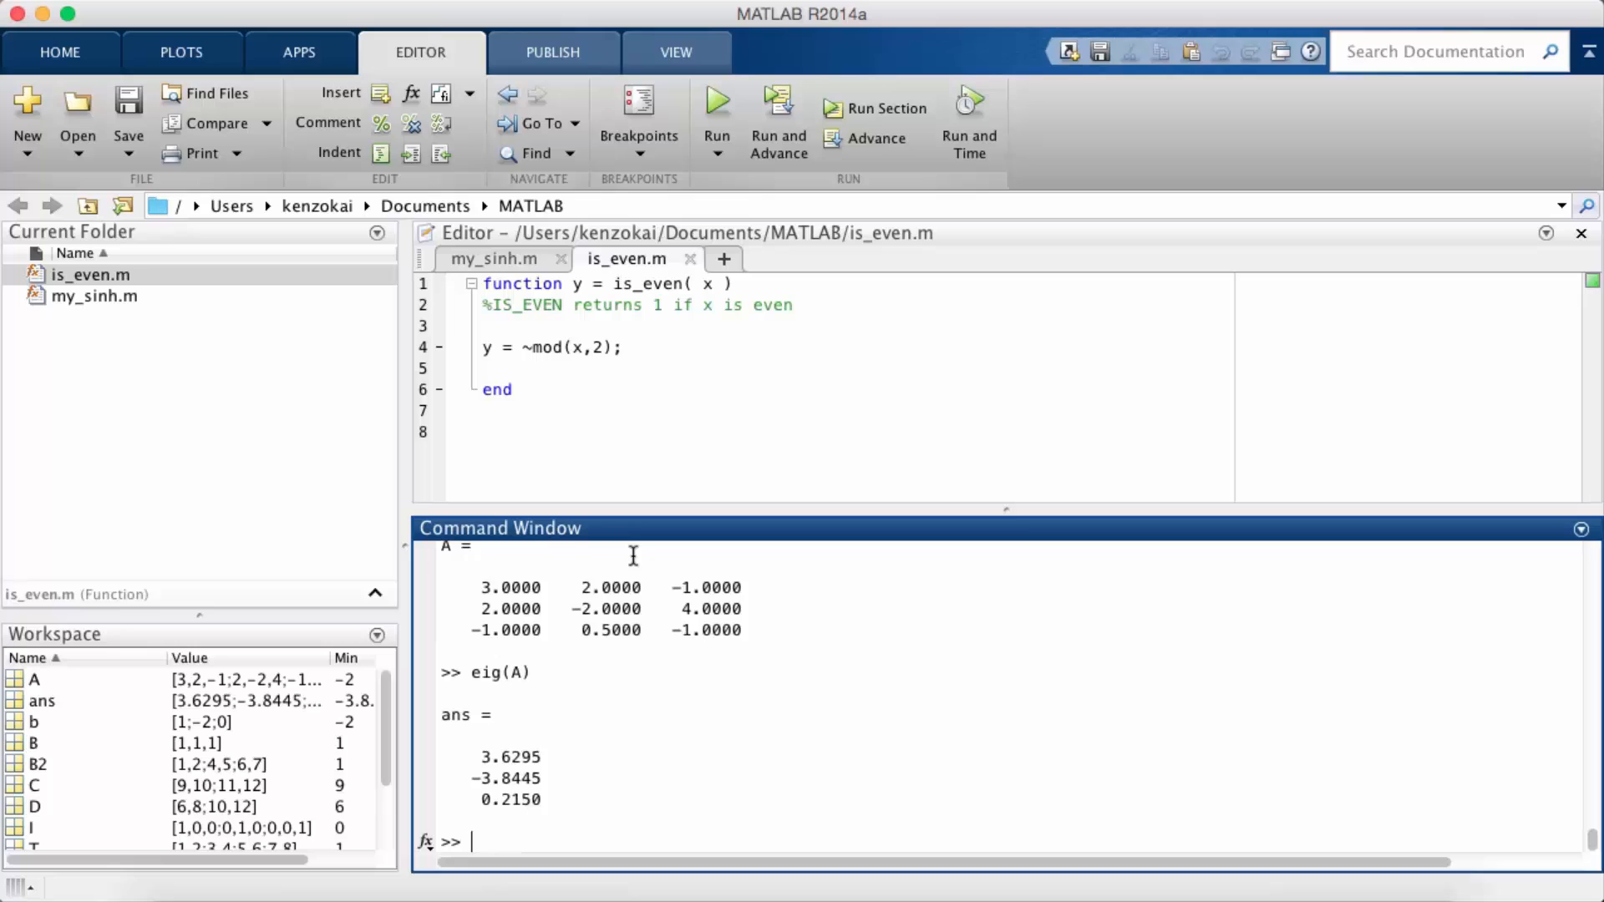
{"action": "mouse_move", "coordinate": [631, 743]}
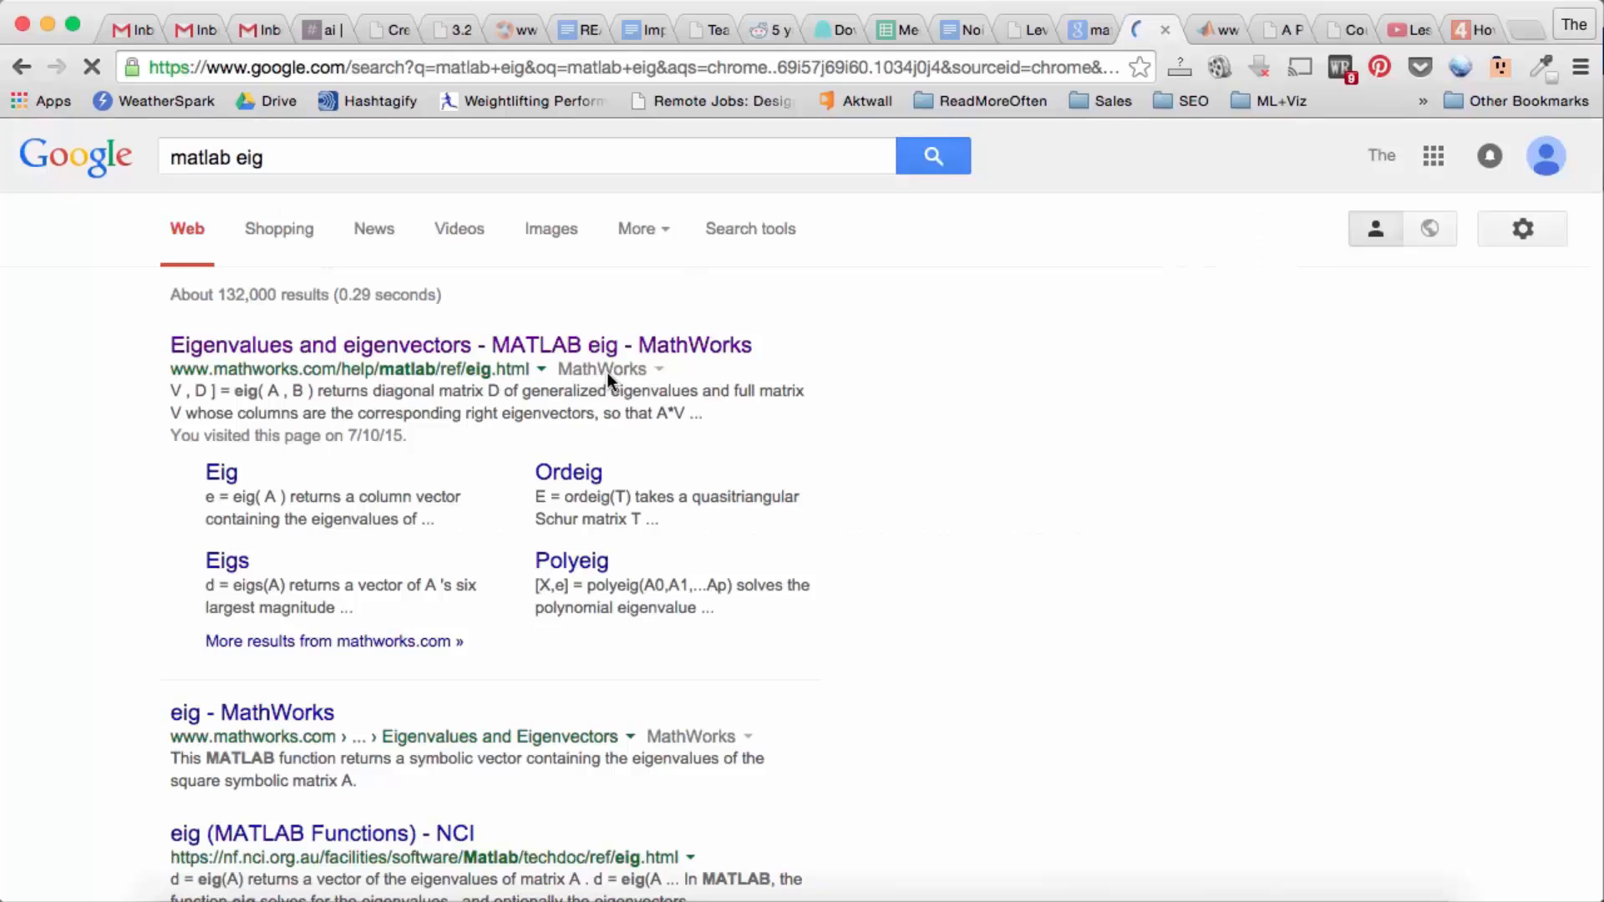
- Read the MathWorks eig reference on [V,D] = eig(A), then return to the MATLAB window
{"action": "left_click", "coordinate": [459, 345]}
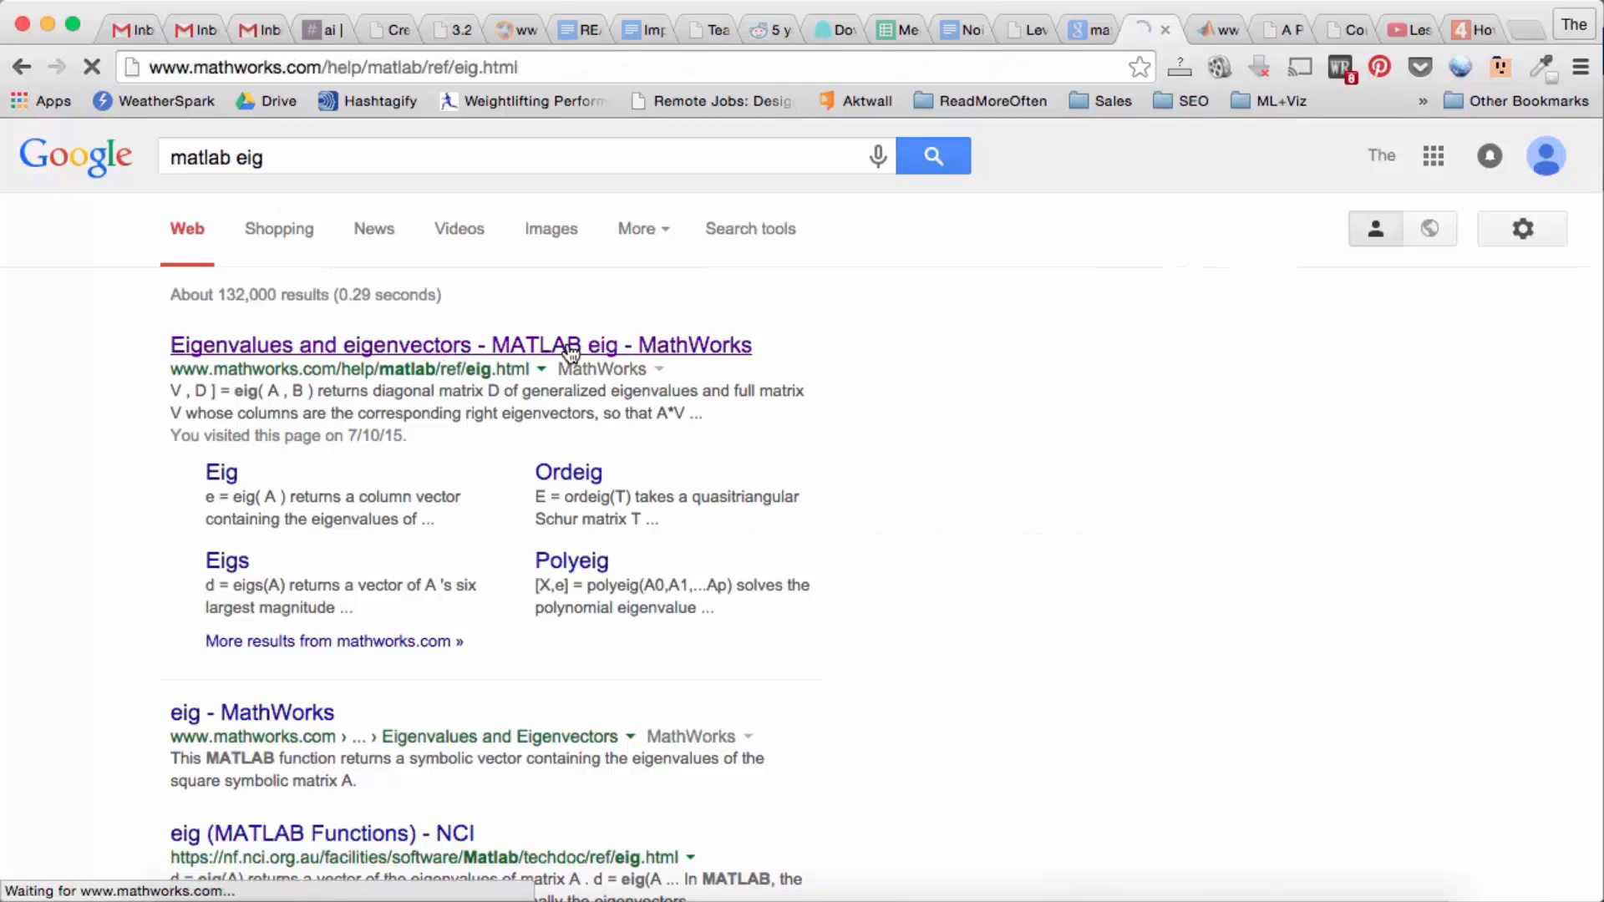
{"action": "left_click", "coordinate": [461, 345]}
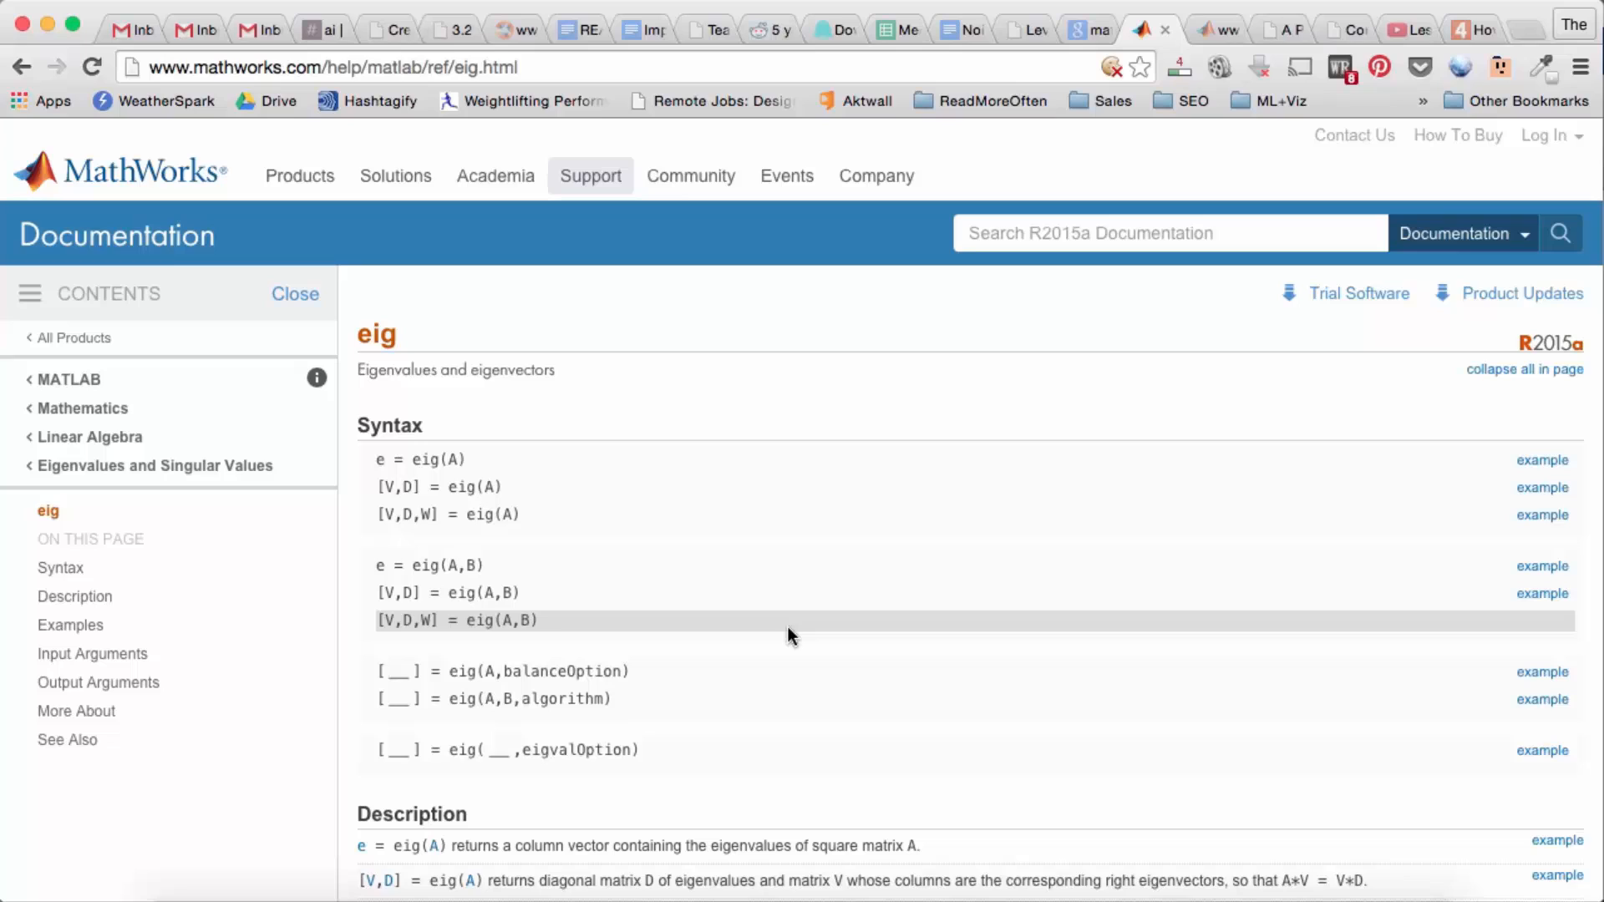
{"action": "mouse_move", "coordinate": [409, 627]}
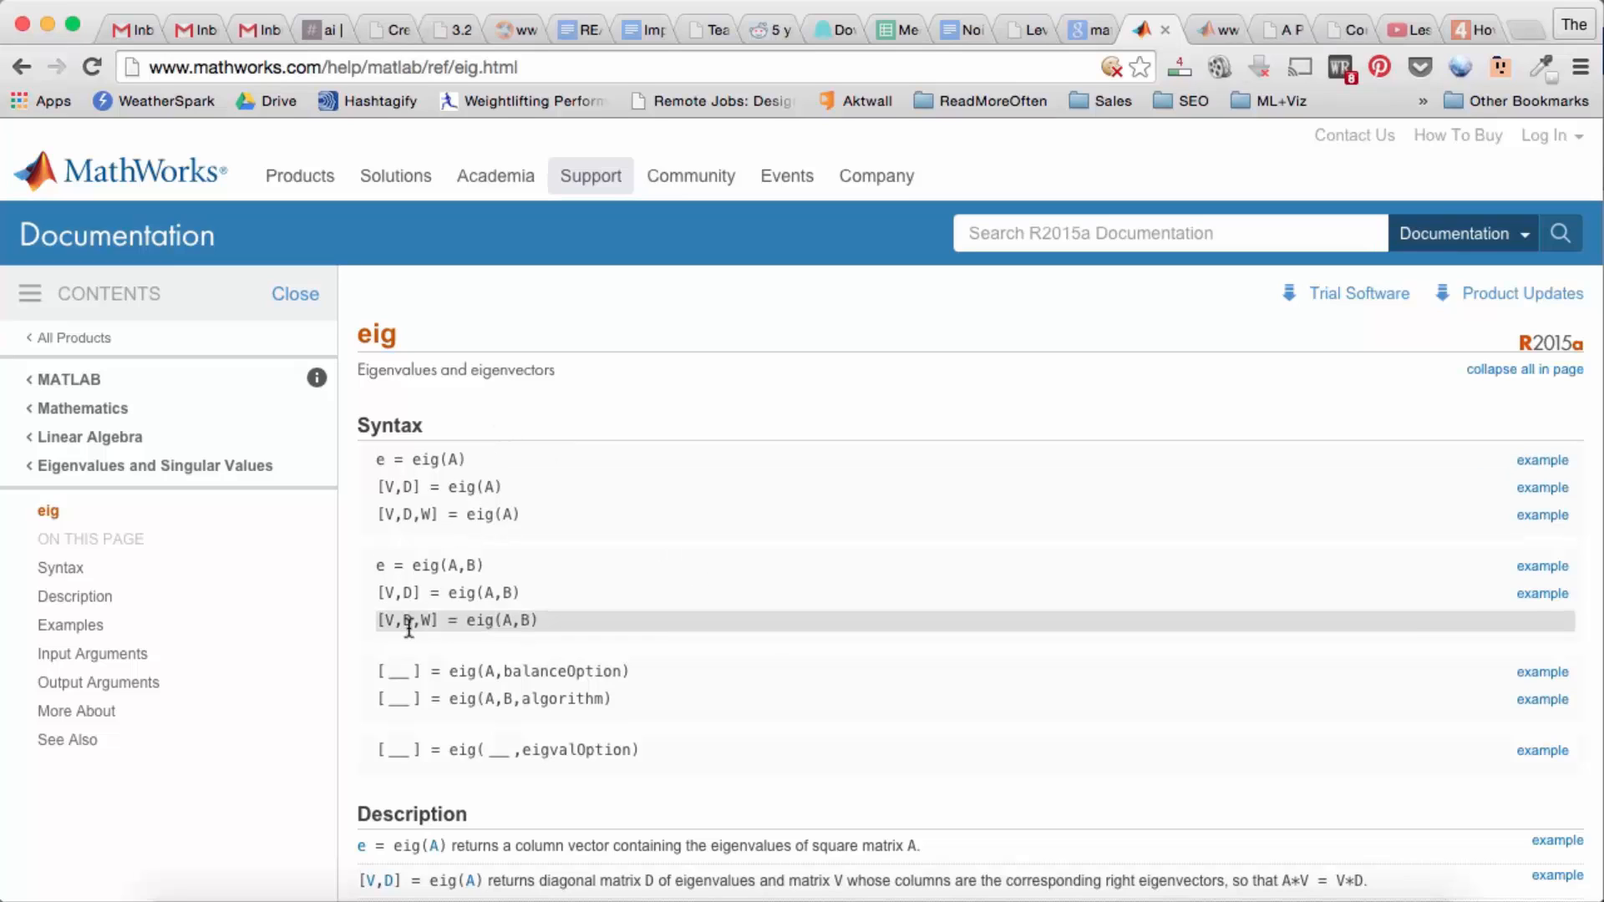
{"action": "mouse_move", "coordinate": [434, 411]}
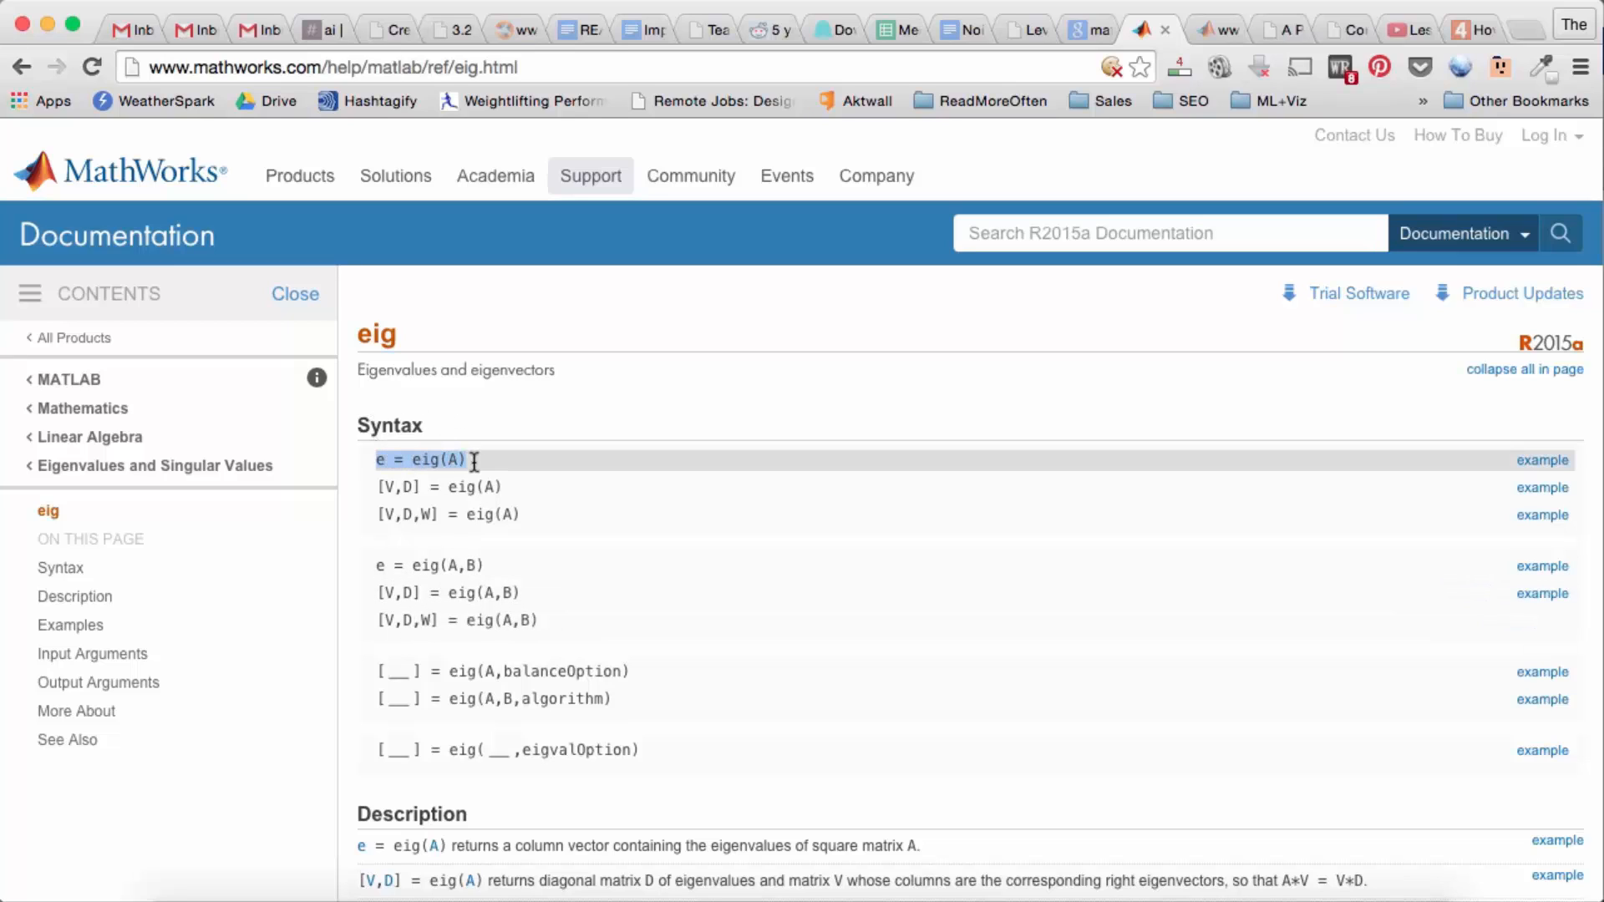
{"action": "mouse_move", "coordinate": [511, 454]}
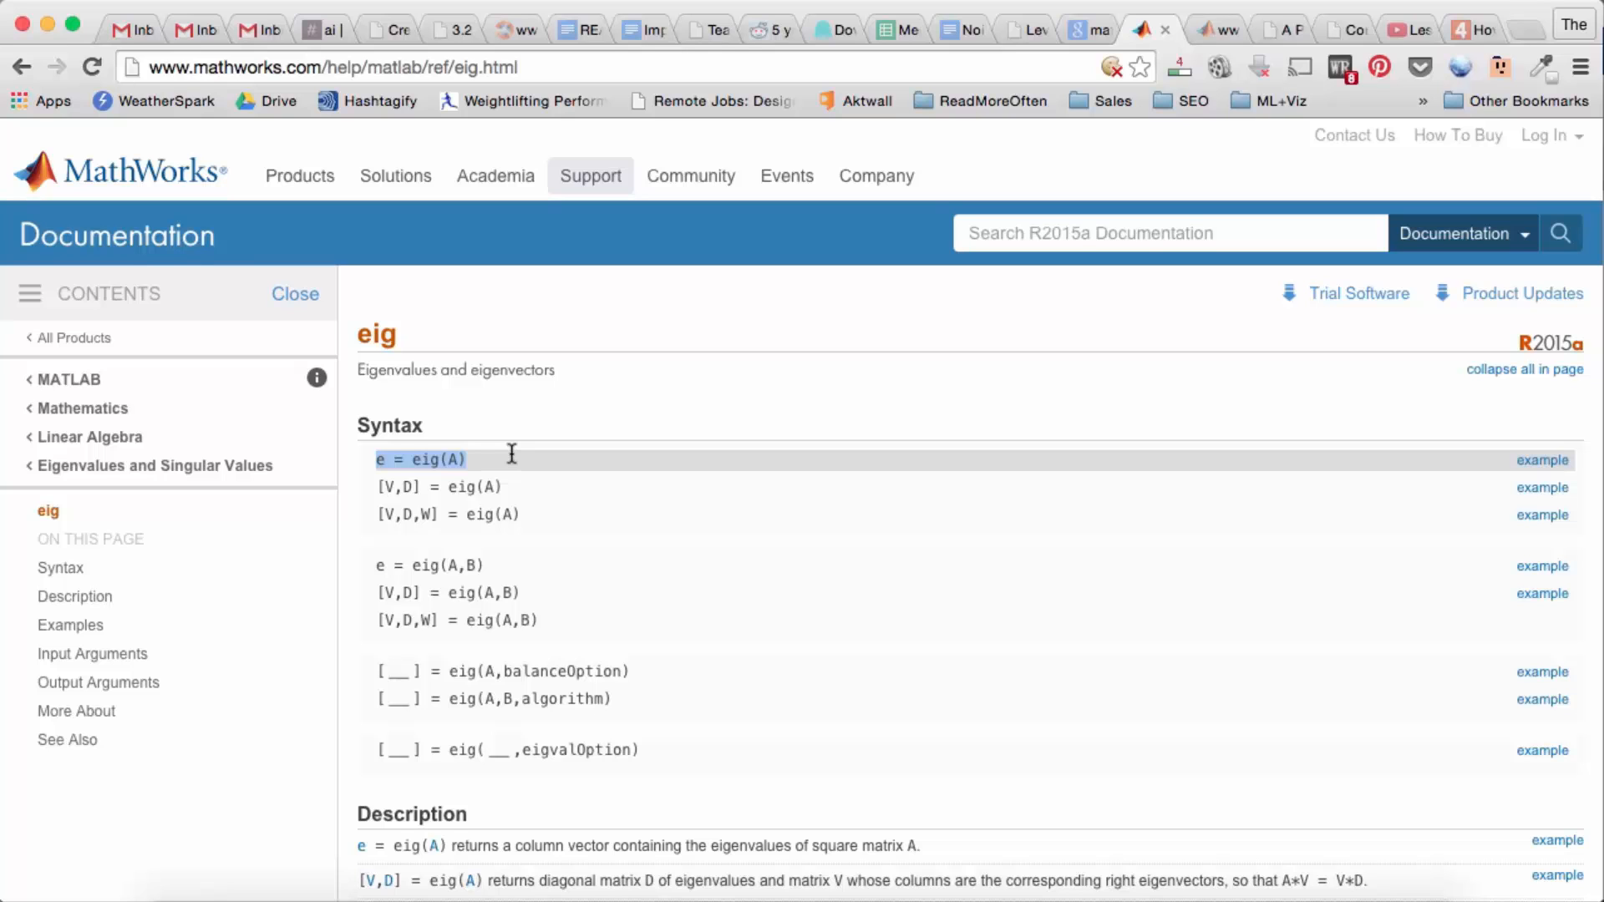
{"action": "scroll", "scroll_direction": "down", "scroll_amount": 3}
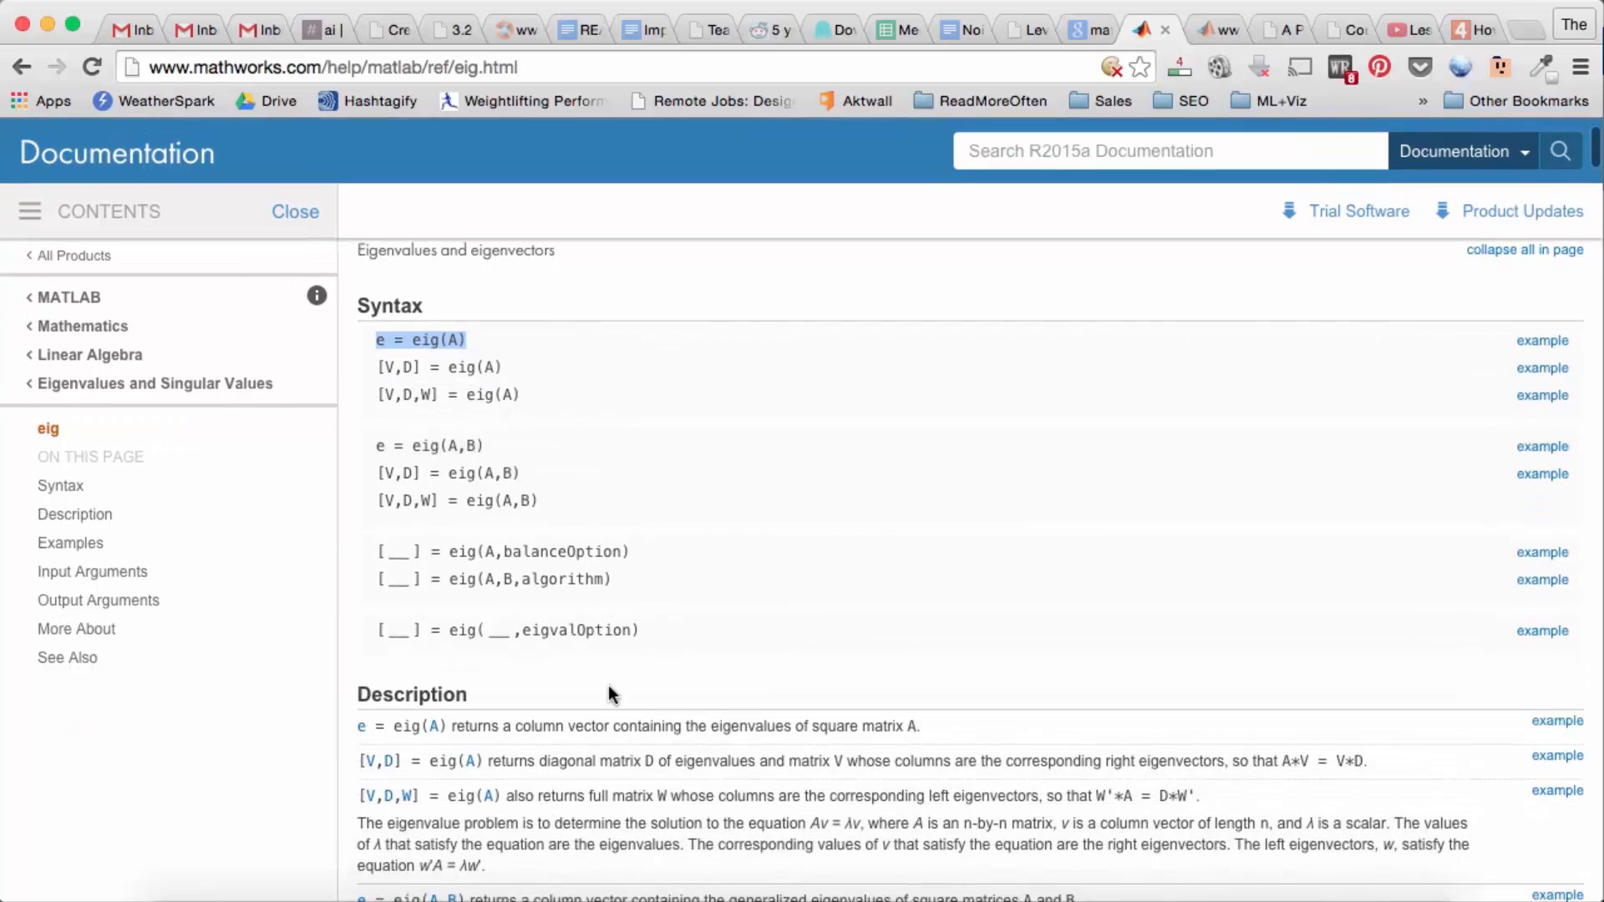
{"action": "mouse_move", "coordinate": [591, 736]}
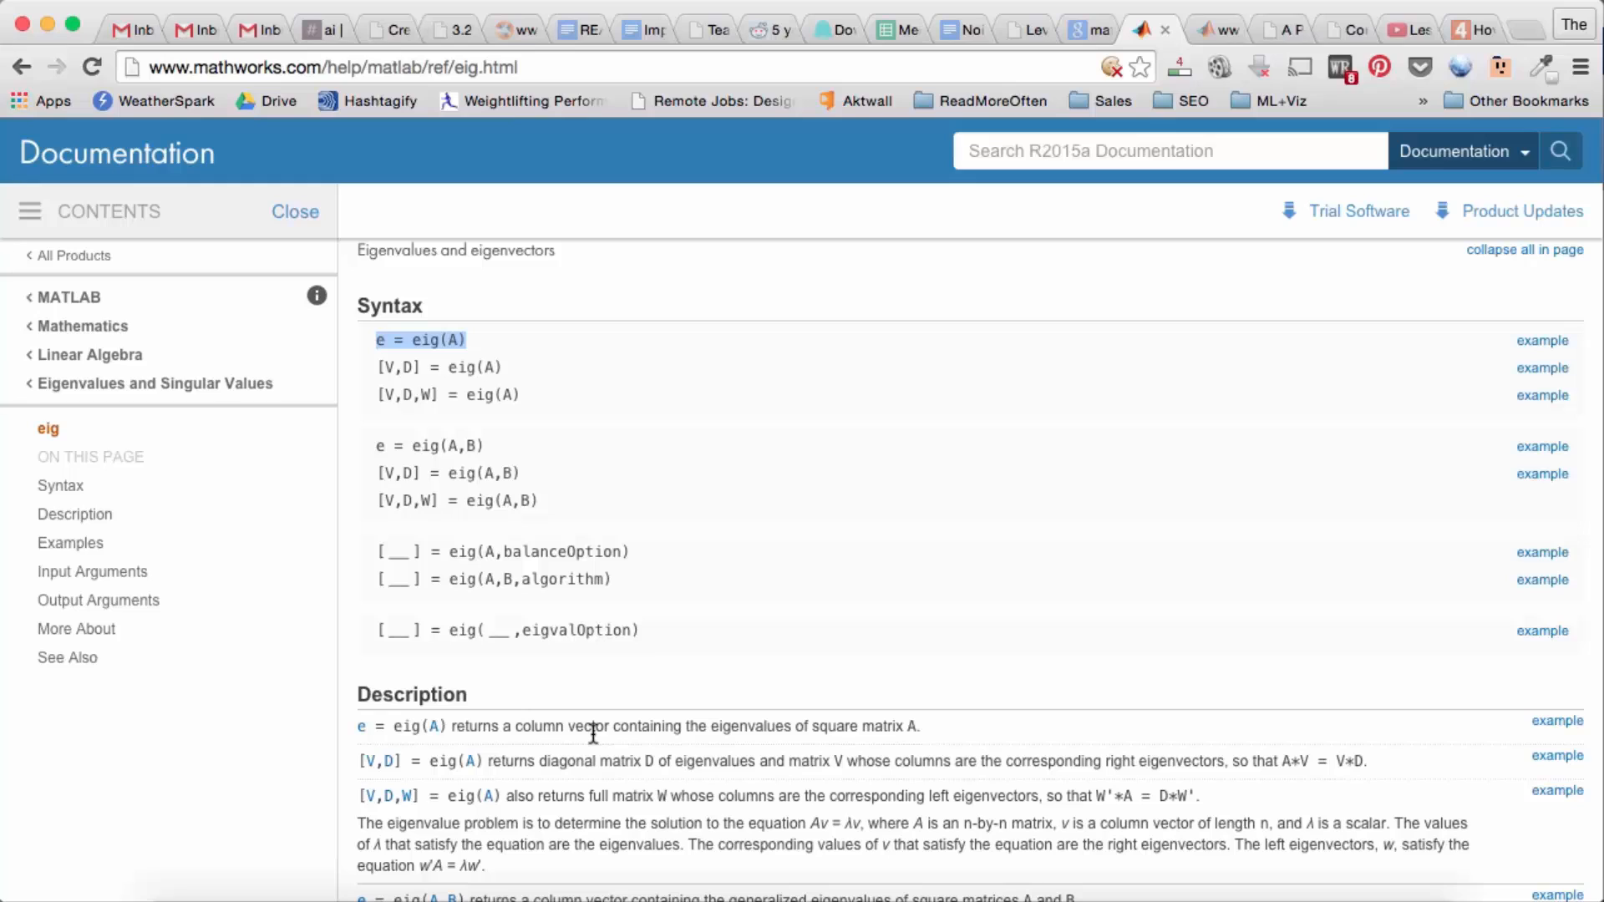
{"action": "mouse_move", "coordinate": [530, 762]}
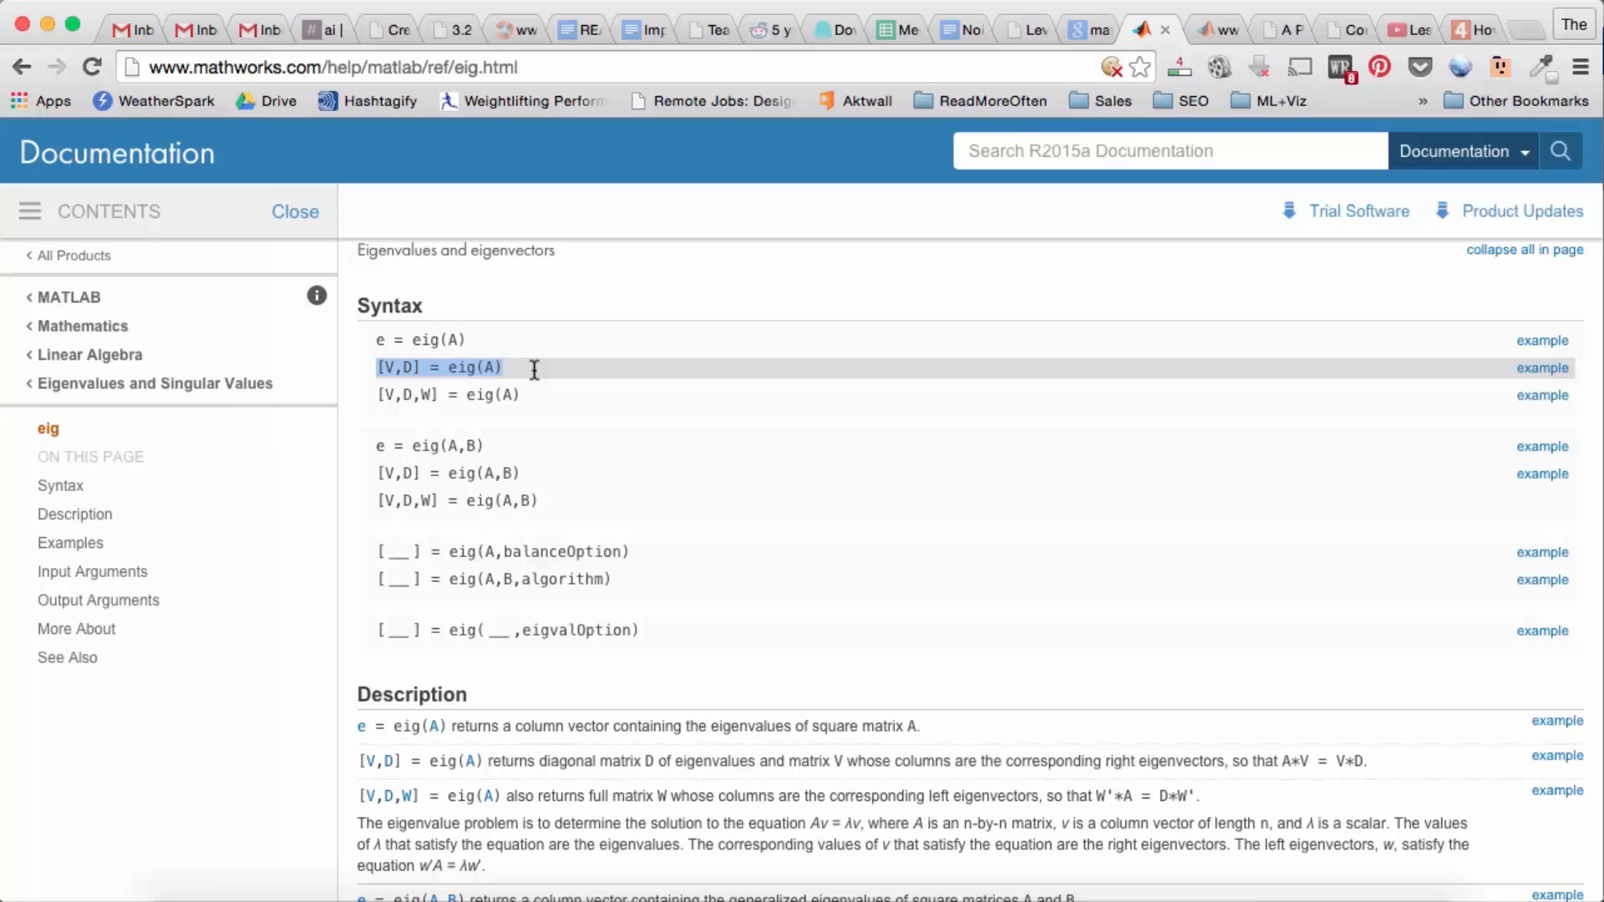
{"action": "mouse_move", "coordinate": [600, 754]}
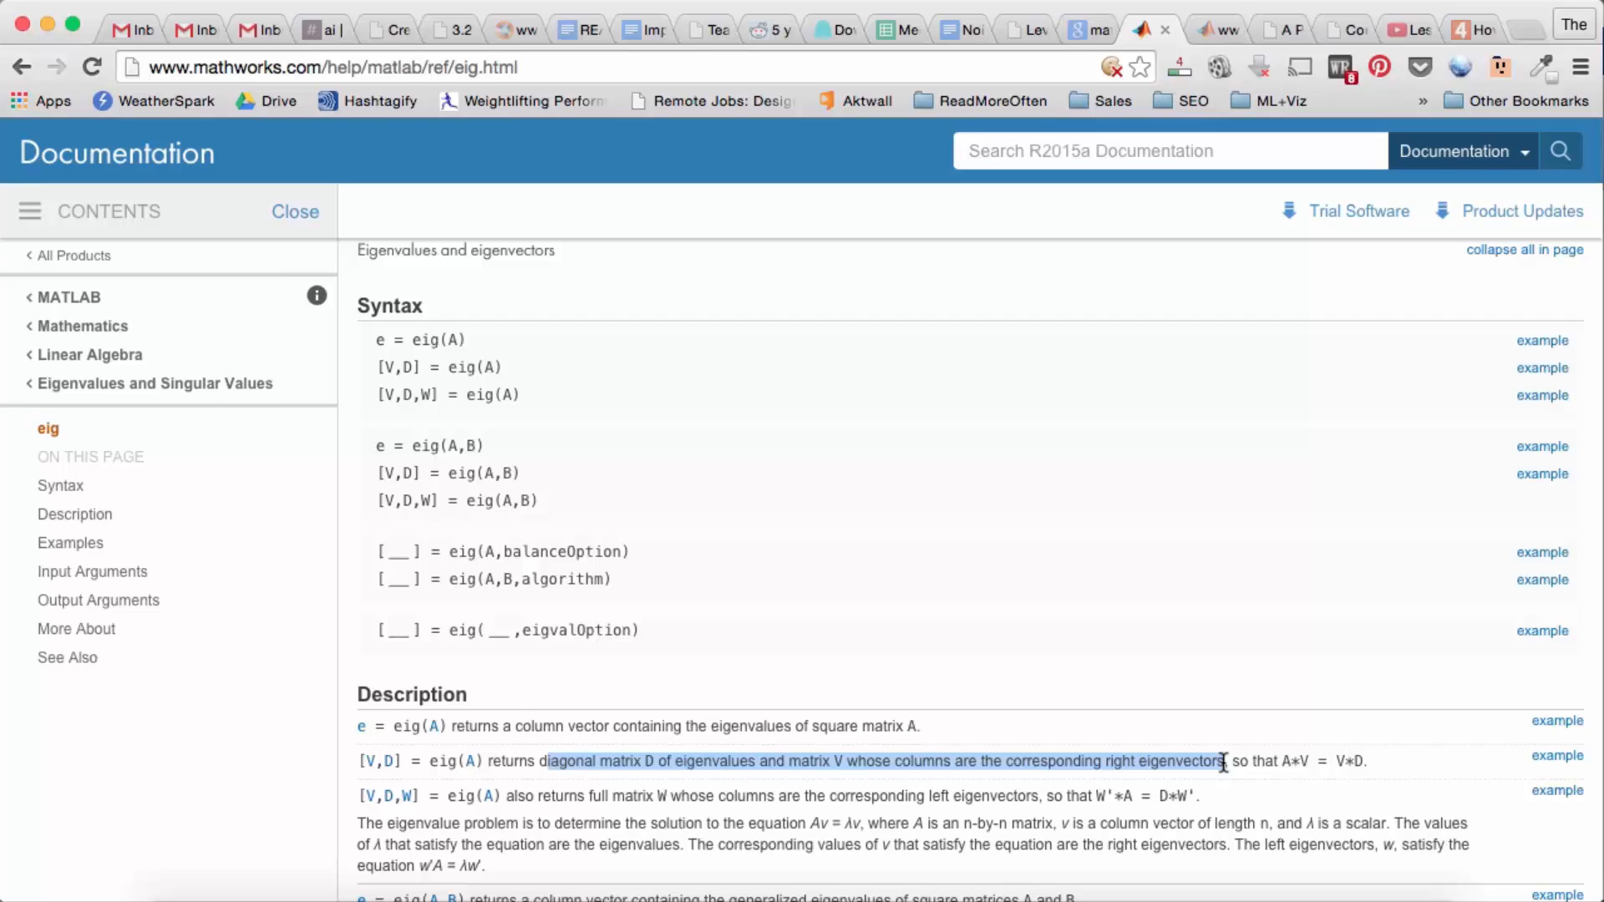
{"action": "mouse_move", "coordinate": [829, 755]}
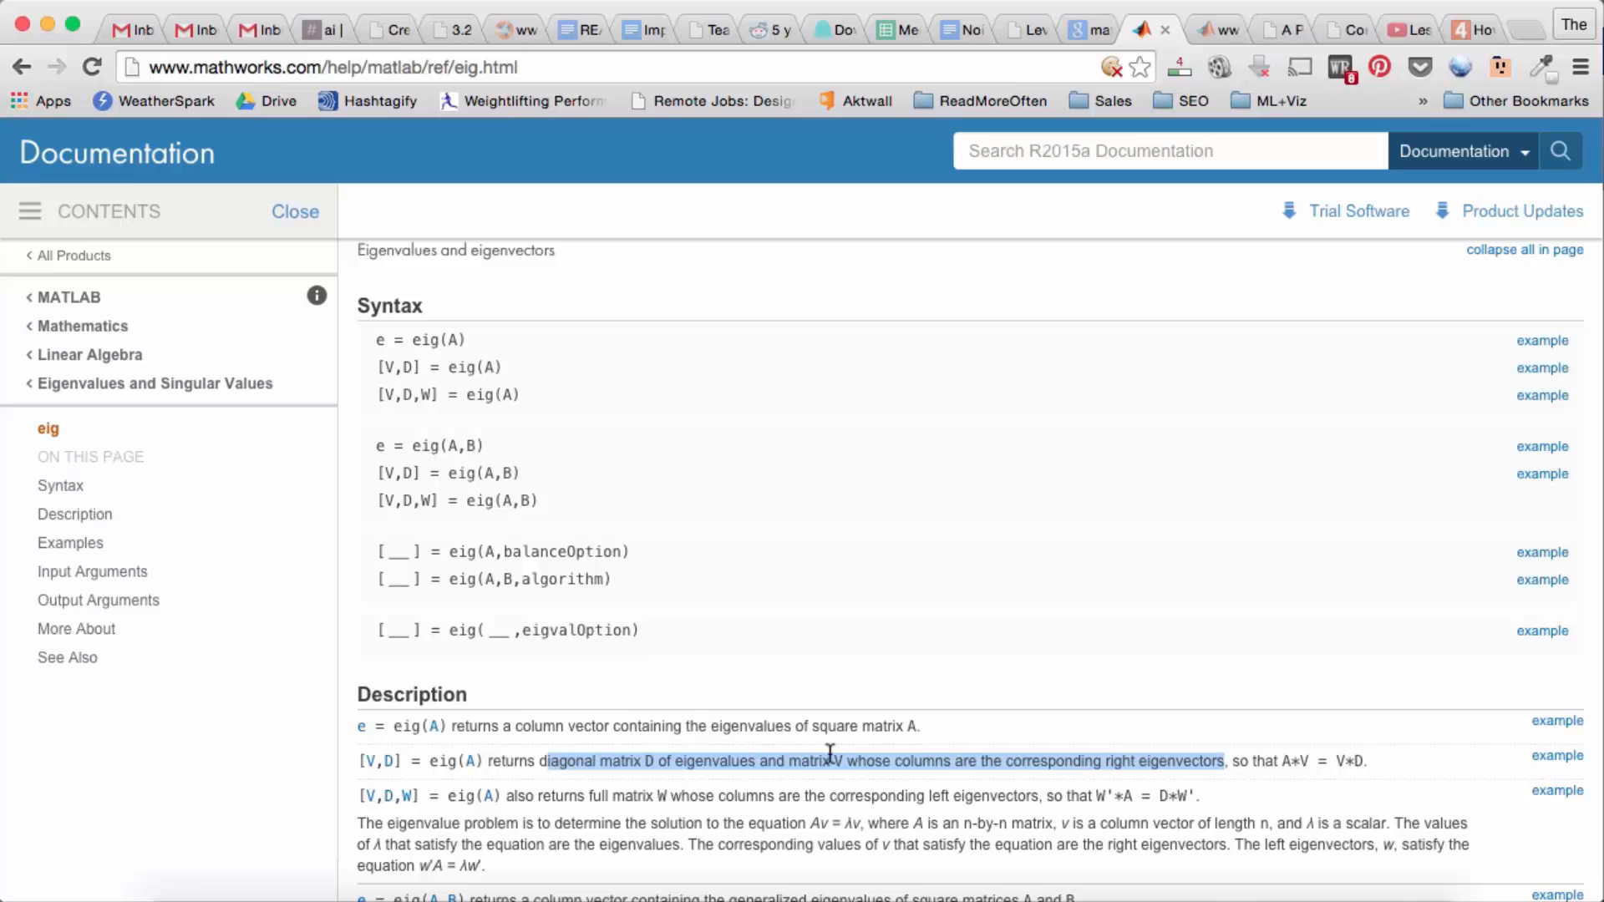
{"action": "left_click", "coordinate": [912, 855]}
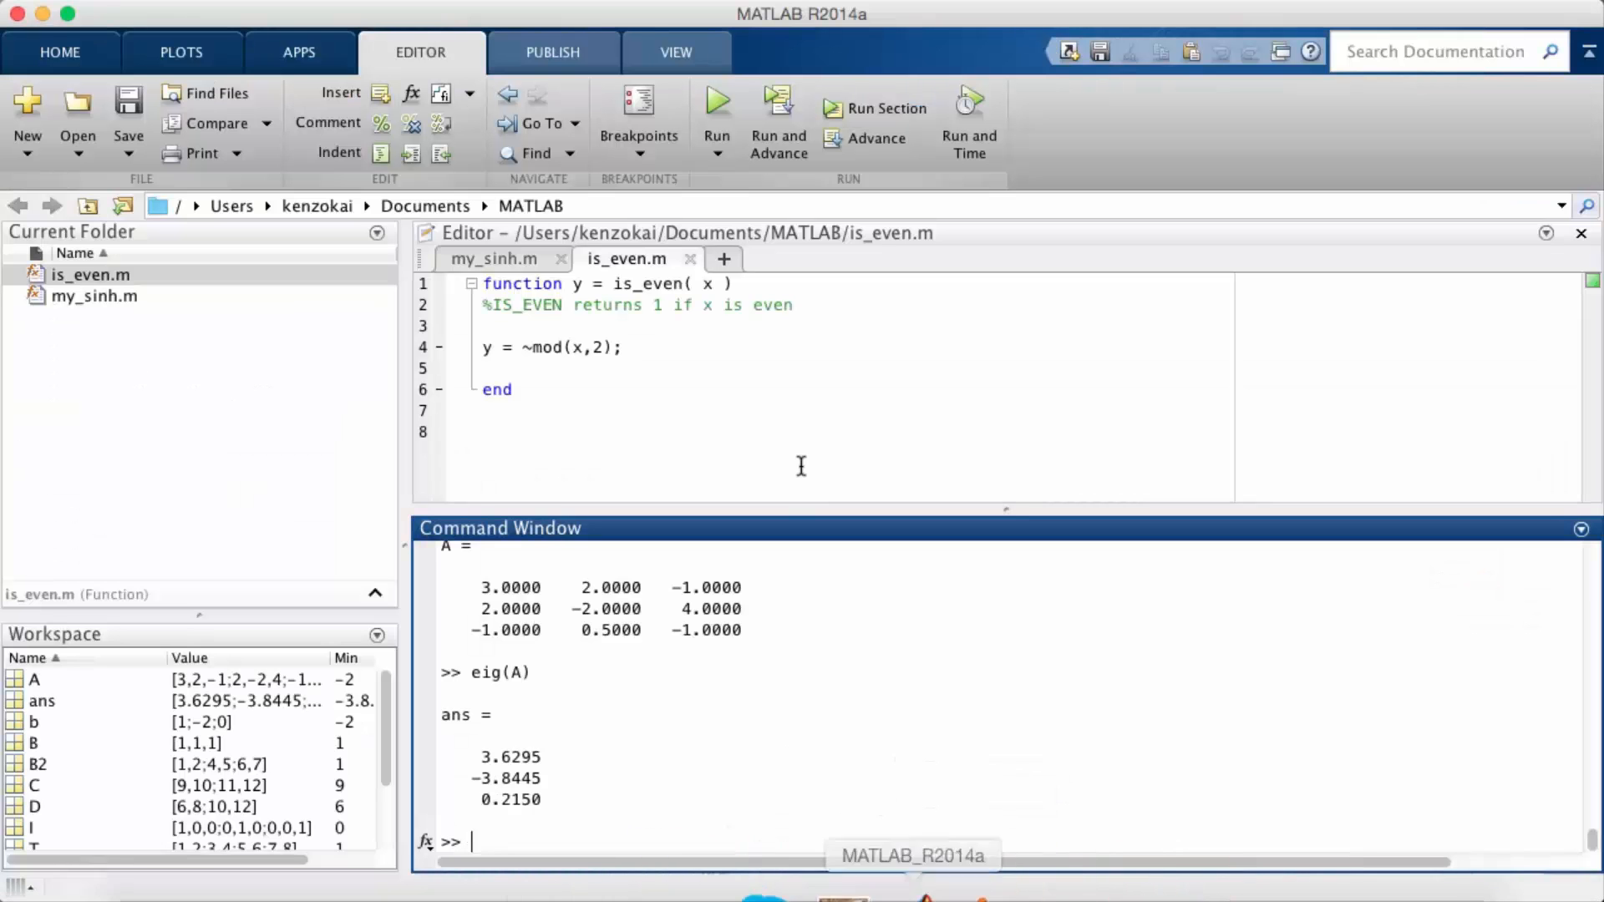
- Run [V,D] = eig(A) to get eigenvector matrix V and diagonal eigenvalue matrix D
{"action": "type", "text": "[V,"}
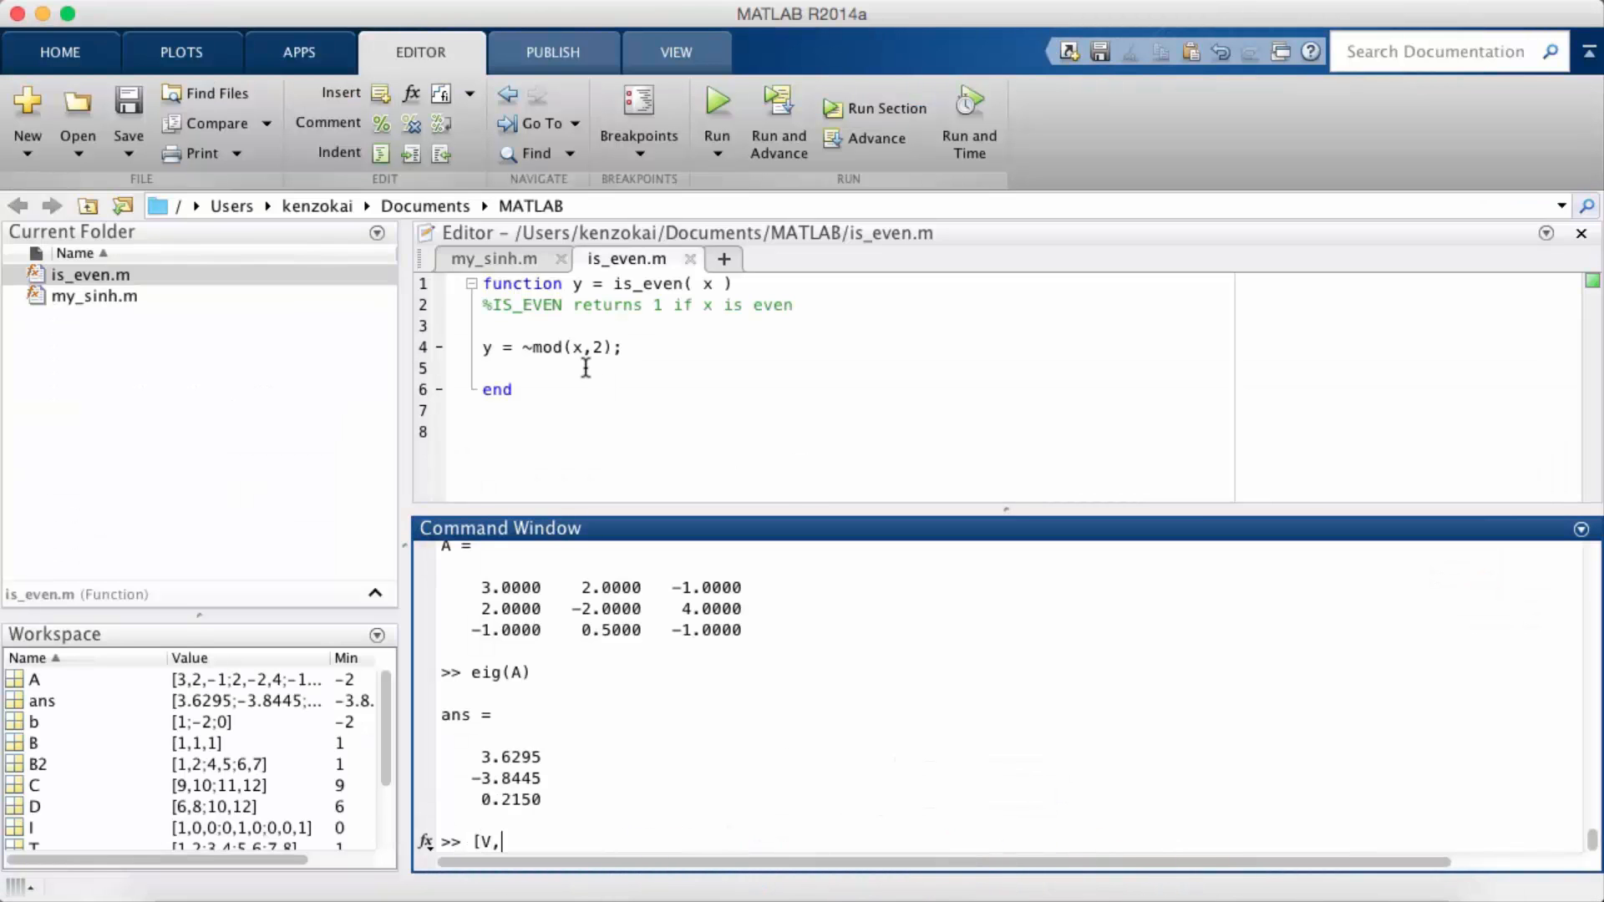
{"action": "type", "text": "D] = eig(A"}
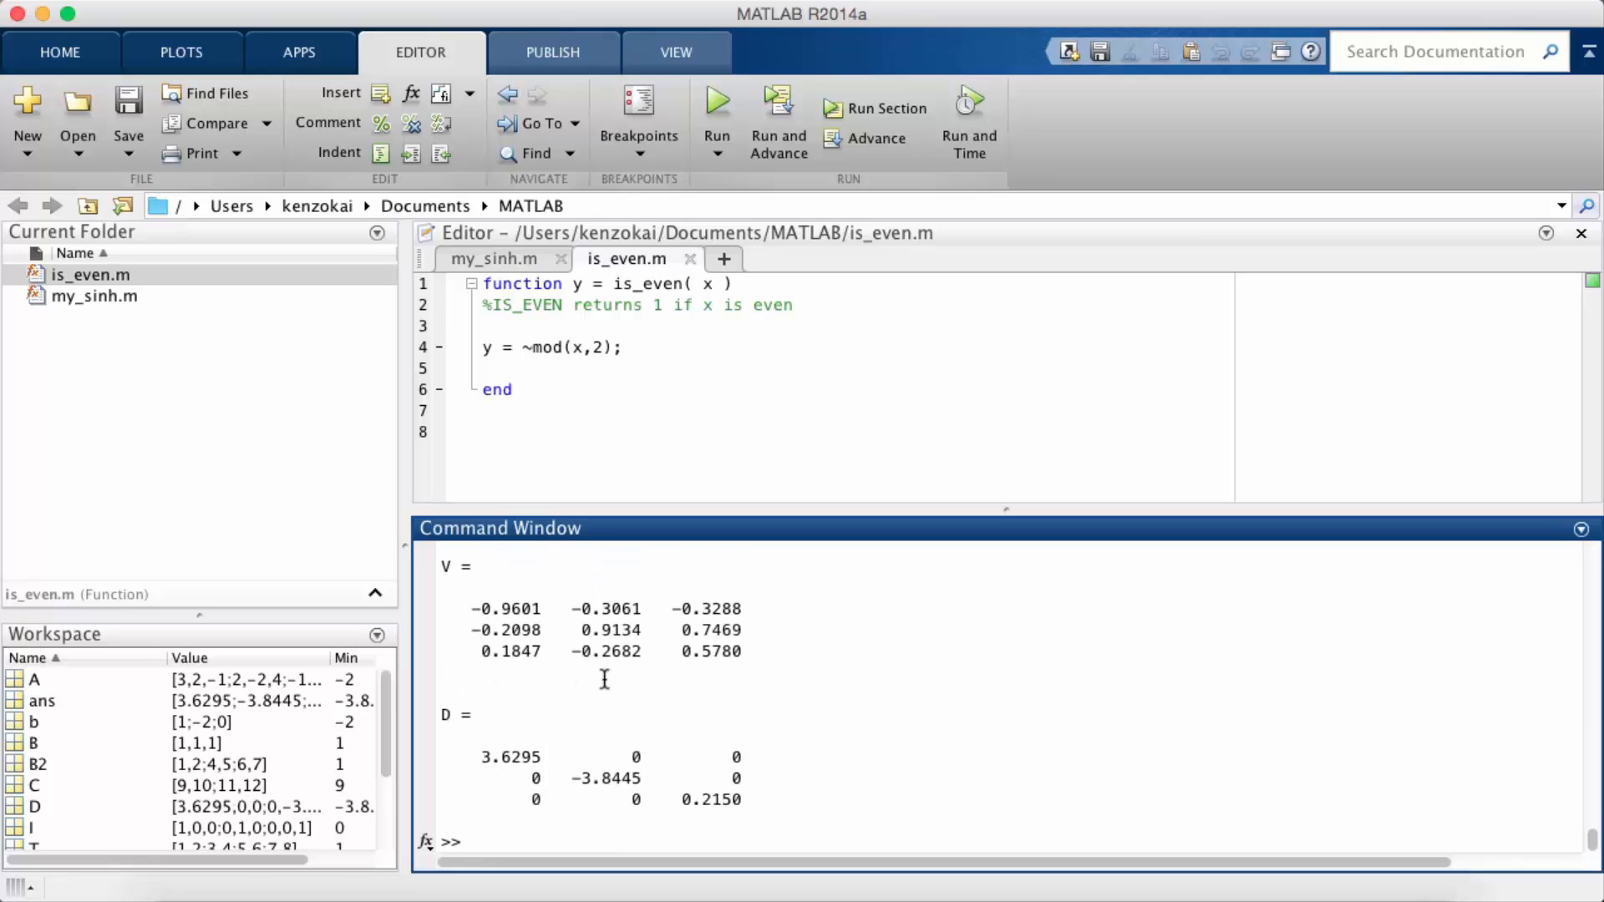
{"action": "mouse_move", "coordinate": [835, 785]}
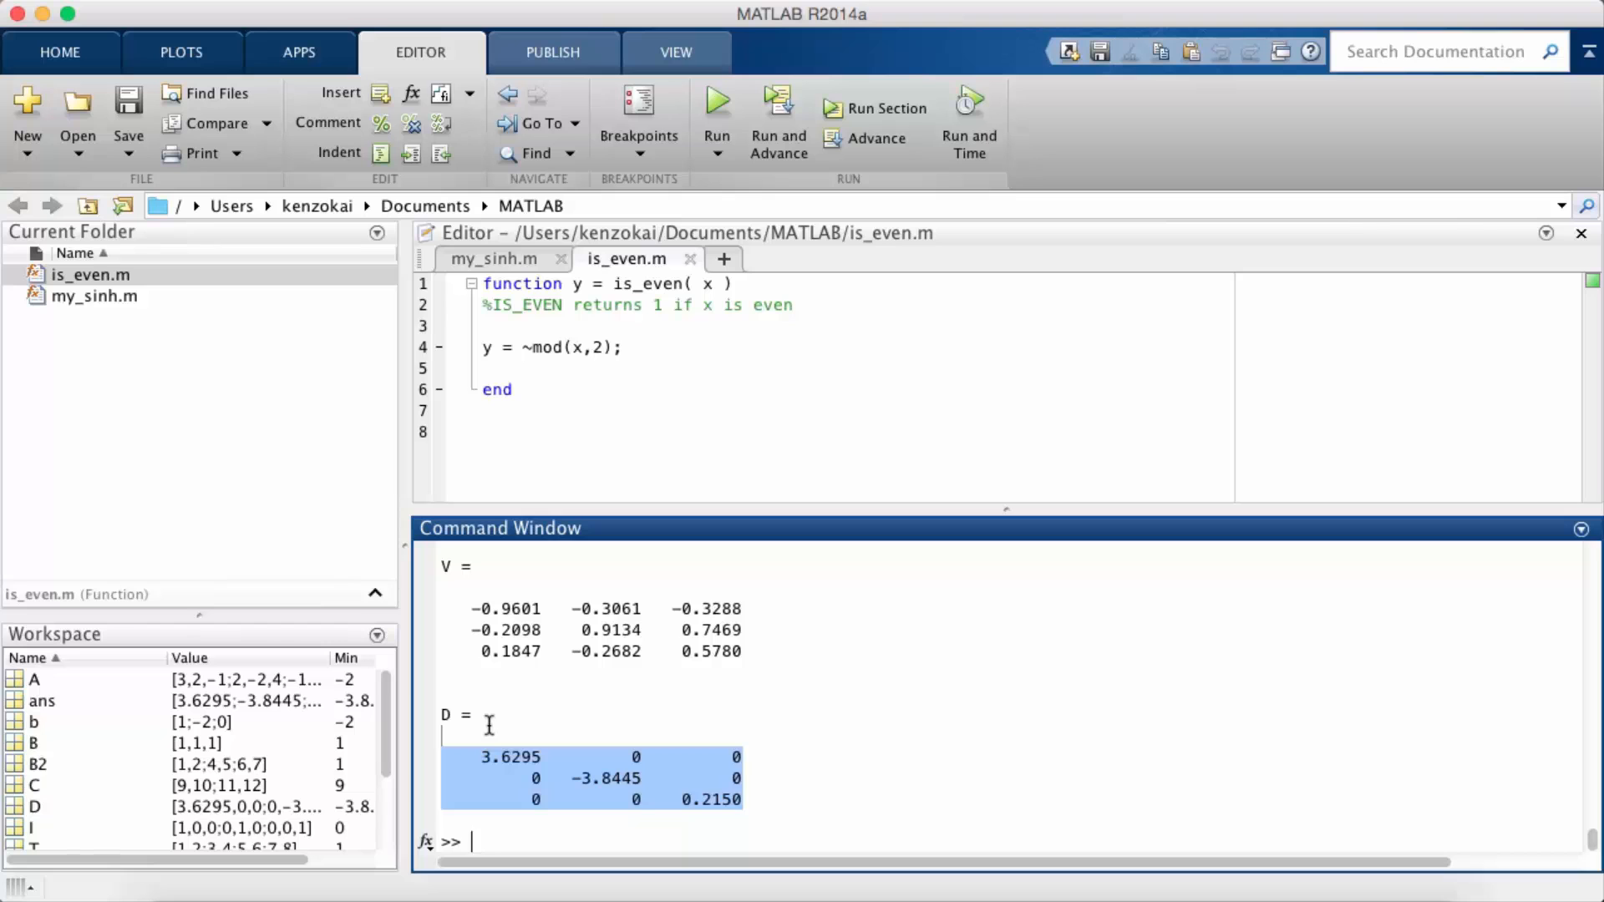
{"action": "mouse_move", "coordinate": [897, 699]}
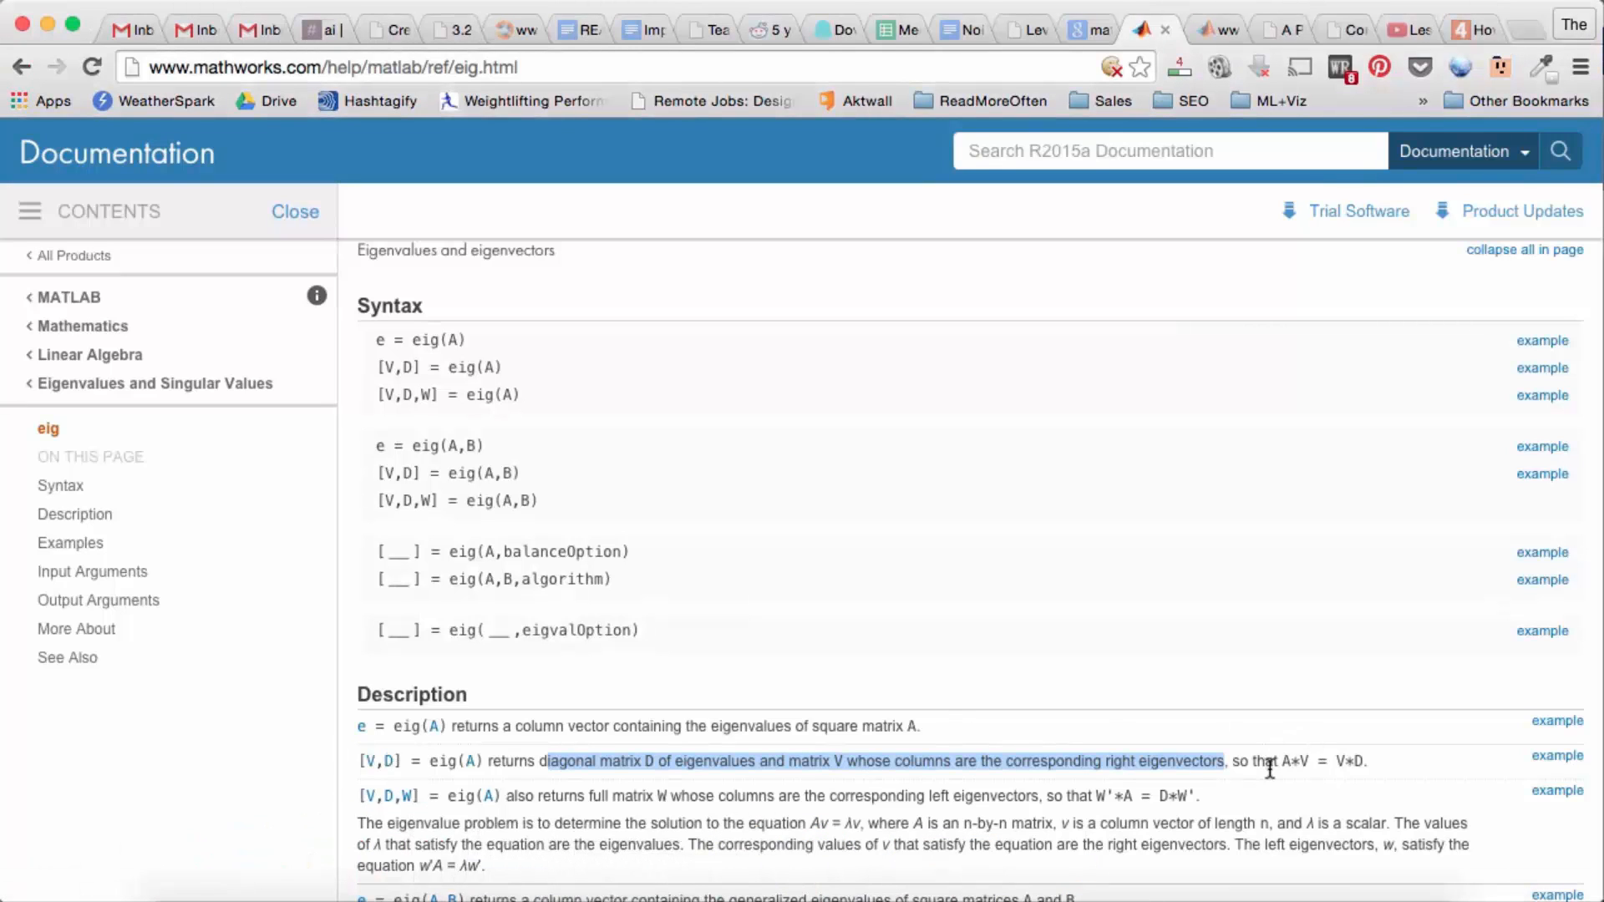
{"action": "mouse_move", "coordinate": [1287, 767]}
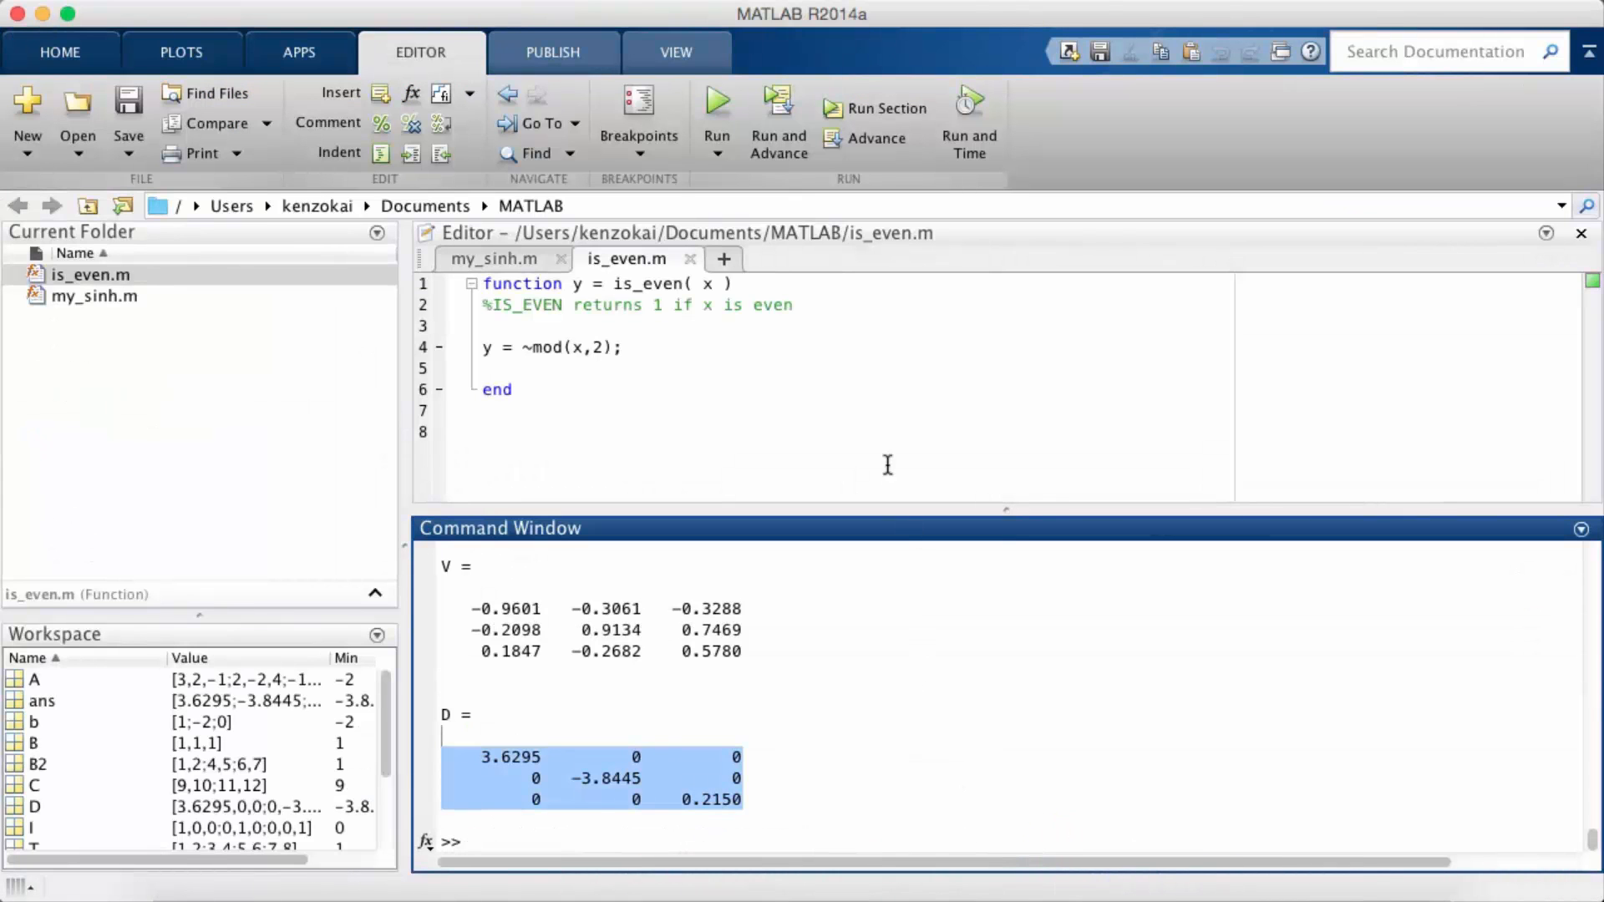
- Evaluate A*V == V*D, which returns all zeros despite the matrices matching numerically
{"action": "type", "text": "A*V == V*D"}
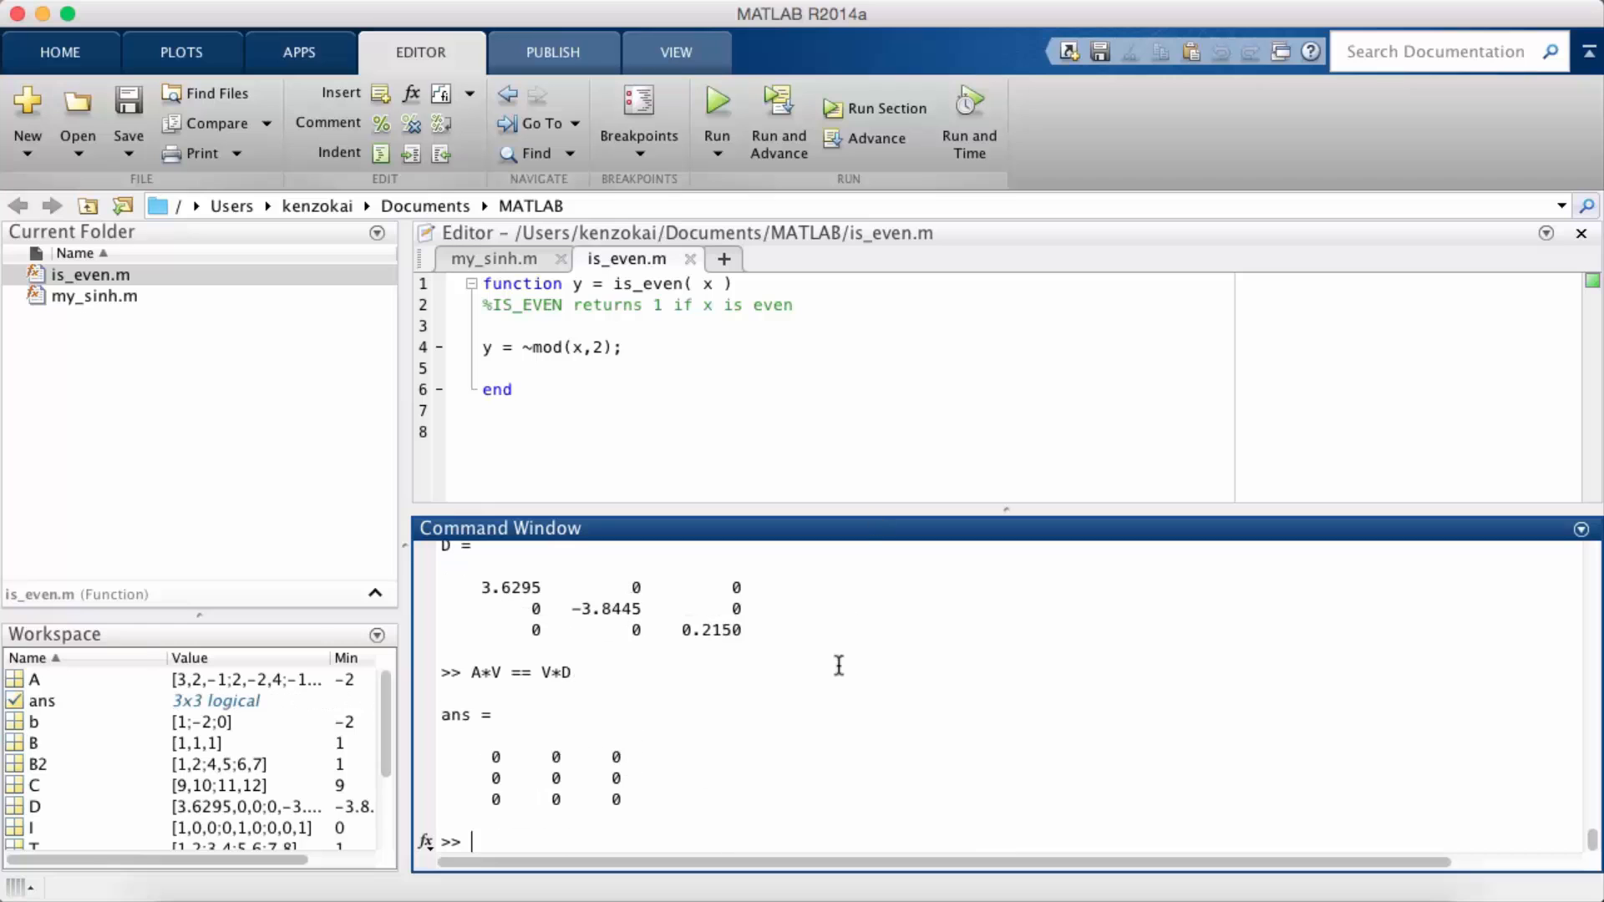
{"action": "mouse_move", "coordinate": [750, 762]}
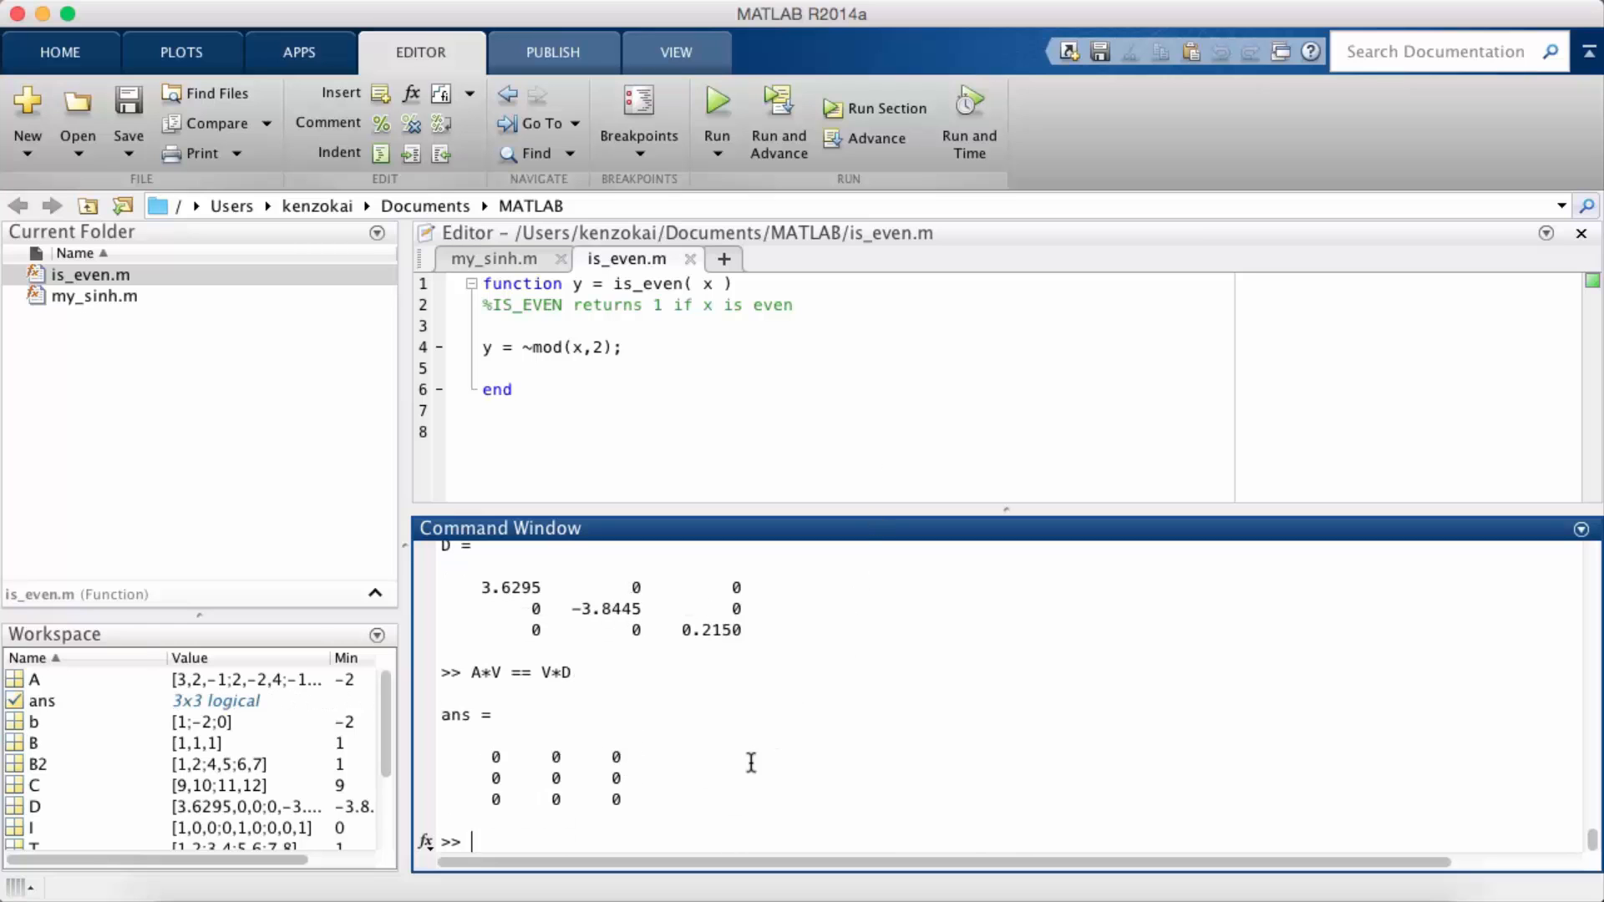
{"action": "type", "text": "A*V == V*D"}
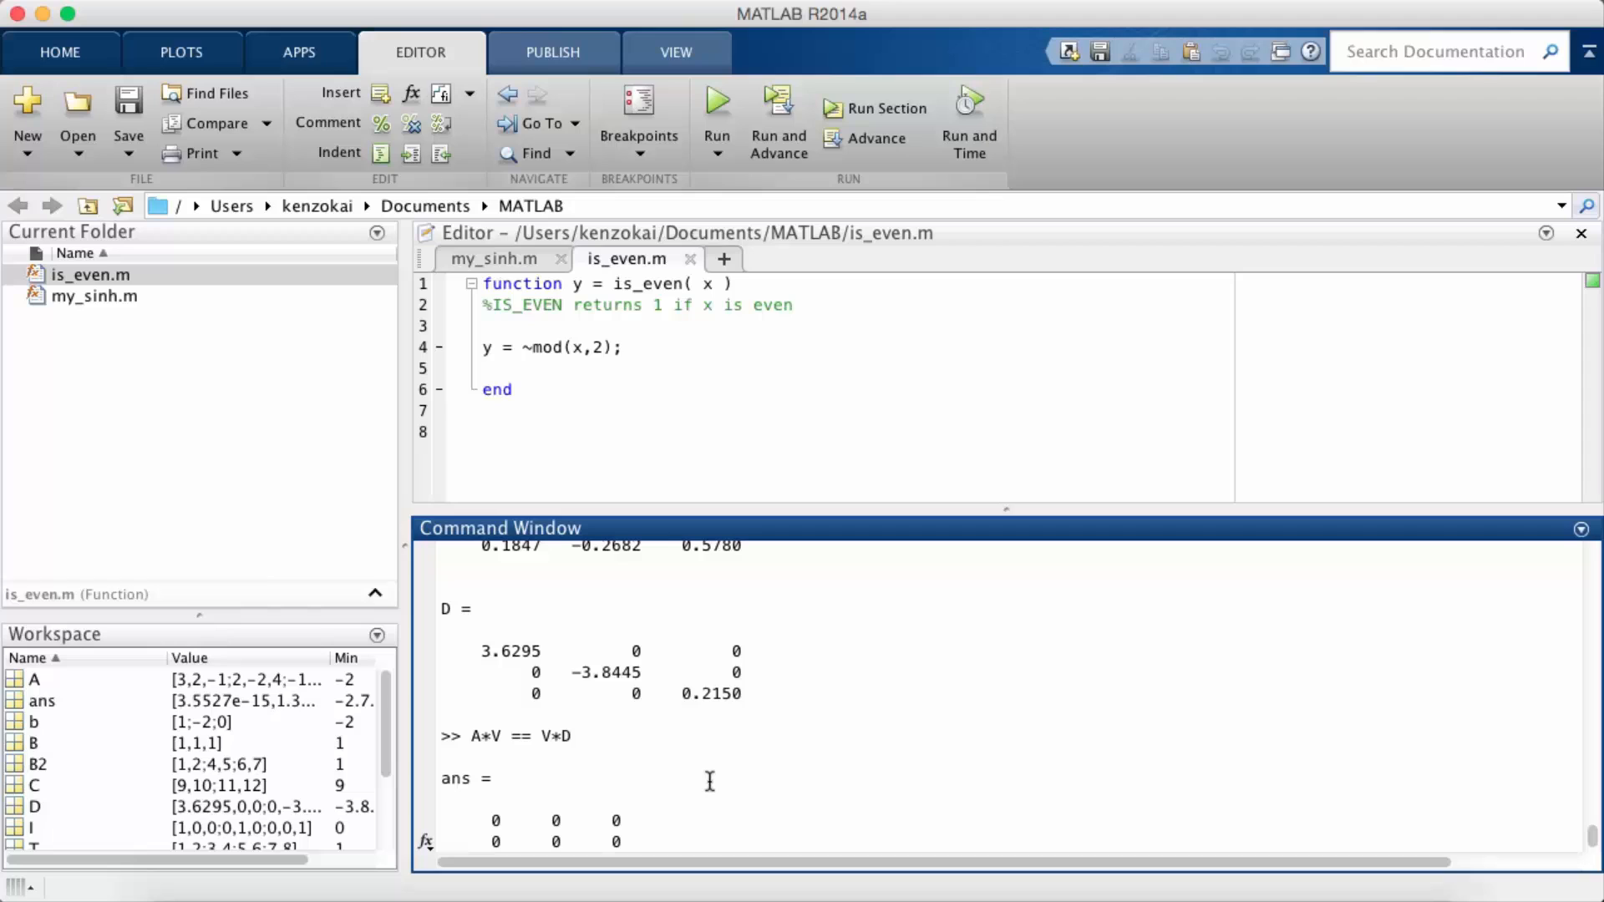
{"action": "scroll", "scroll_direction": "down", "scroll_amount": 3}
{"action": "type", "text": "A*V - V*D"}
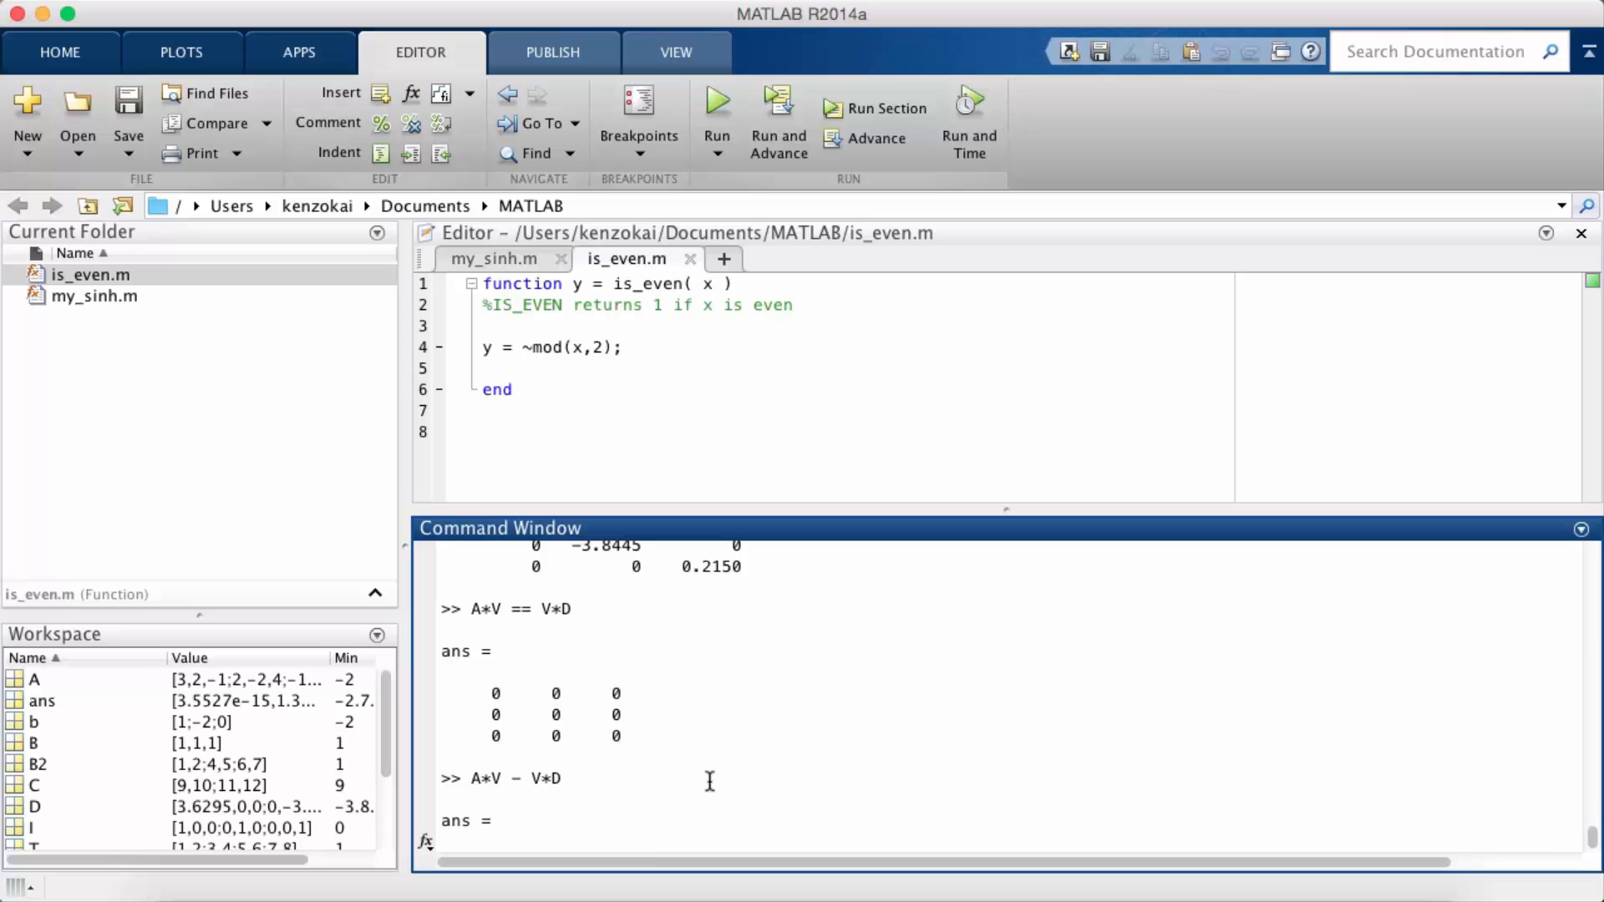
- Test the == operator with 1 == 1 and 1 == 0 to show exact comparison behavior
{"action": "type", "text": "1"}
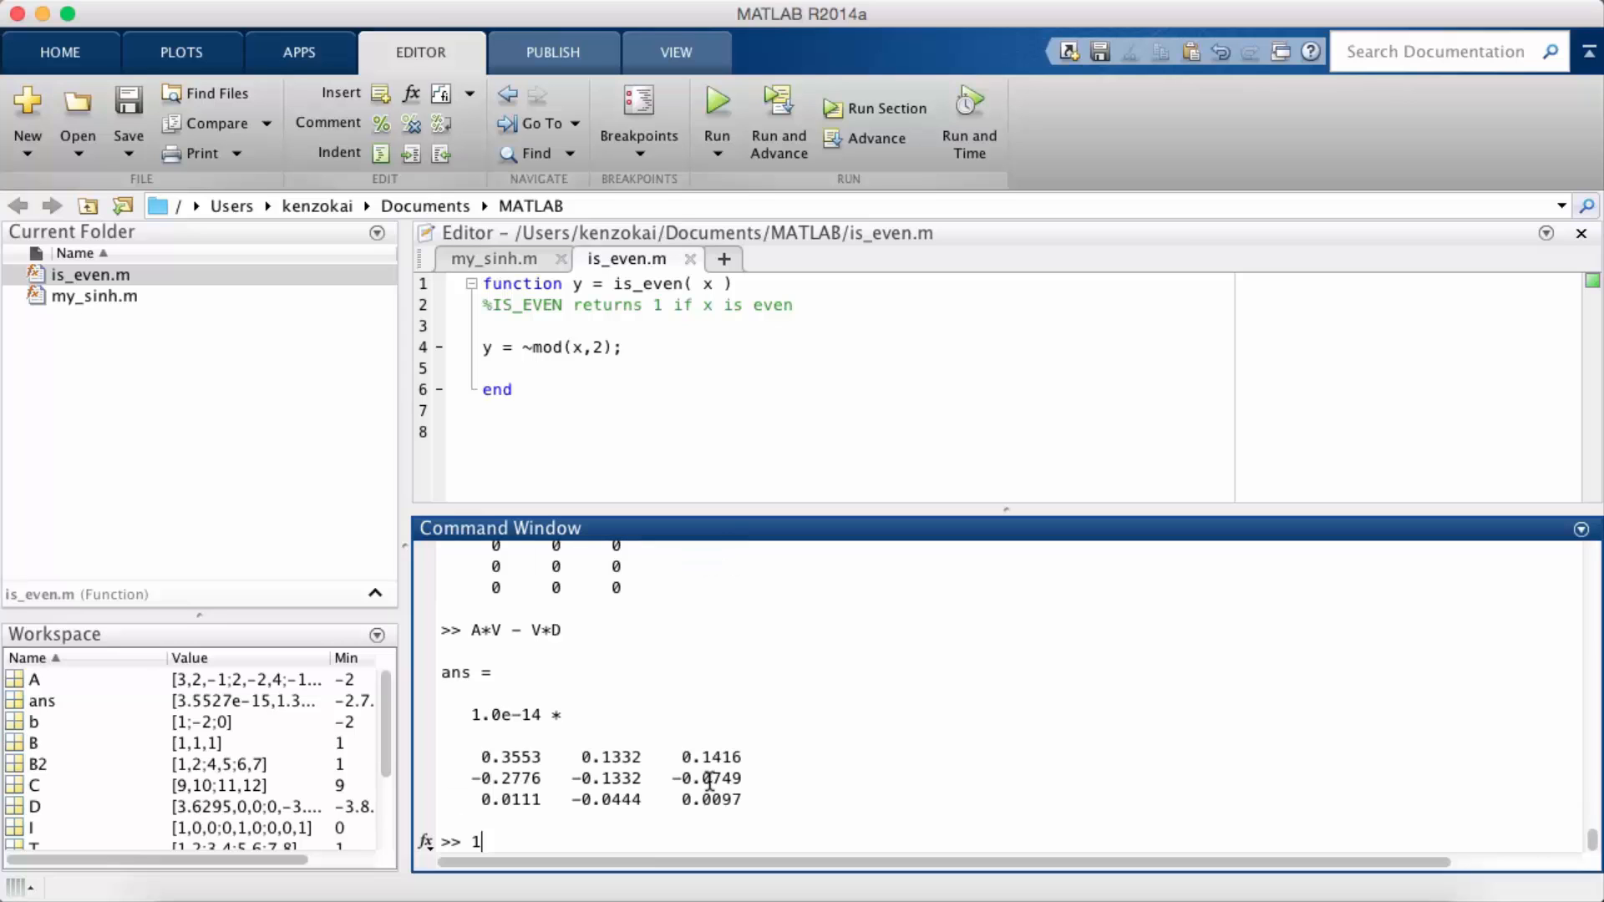
{"action": "type", "text": "== 1"}
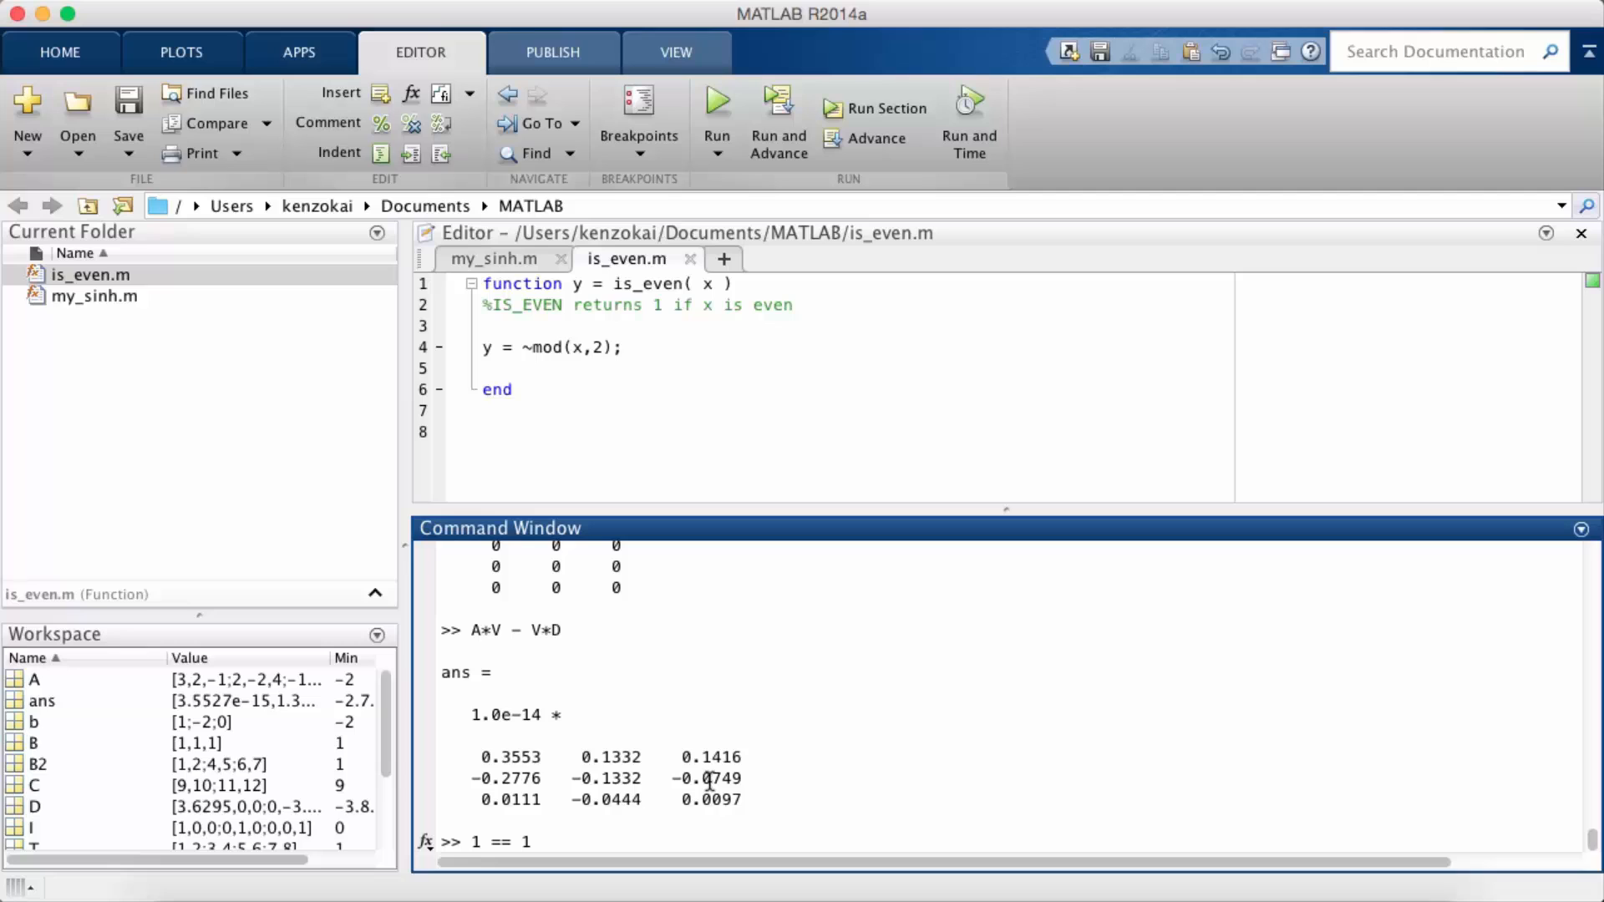
{"action": "key", "text": "Return"}
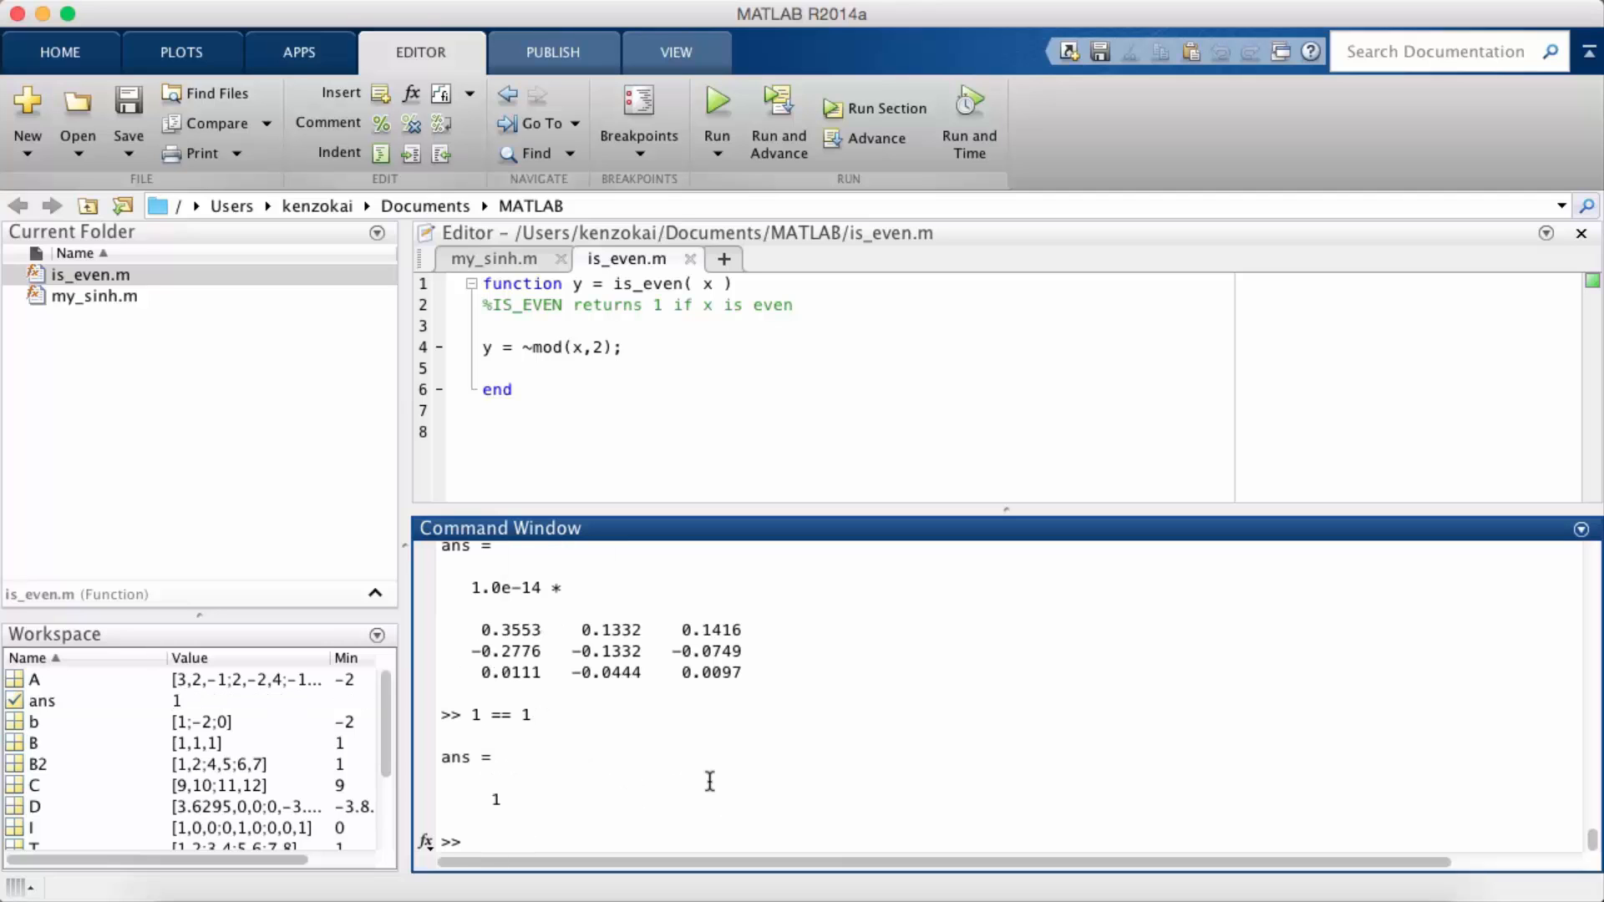
{"action": "type", "text": "1 == 0"}
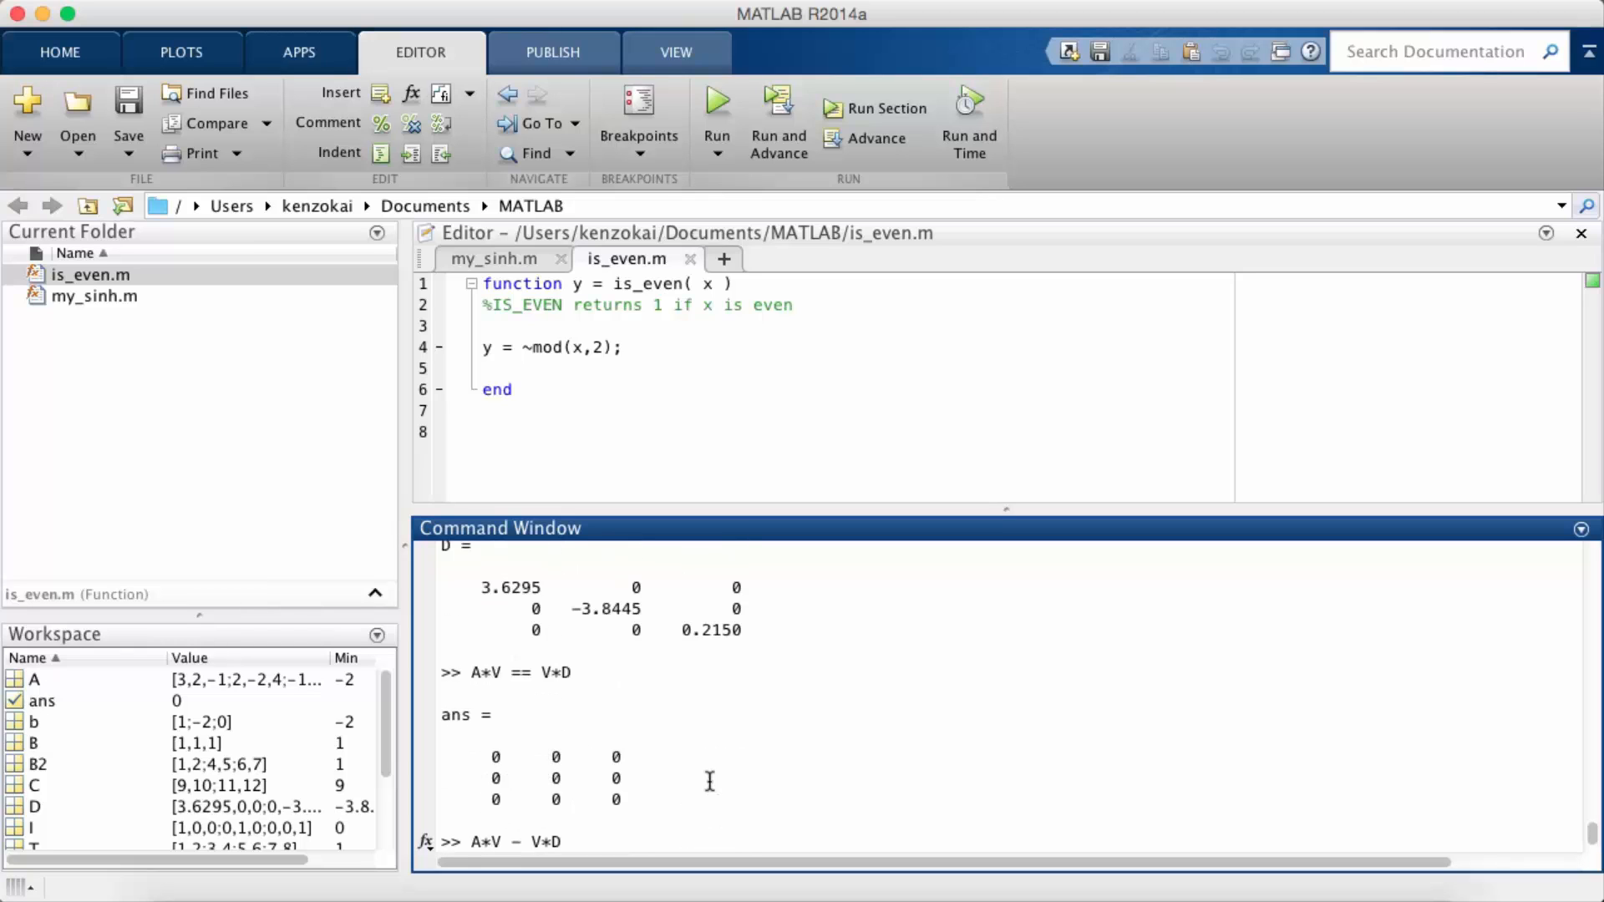
{"action": "scroll", "scroll_direction": "down", "scroll_amount": 3}
{"action": "type", "text": "1 == 1"}
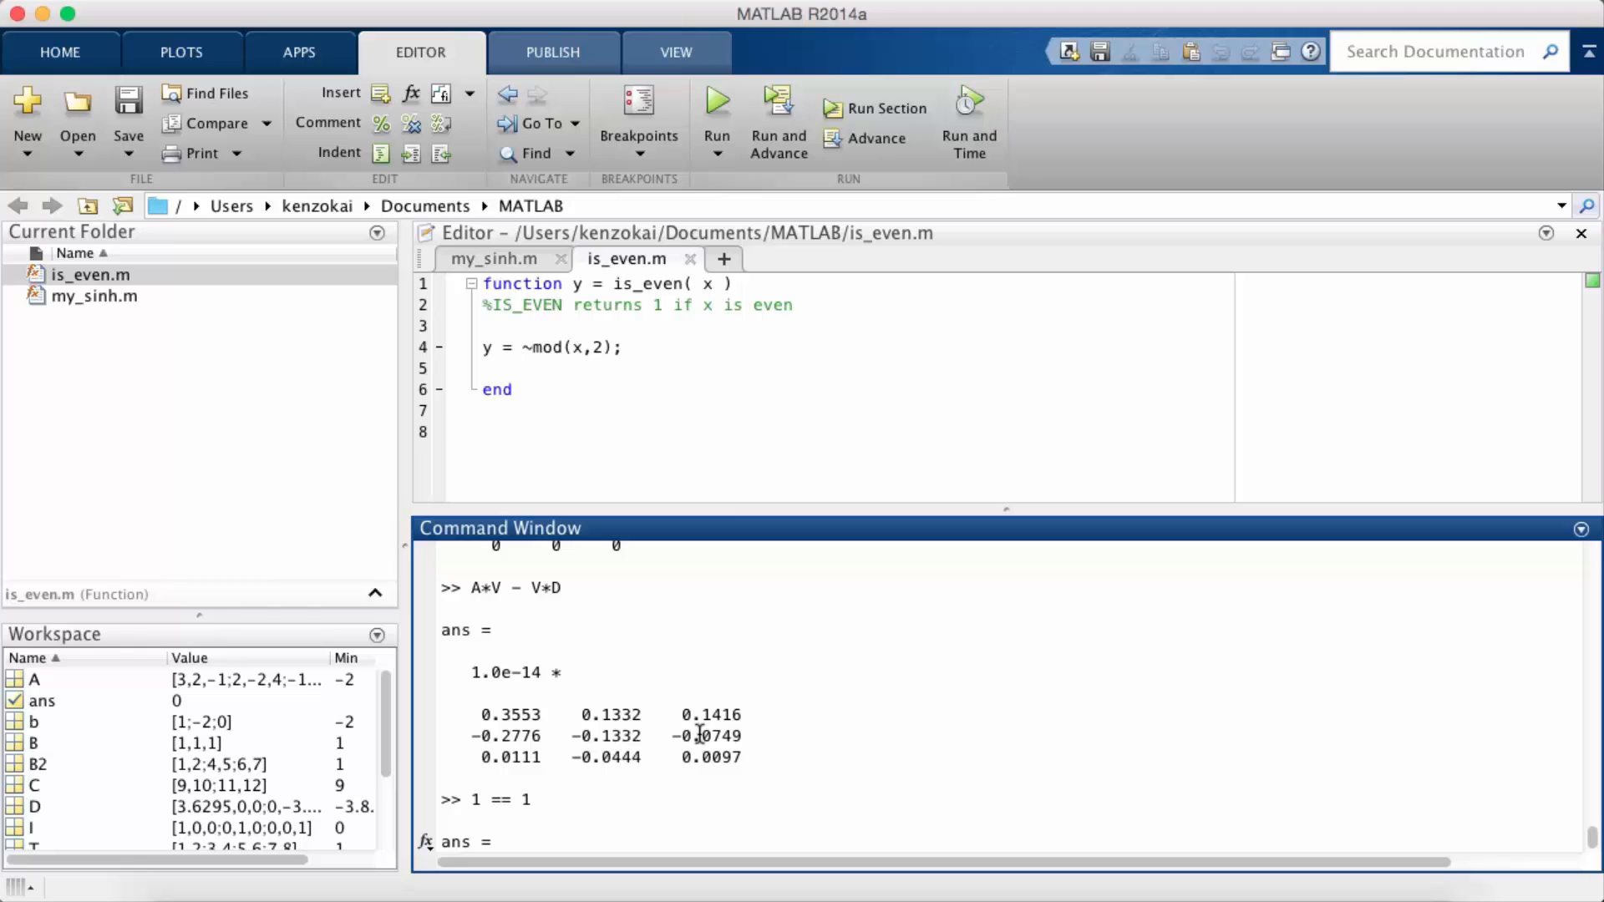
{"action": "mouse_move", "coordinate": [631, 687]}
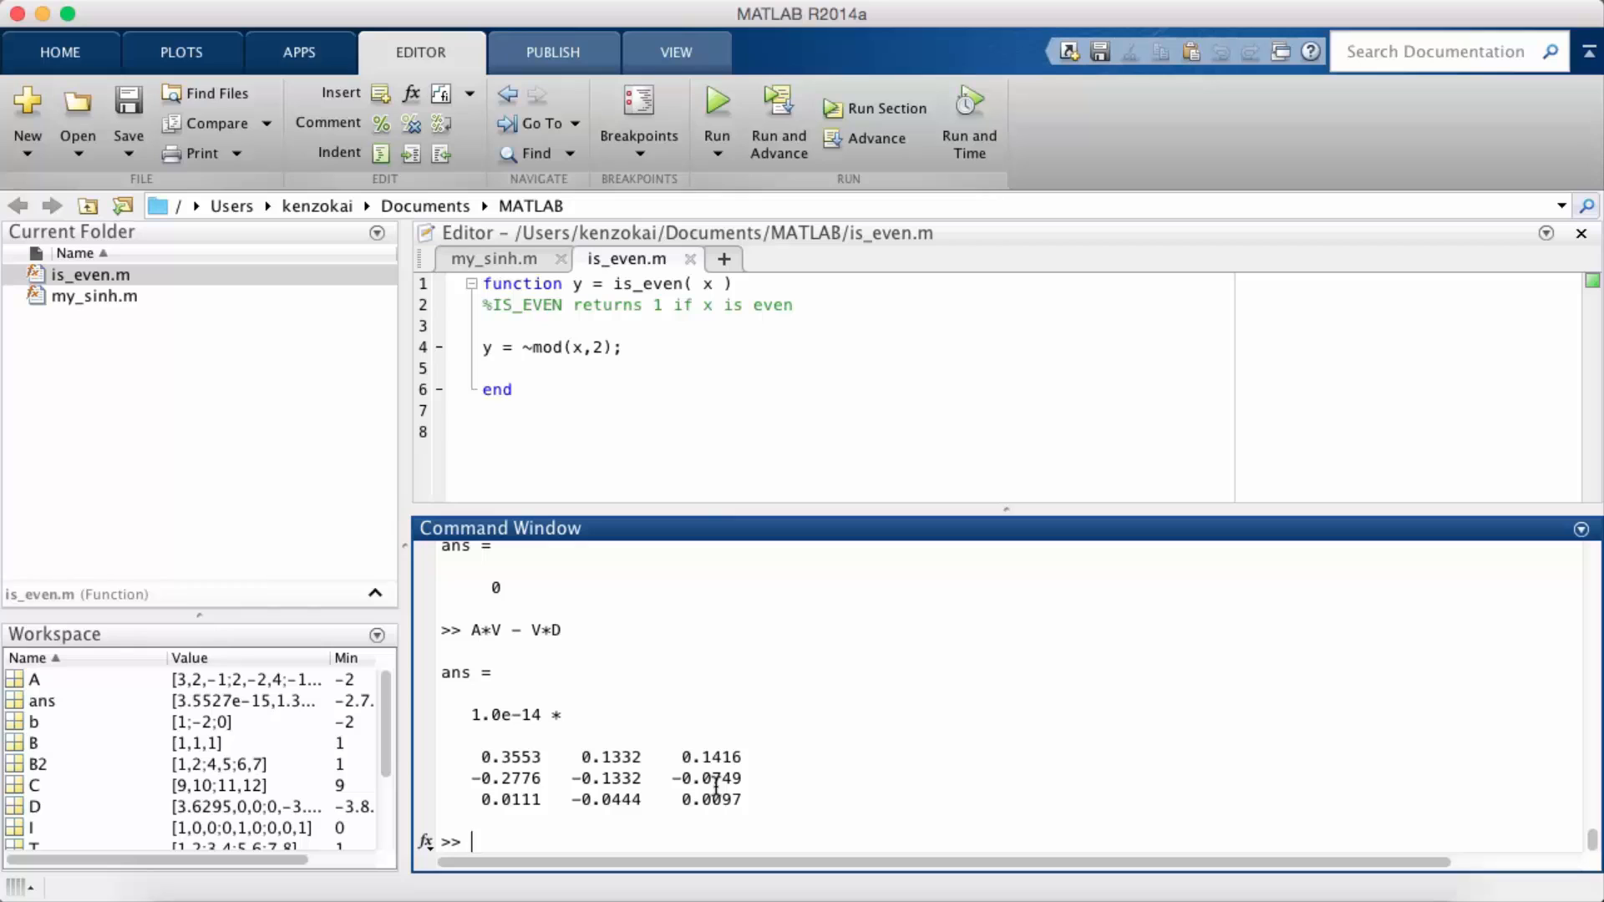
- Evaluate norm(A*V - V*D), which returns 5.1294e-15
{"action": "type", "text": "no"}
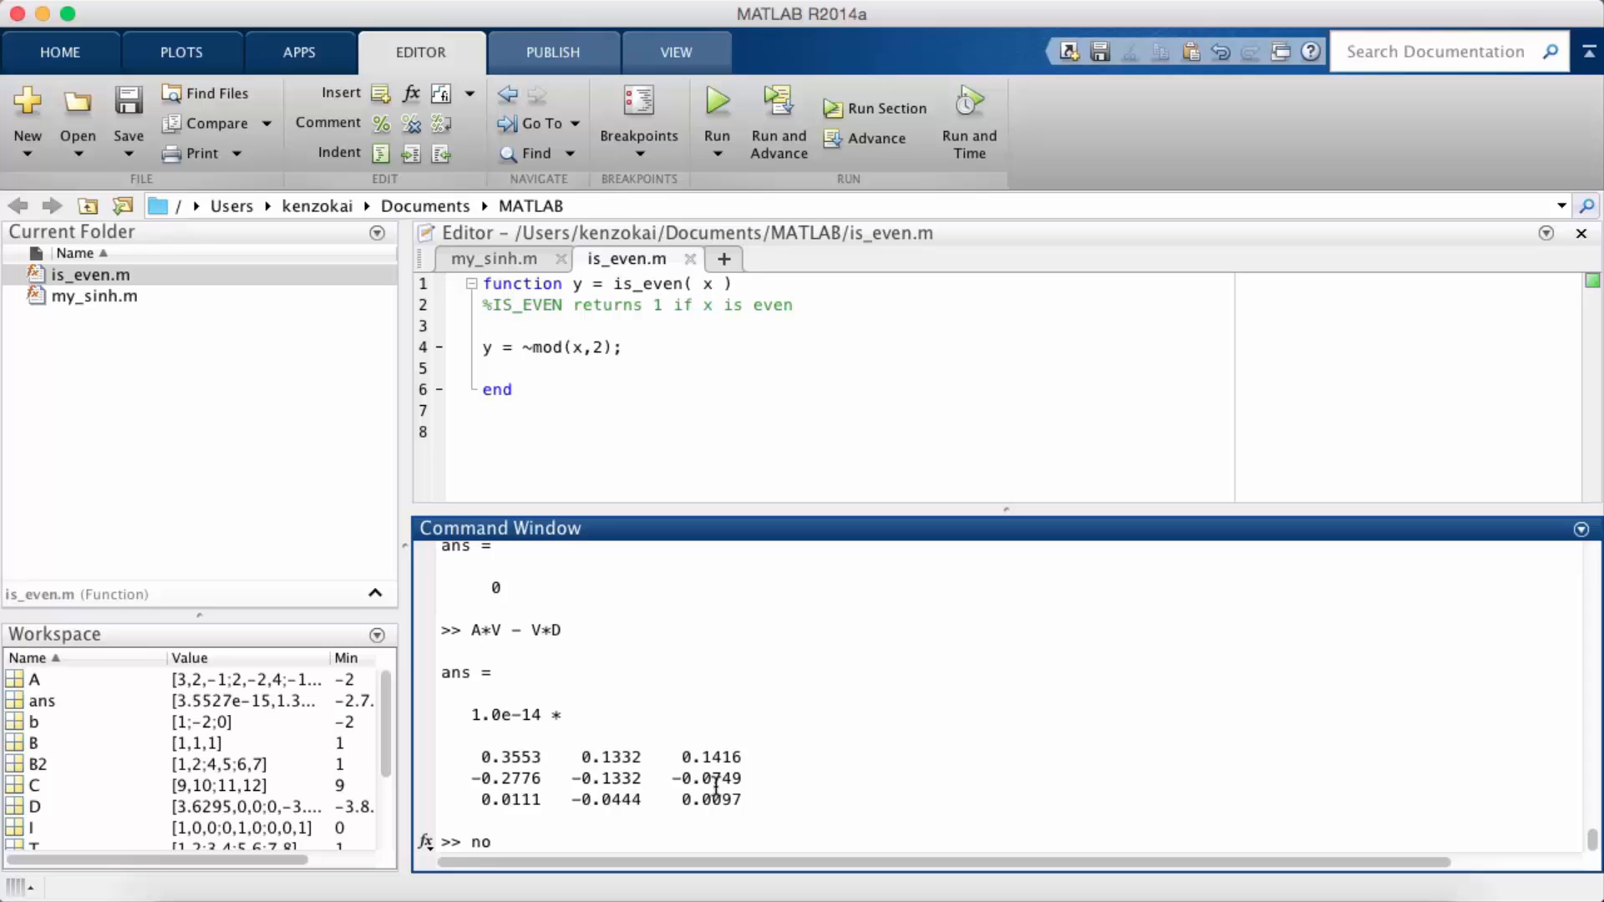
{"action": "type", "text": "rm("}
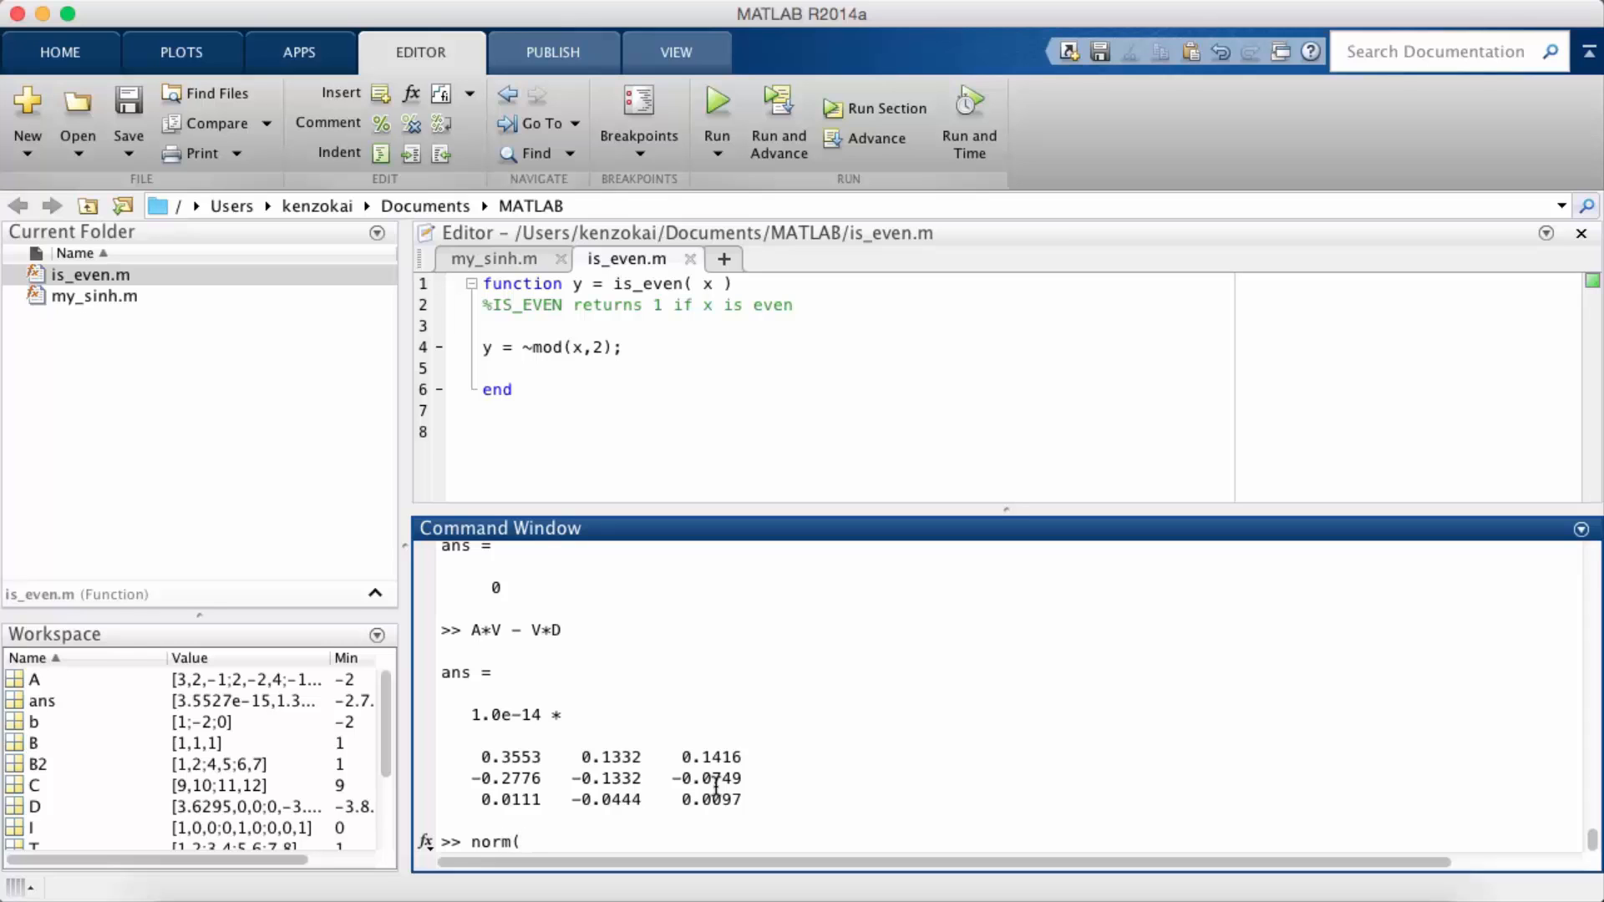
{"action": "type", "text": "A*V - V*D"}
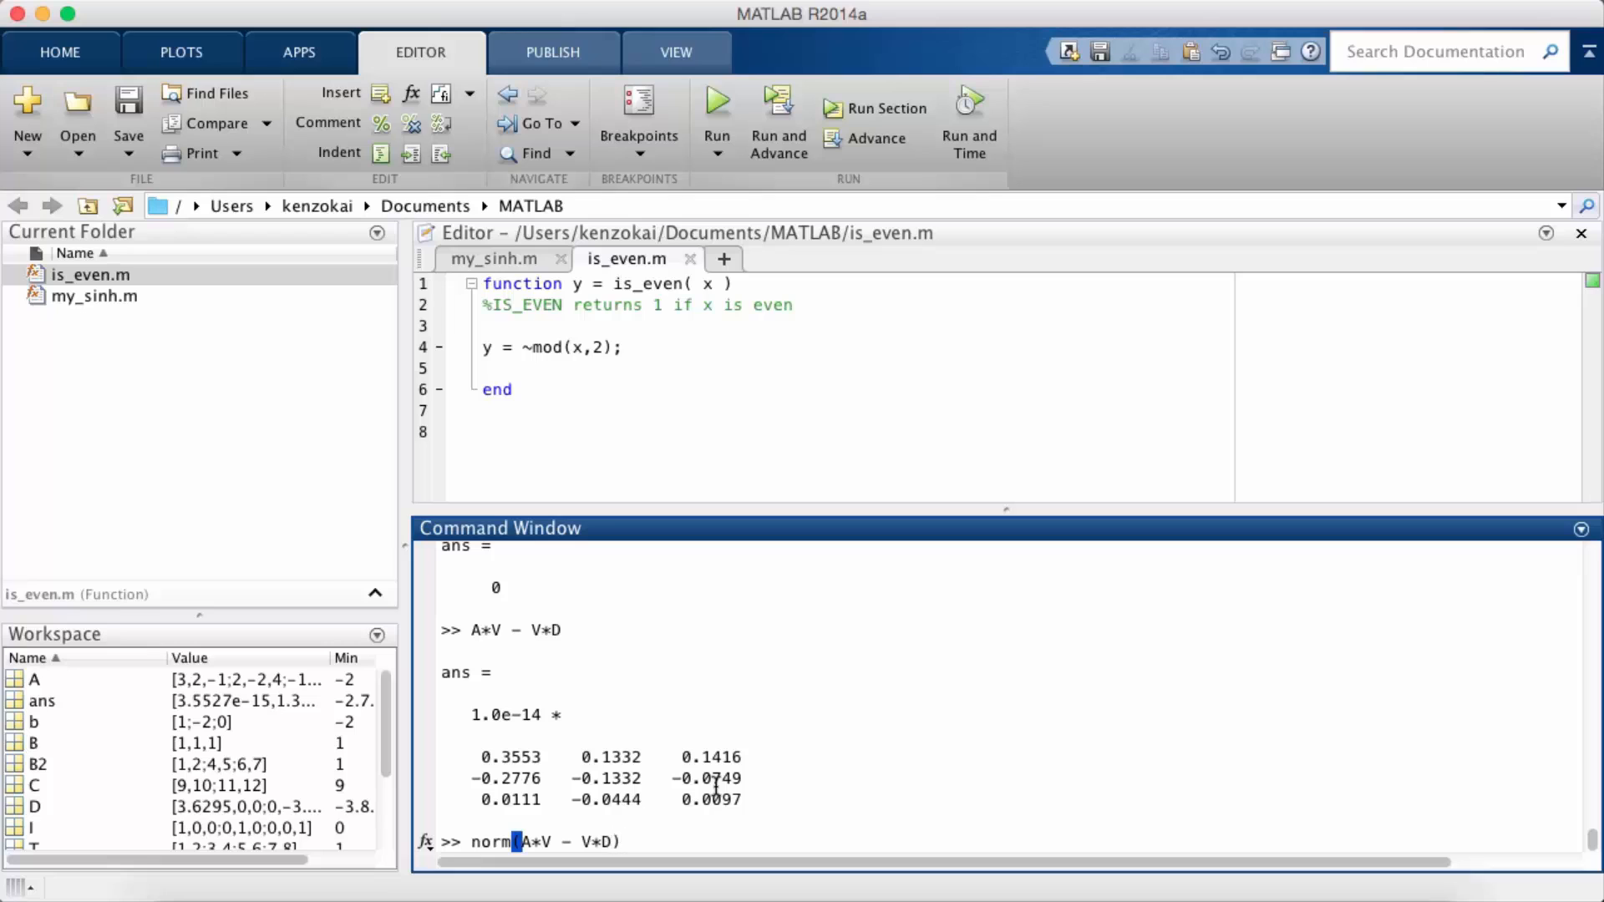
{"action": "key", "text": "Return"}
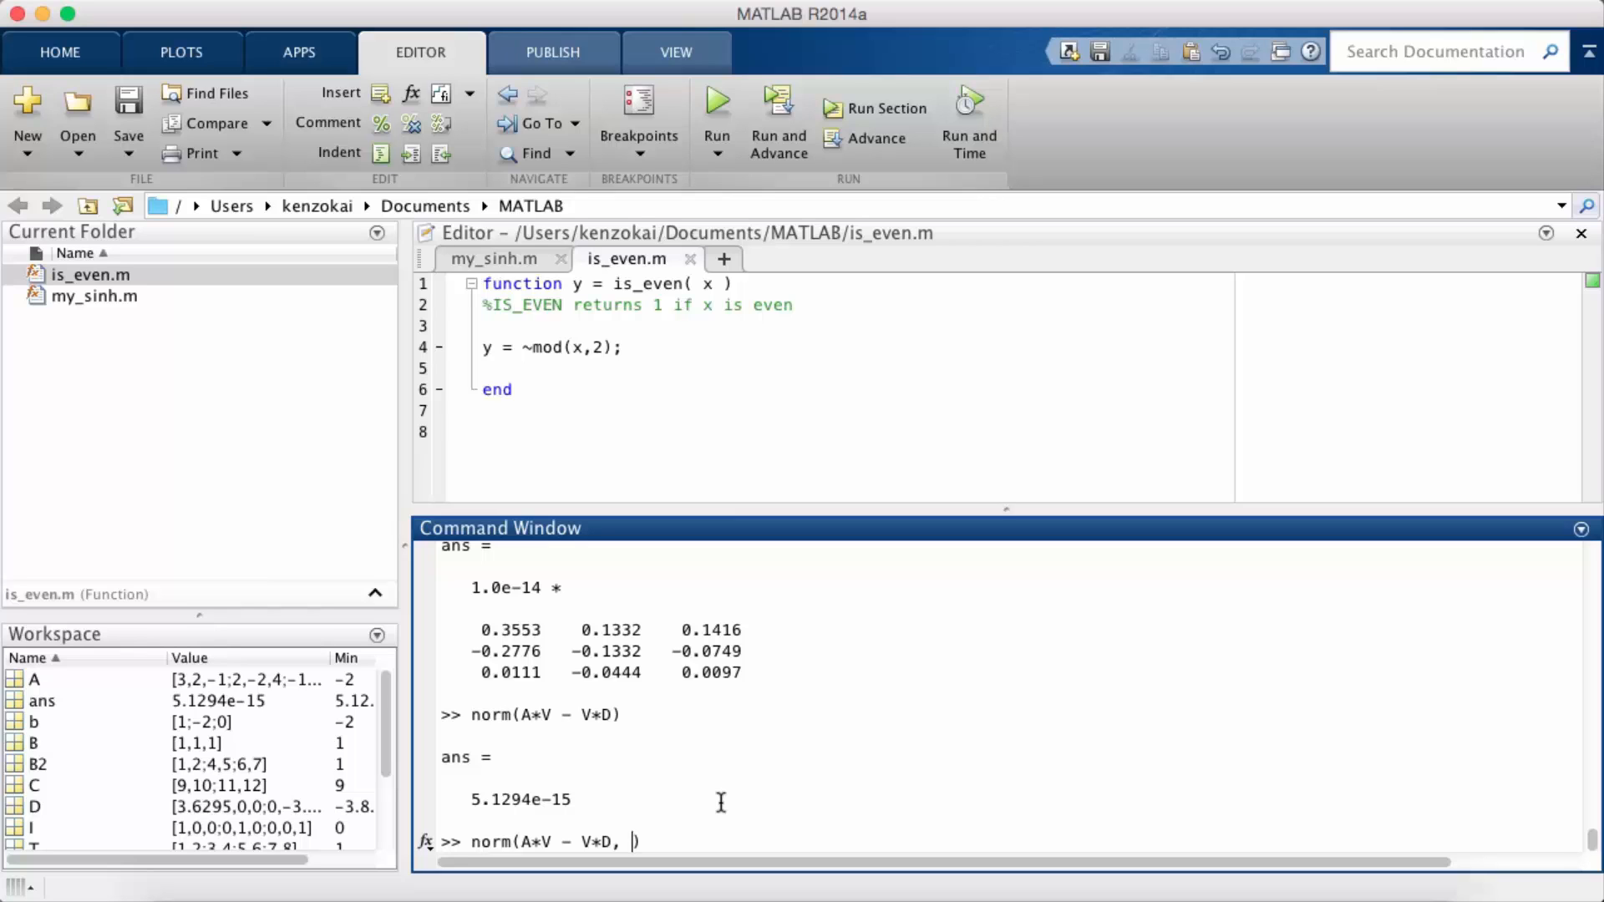
- Try norm of A*V - V*D with p values 3 (rejected) and inf (6.3005e-15)
{"action": "type", "text": "2"}
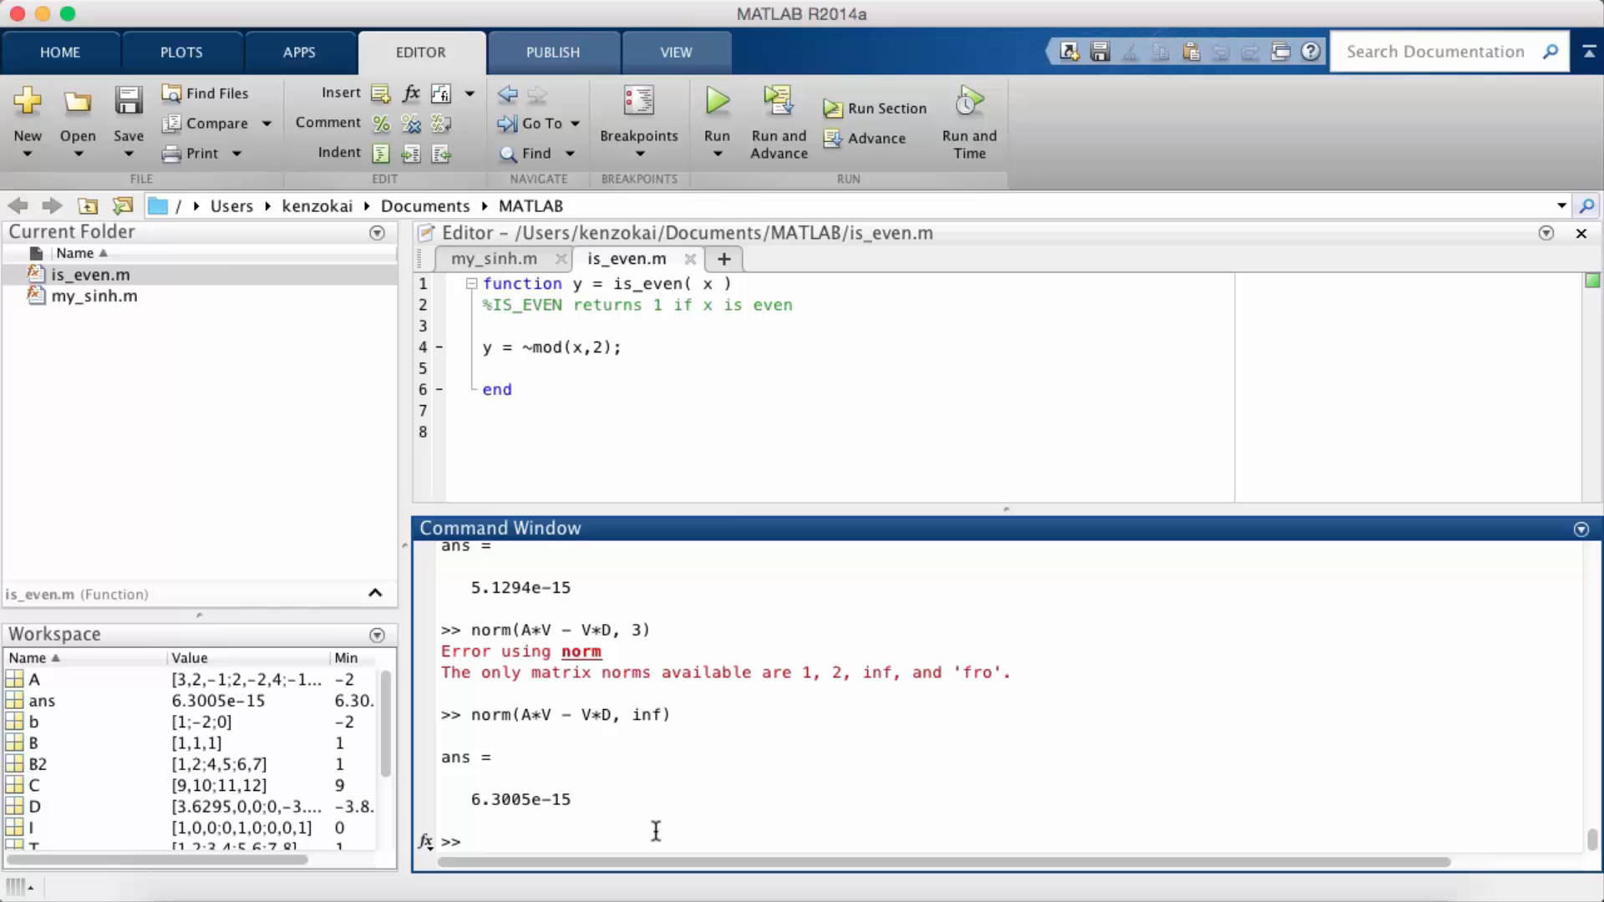
{"action": "left_click", "coordinate": [471, 840]}
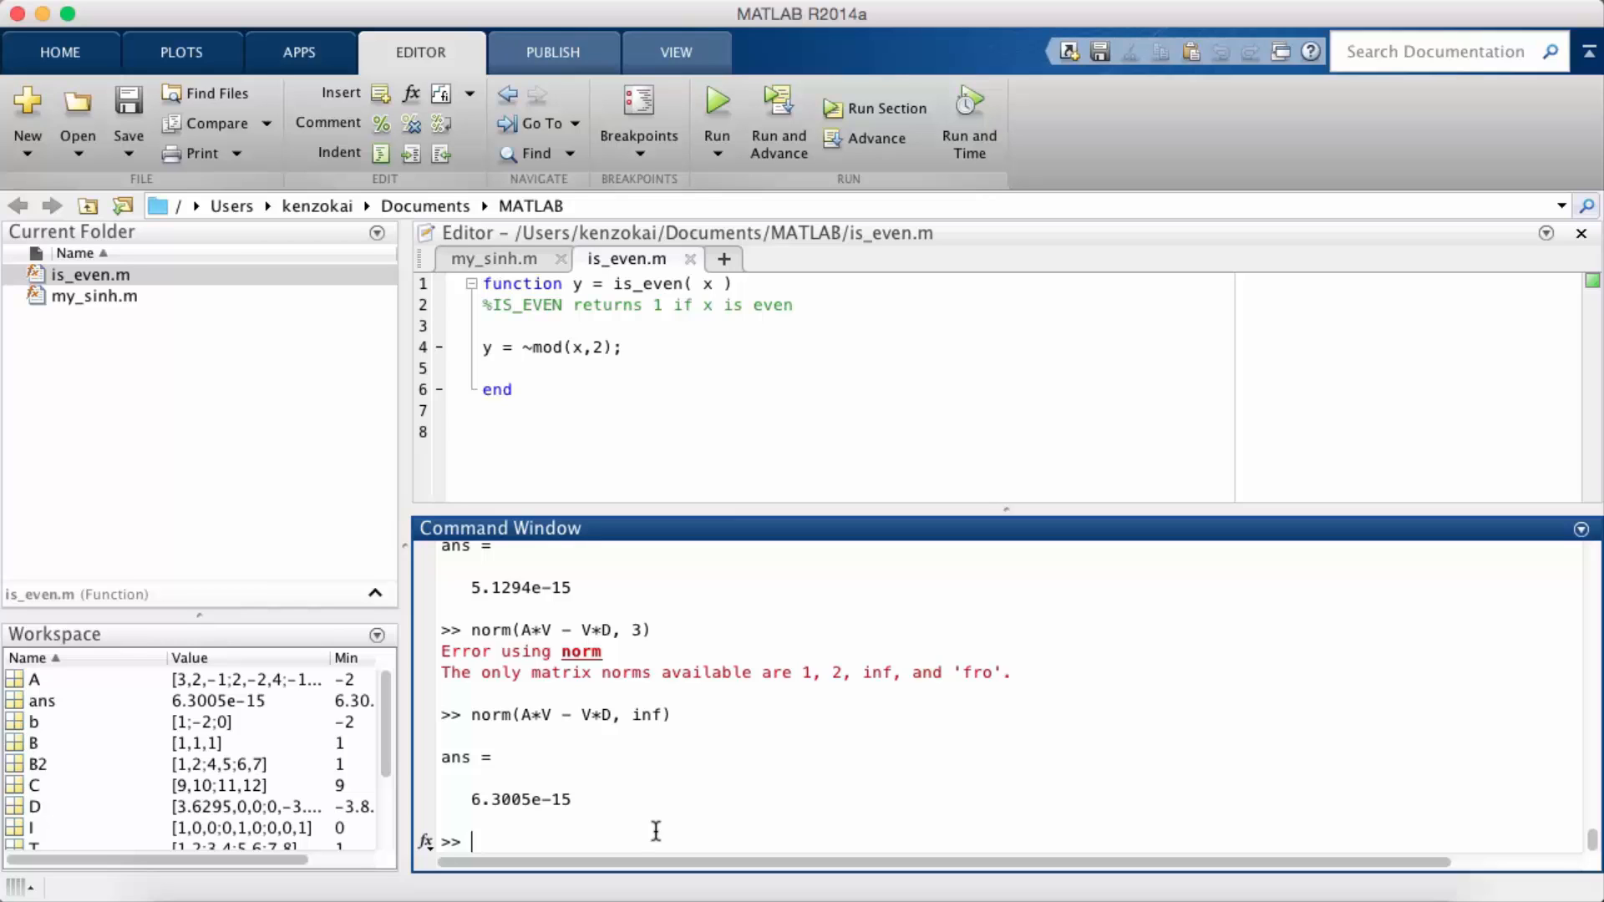